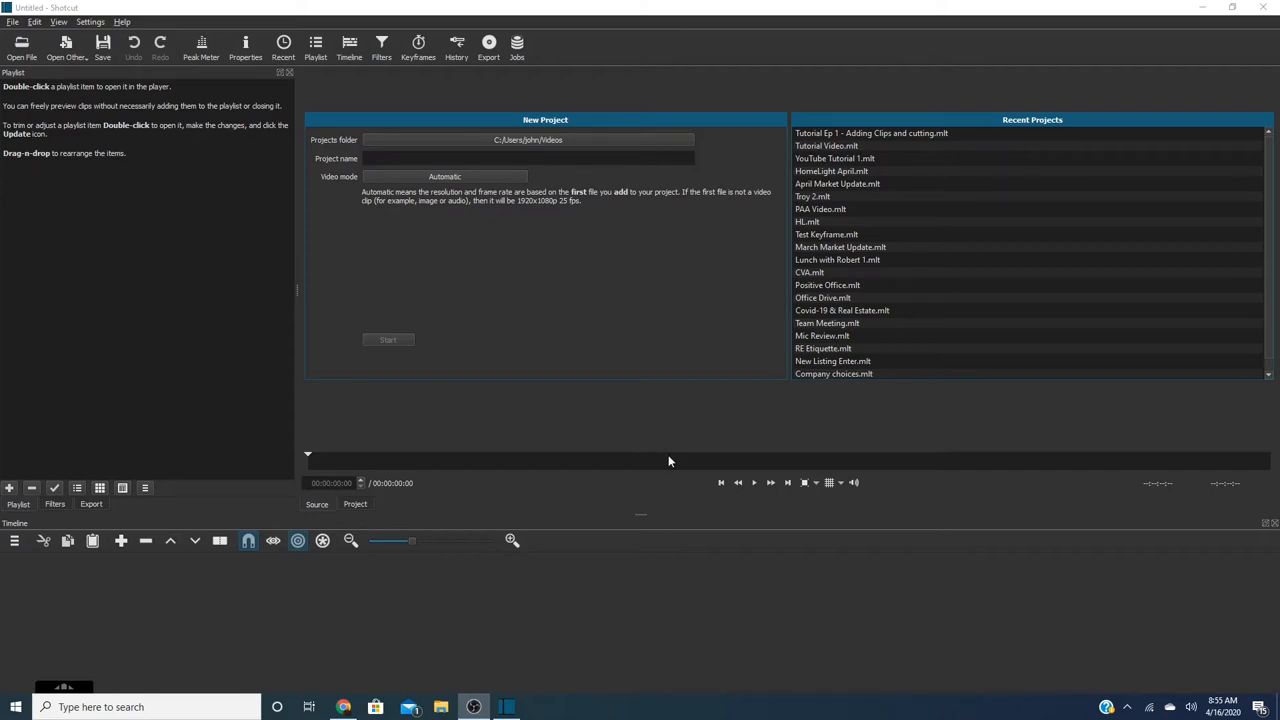
mouse_move(454, 530)
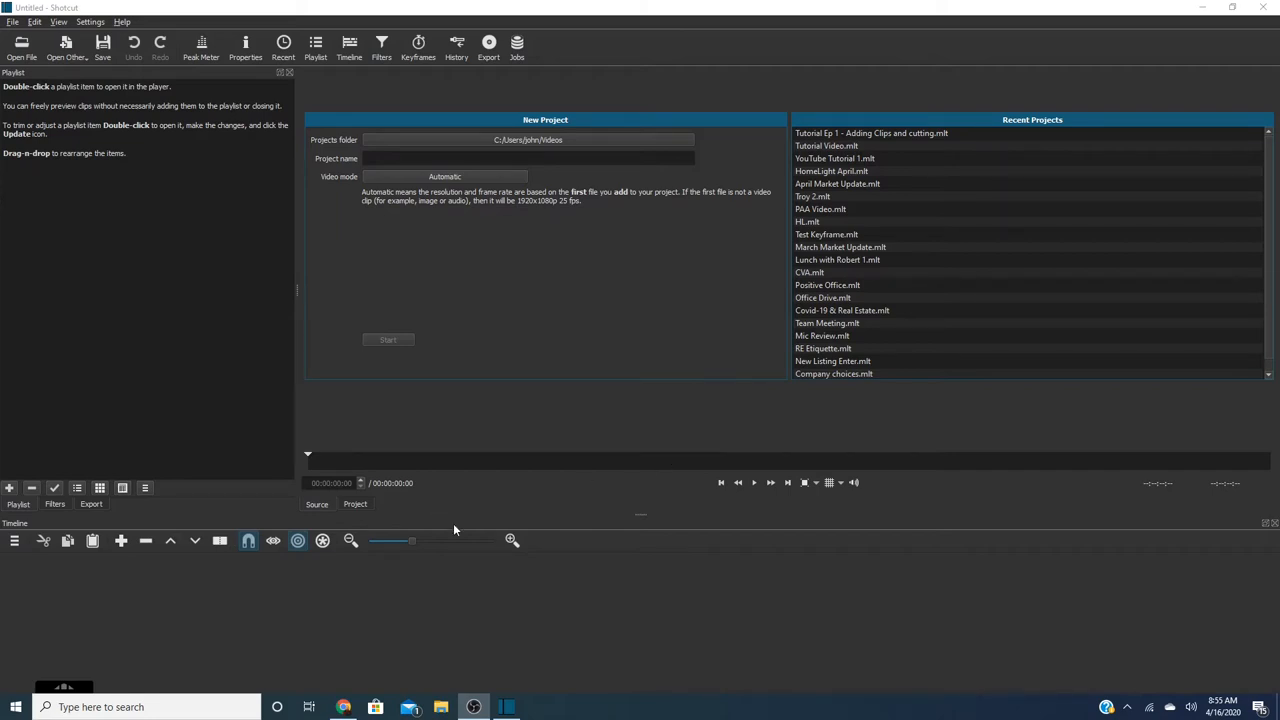
mouse_move(640, 526)
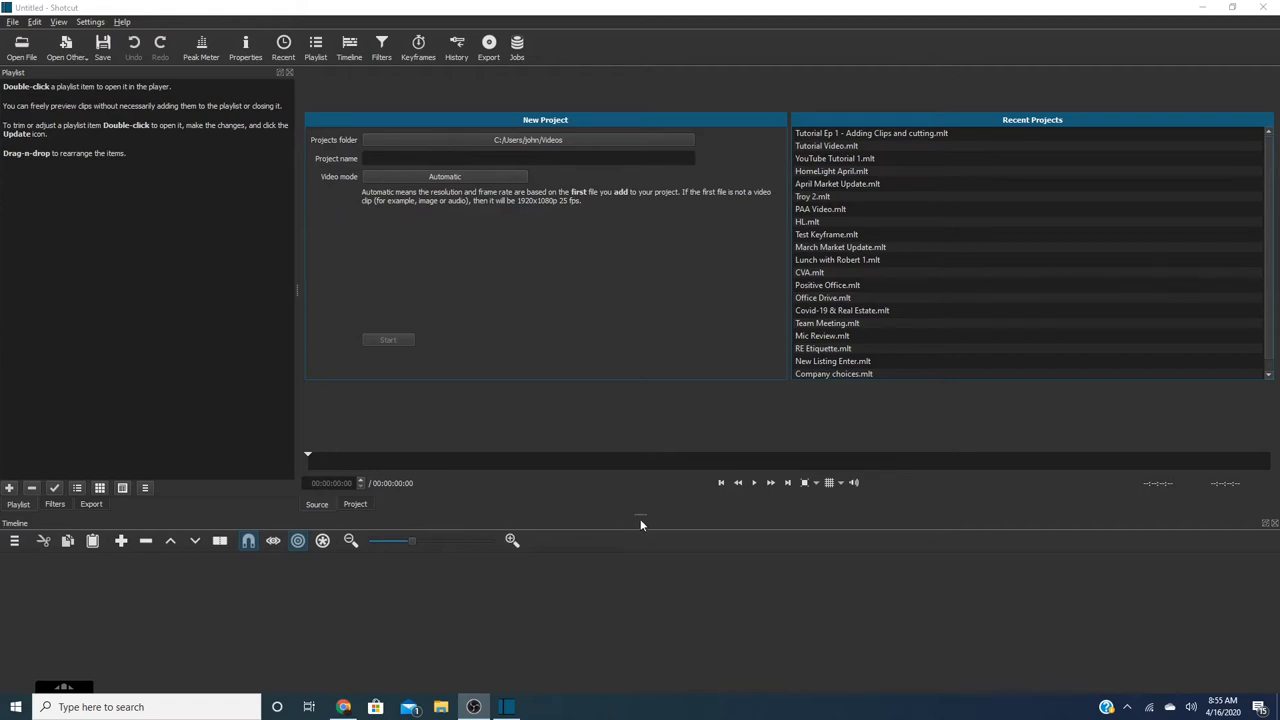
mouse_move(642, 522)
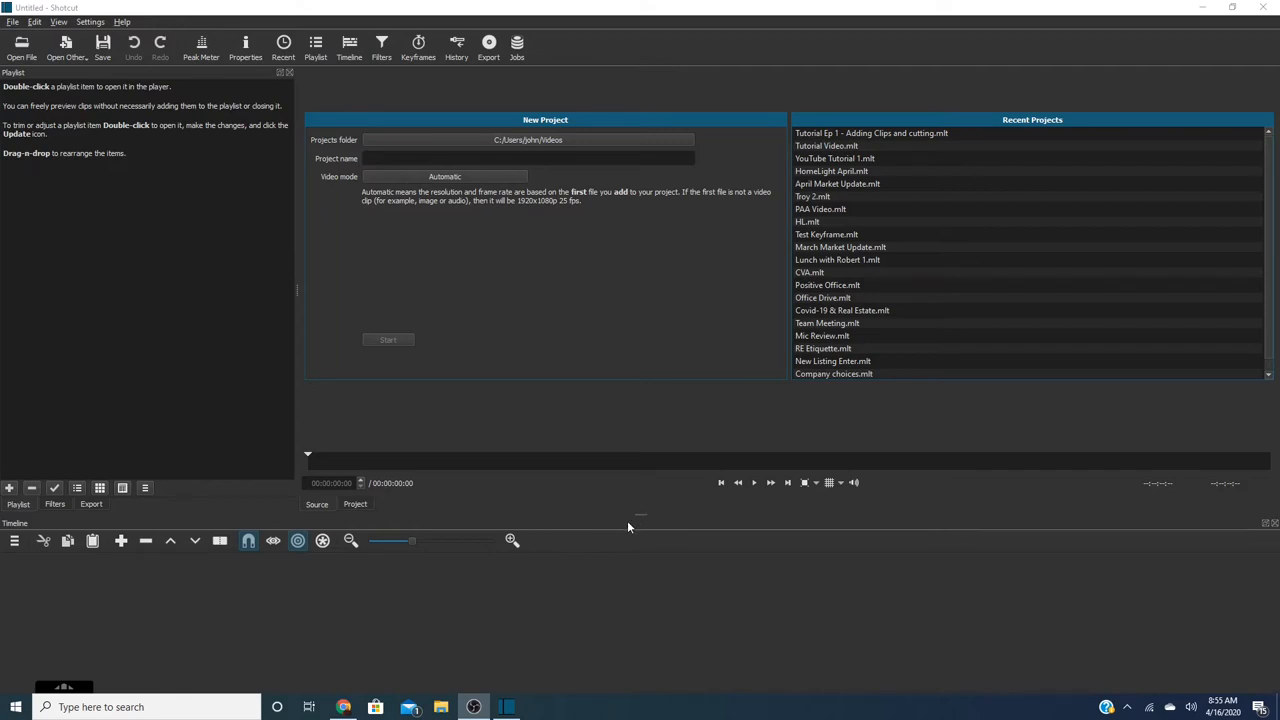
mouse_move(634, 527)
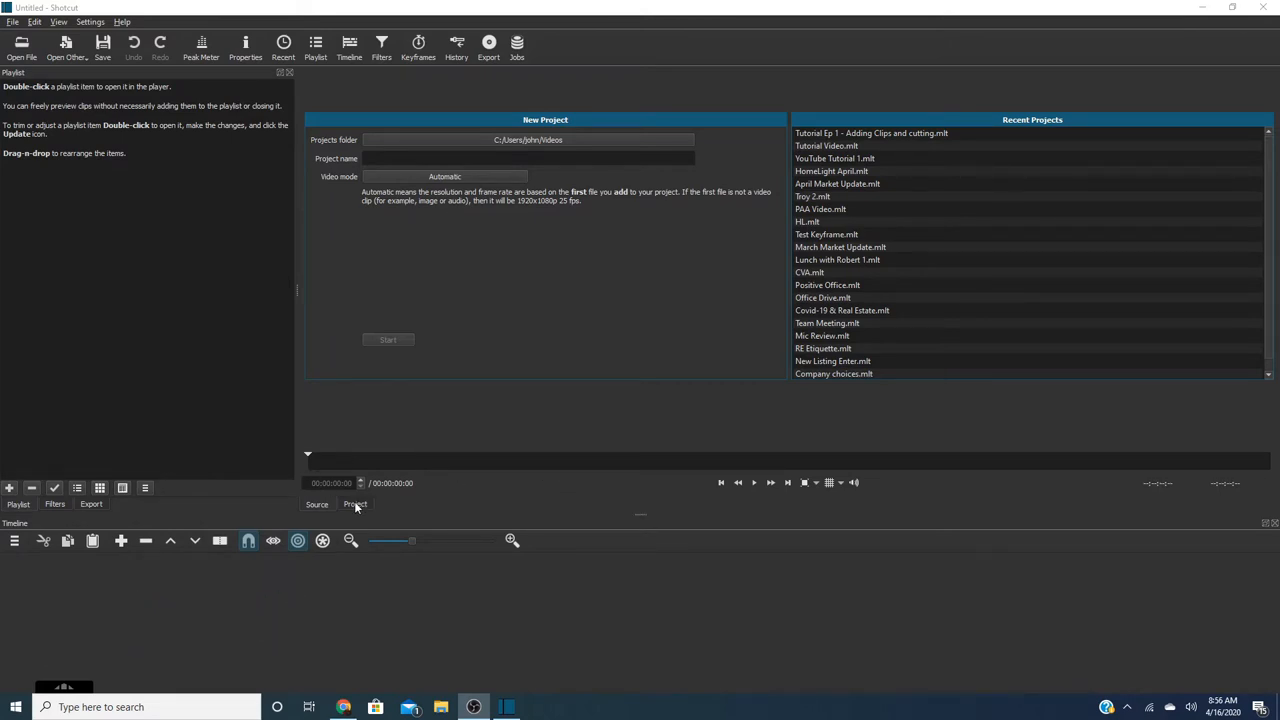
mouse_move(360, 507)
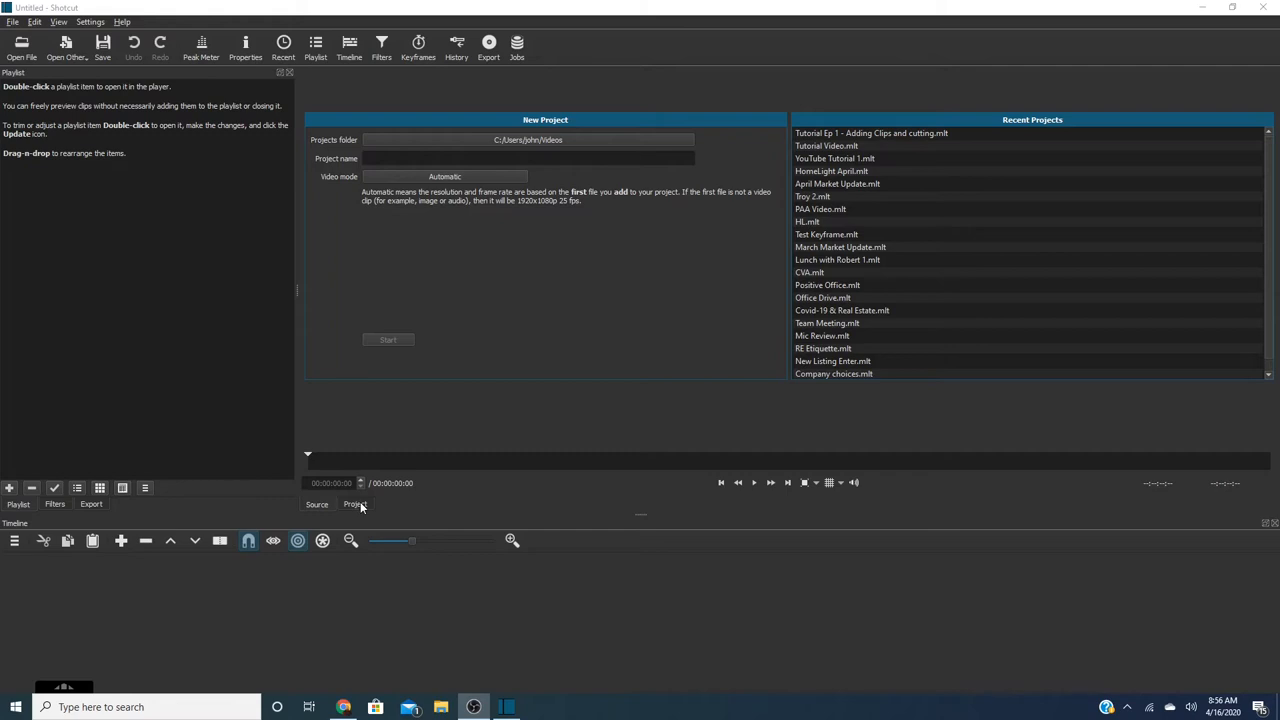
mouse_move(378, 503)
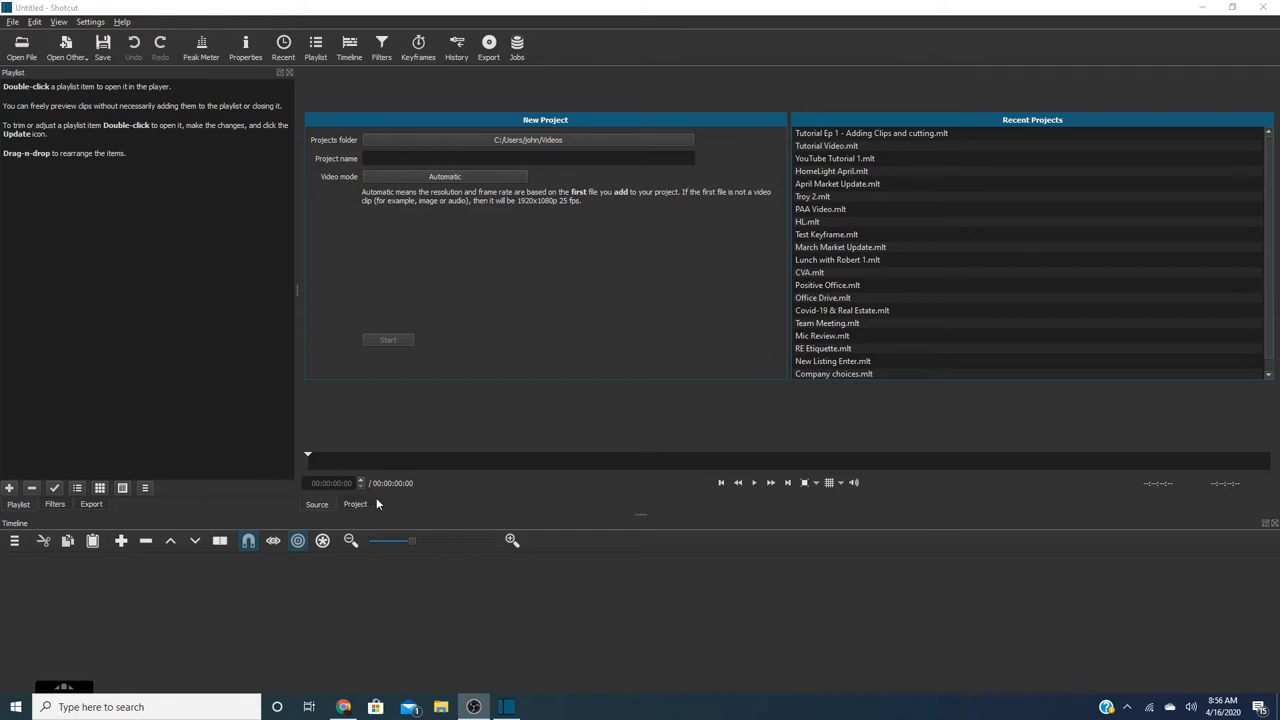
mouse_move(440, 430)
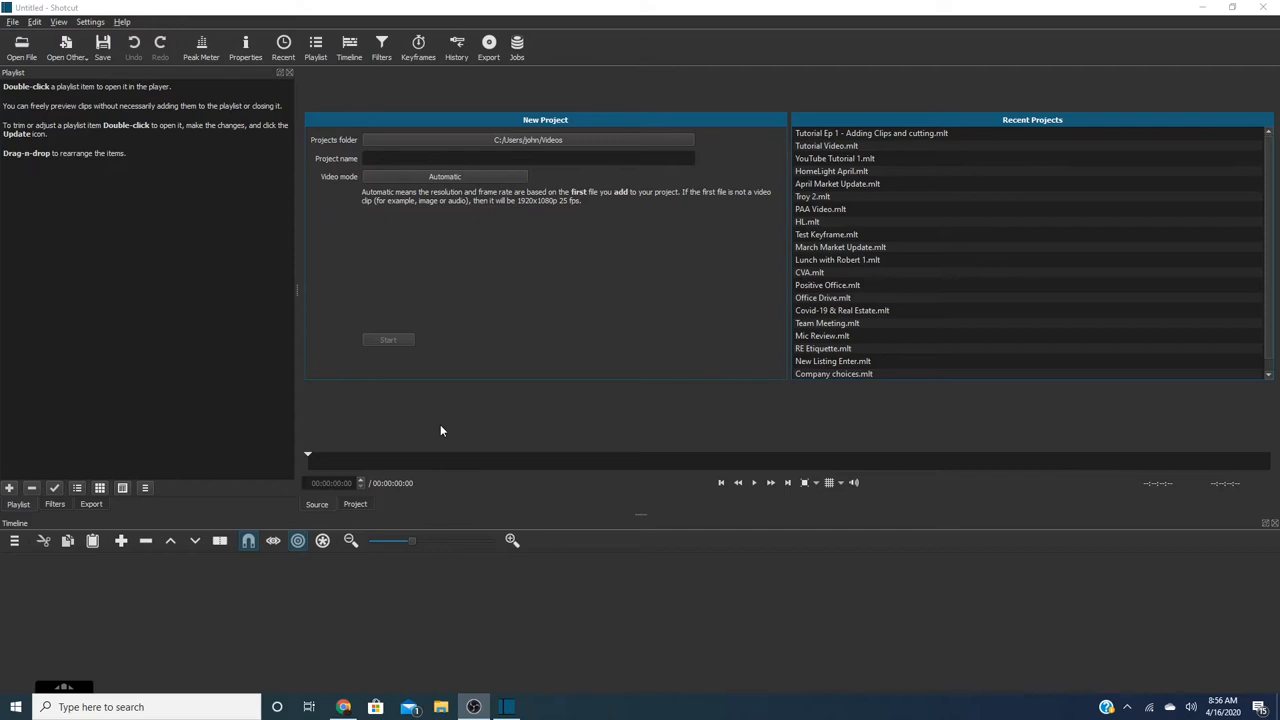
mouse_move(323, 477)
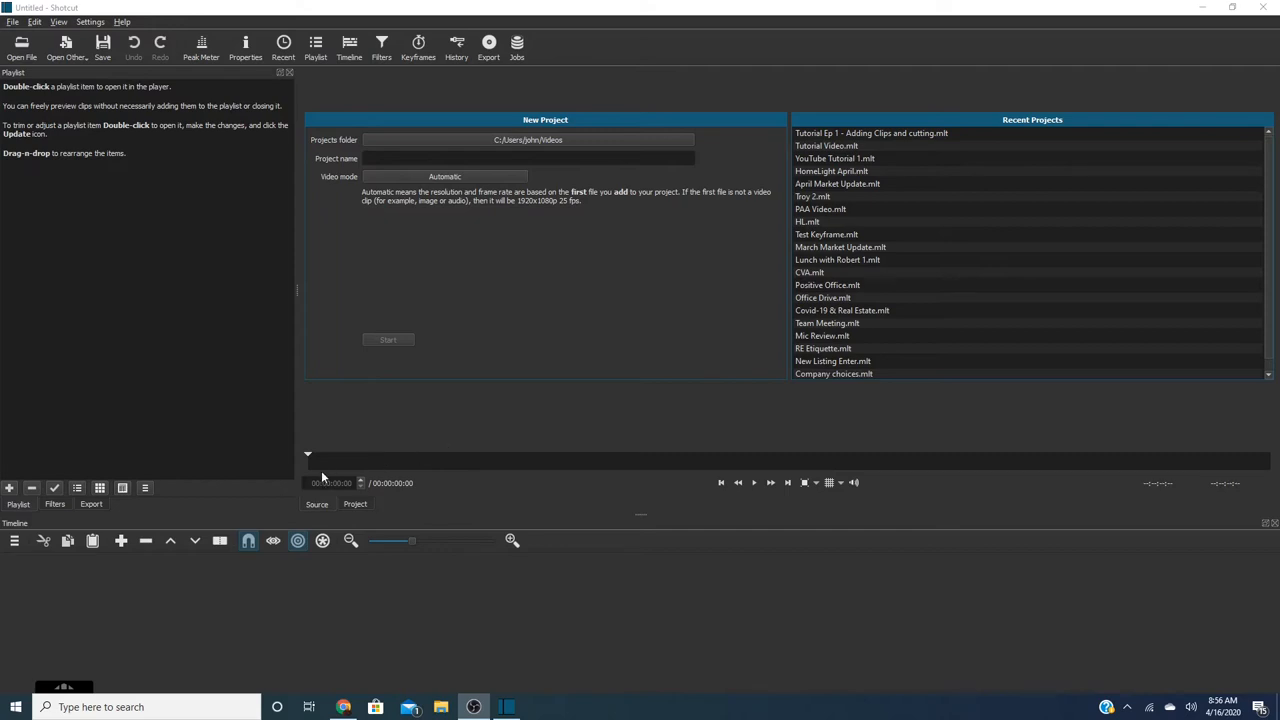
mouse_move(307, 467)
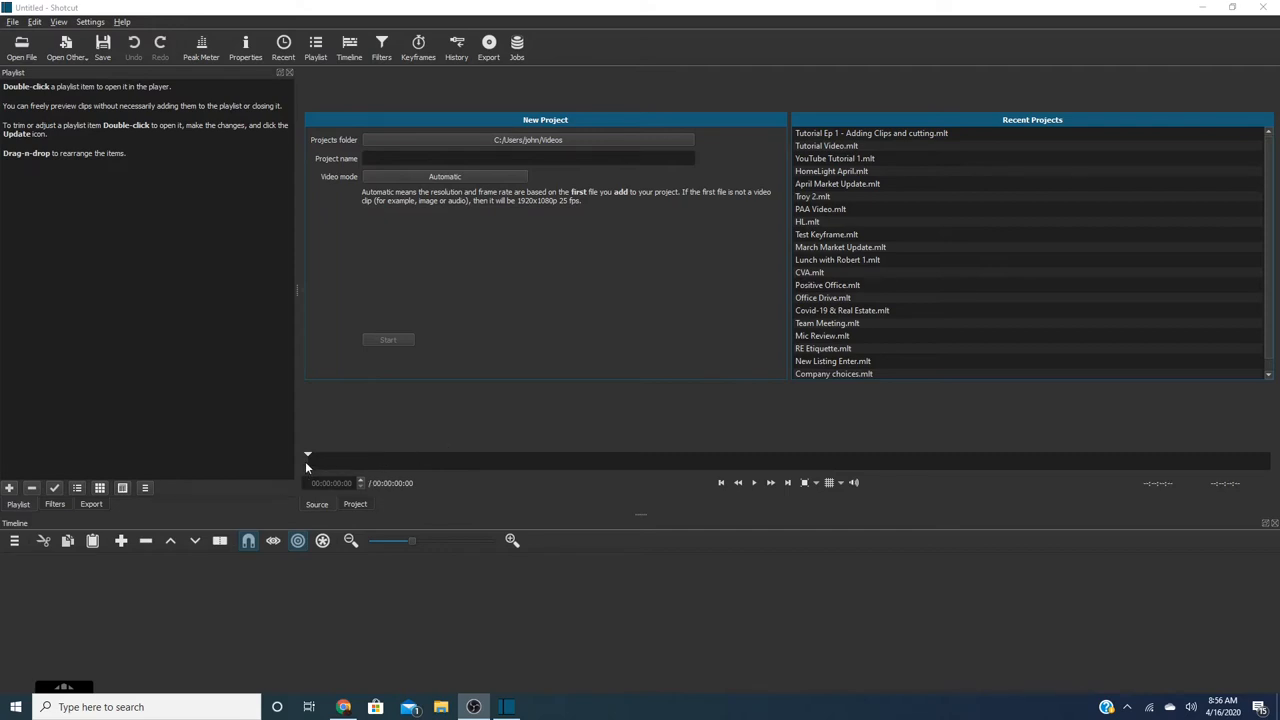
mouse_move(310, 460)
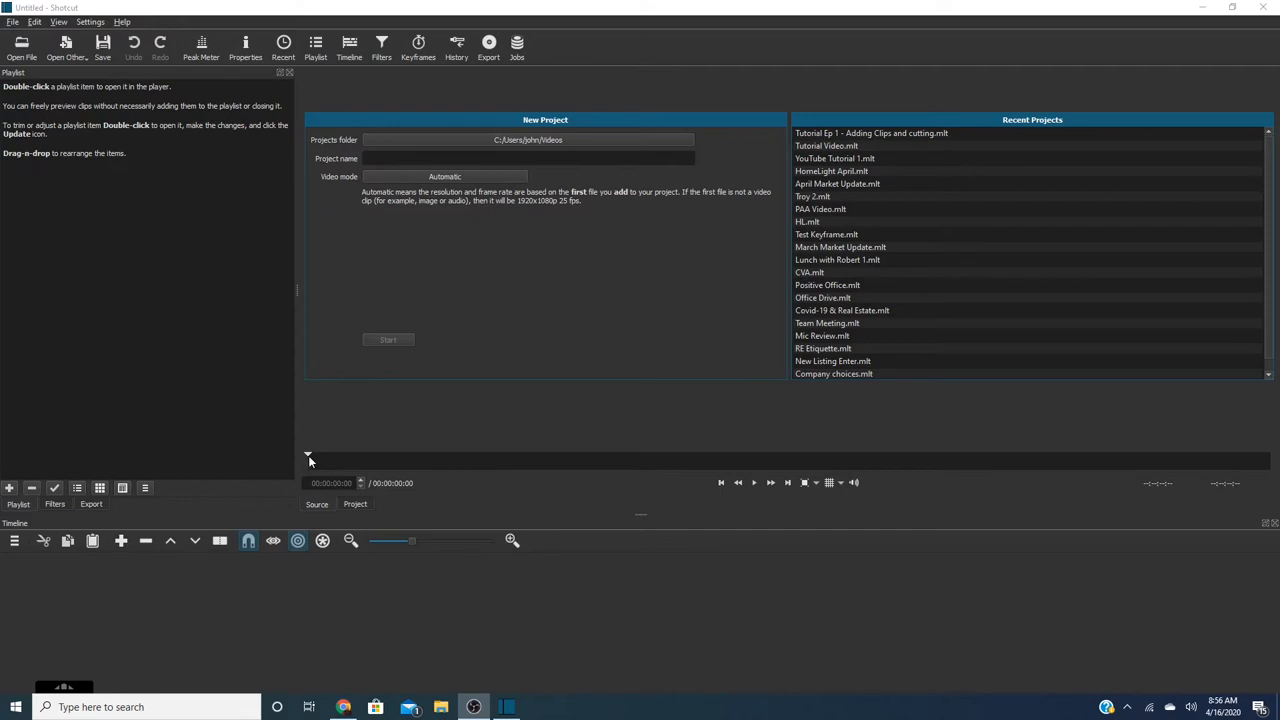
mouse_move(319, 464)
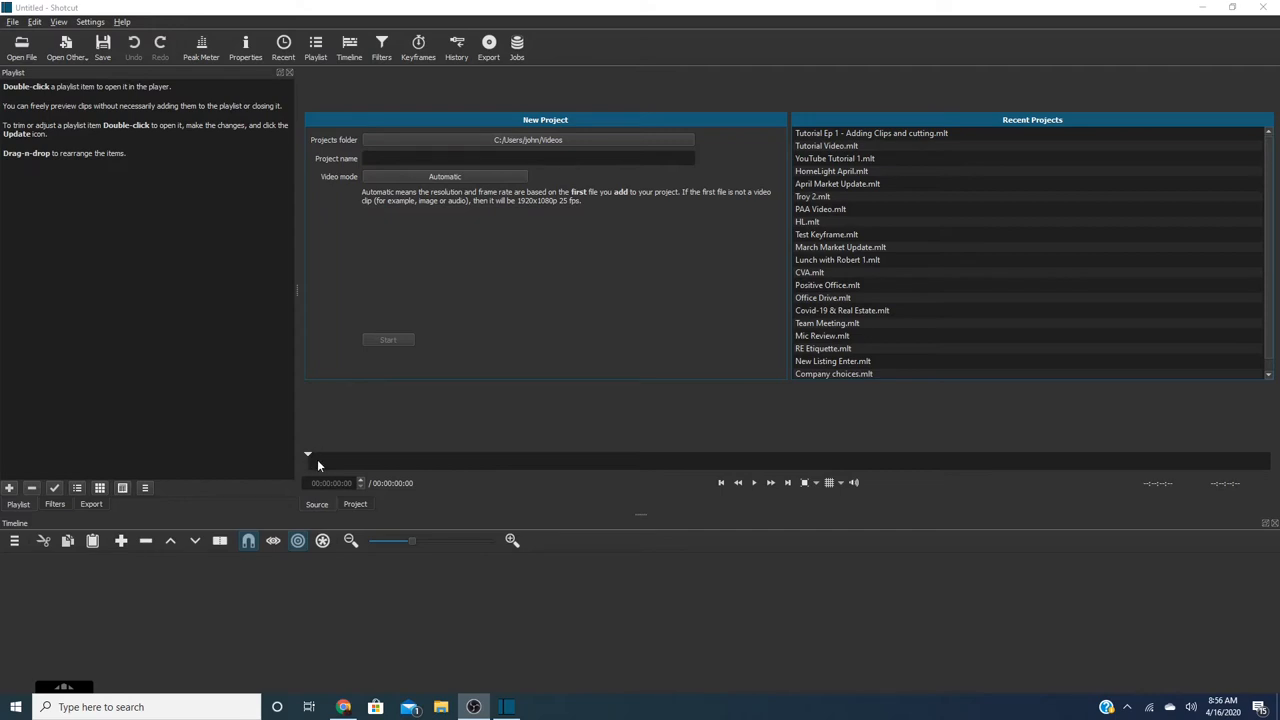
mouse_move(405, 400)
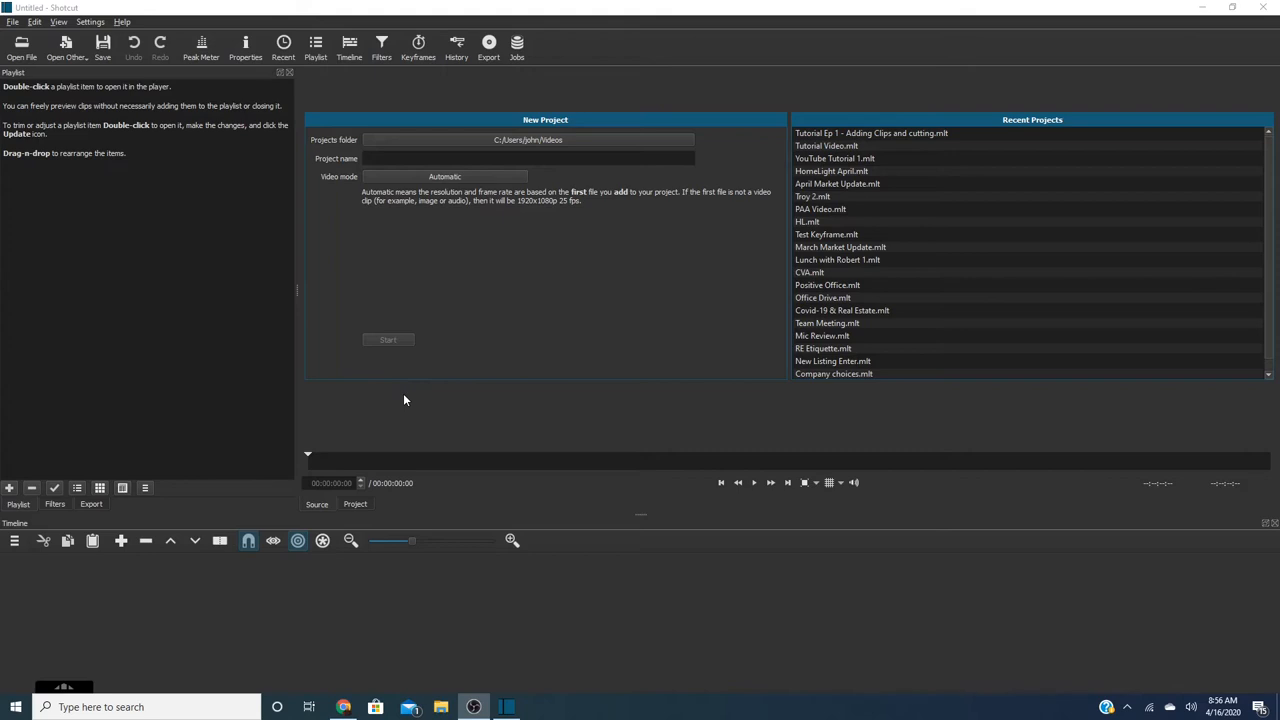
mouse_move(406, 405)
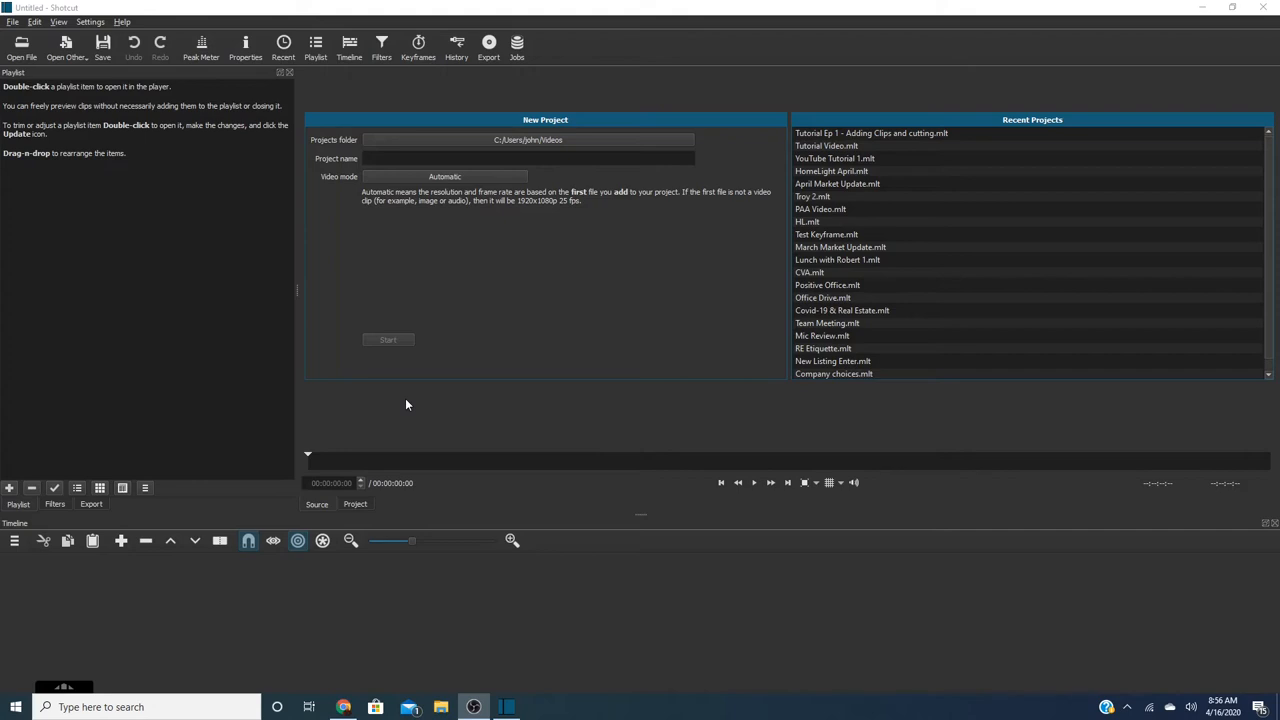
mouse_move(412, 370)
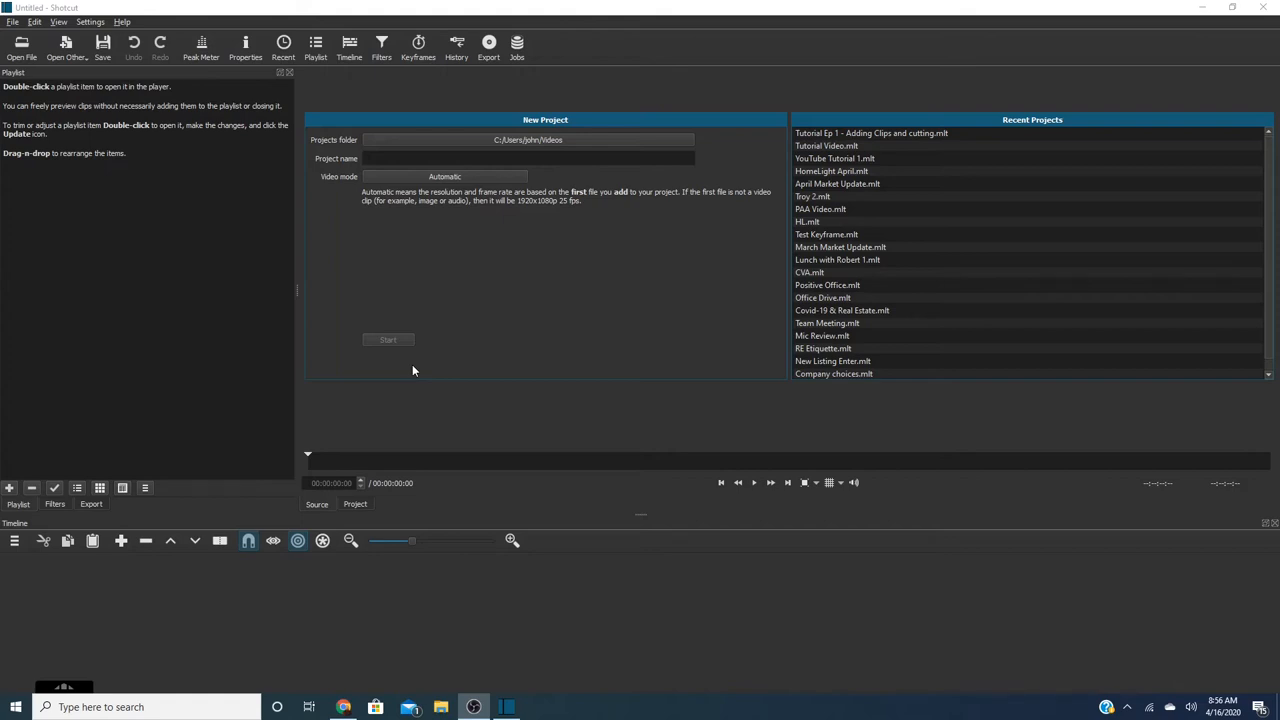
mouse_move(325, 337)
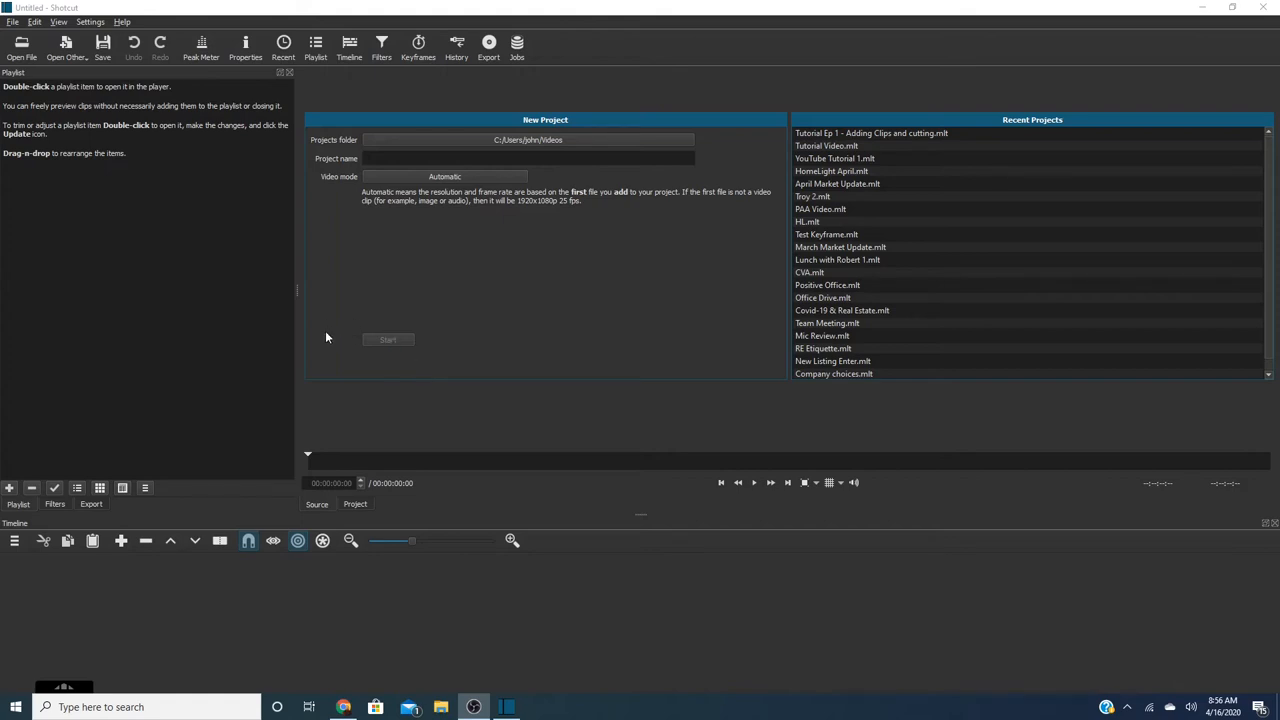
mouse_move(390, 371)
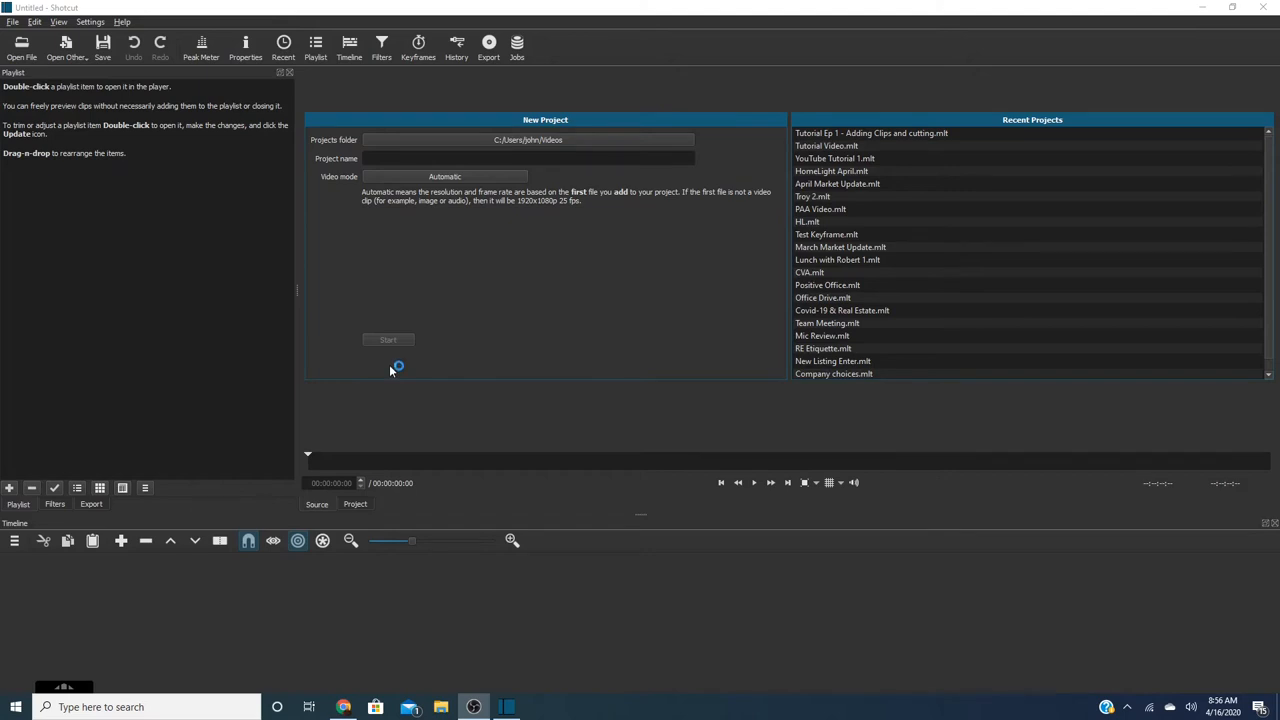
mouse_move(375, 372)
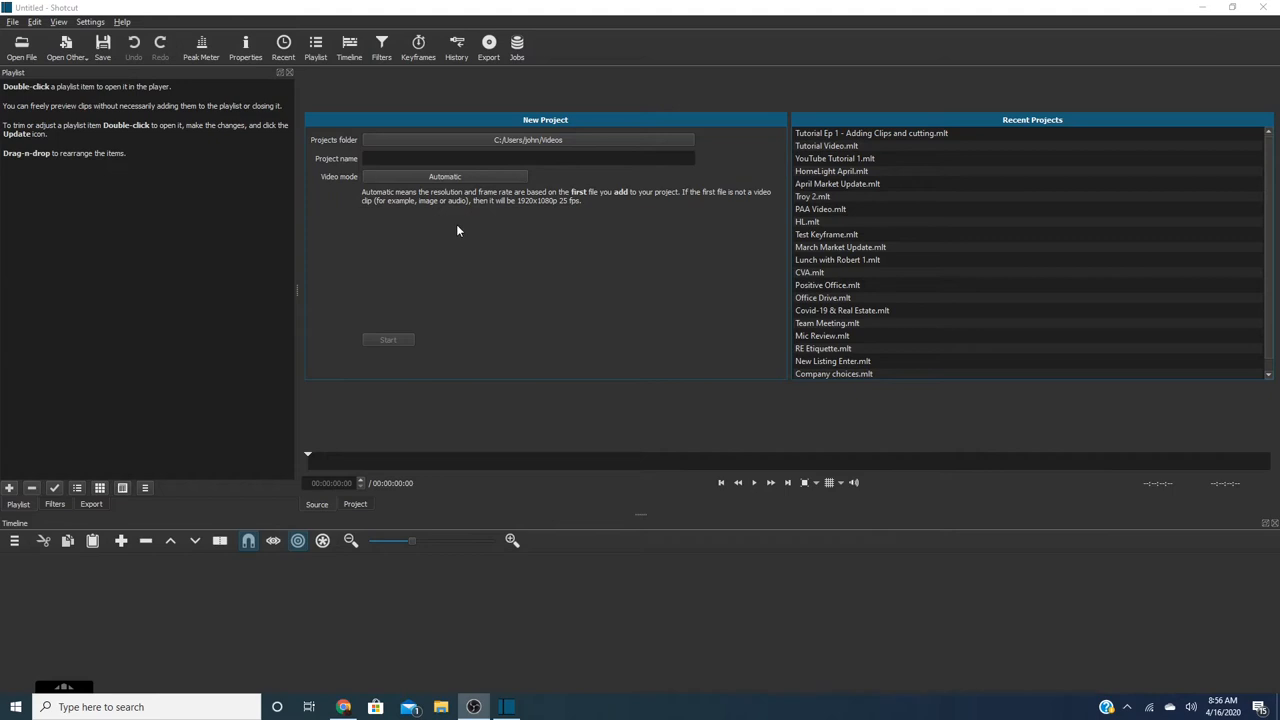
mouse_move(333, 379)
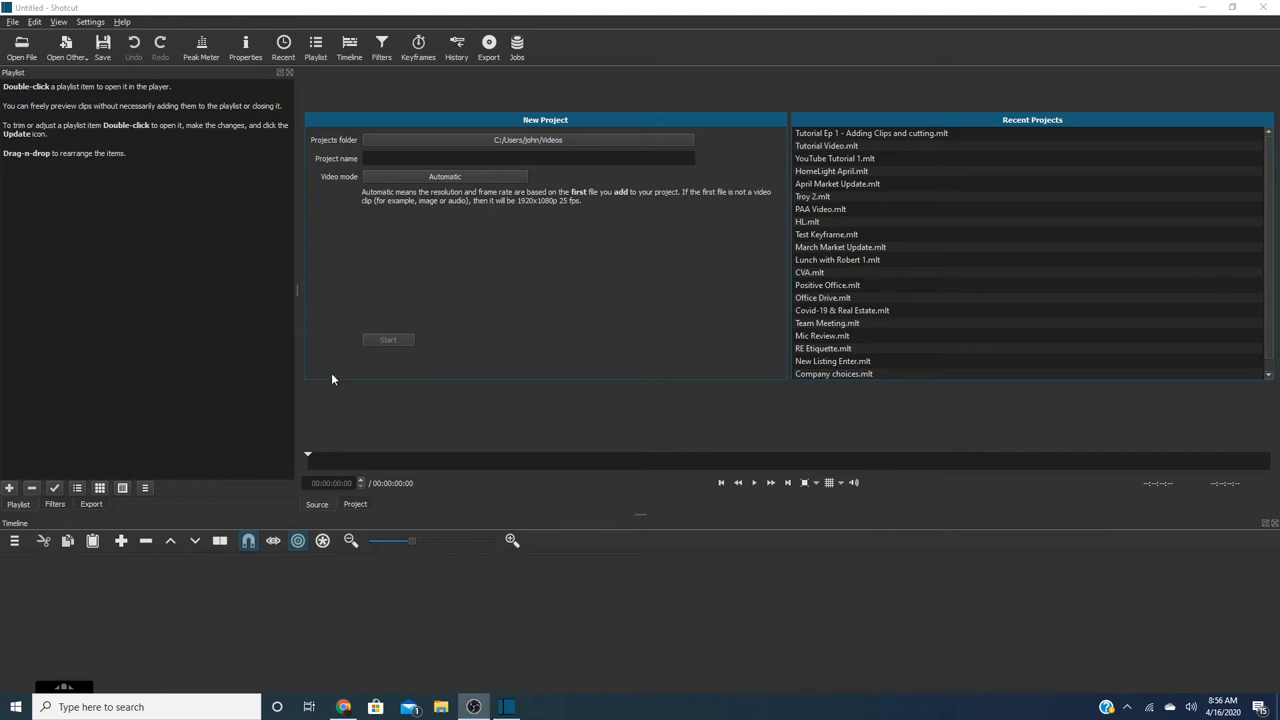
mouse_move(107, 177)
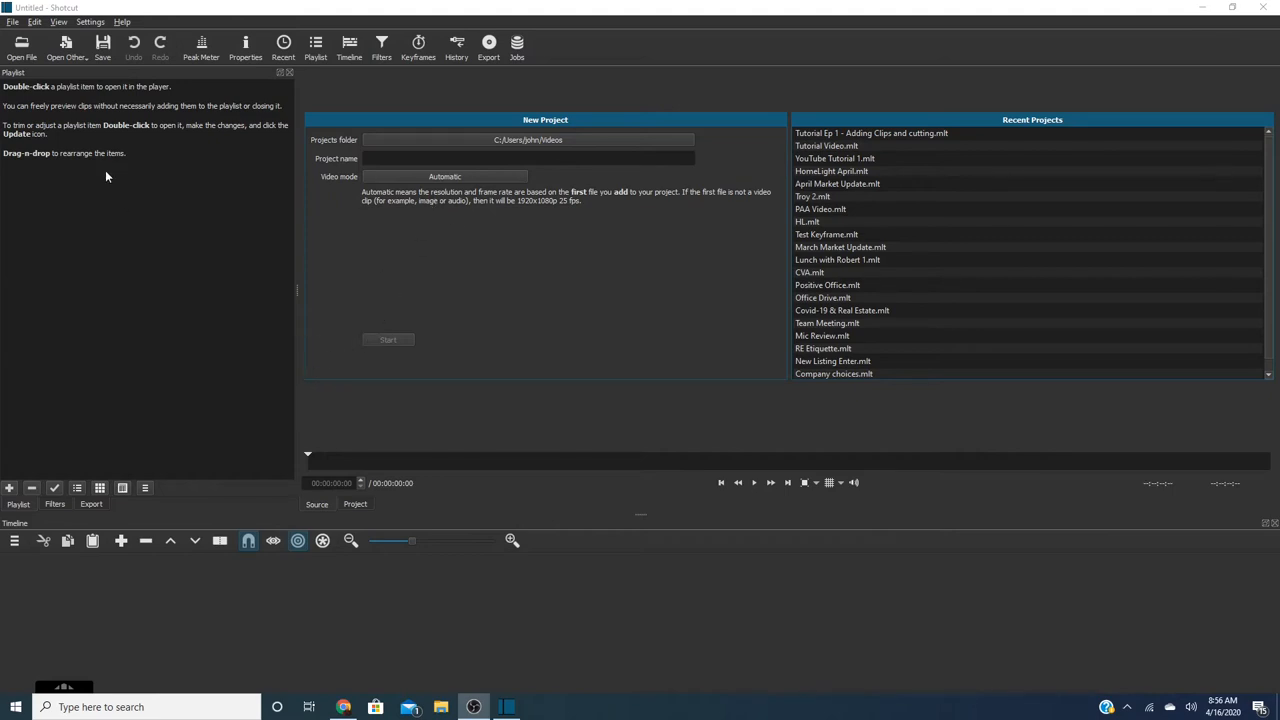
mouse_move(155, 255)
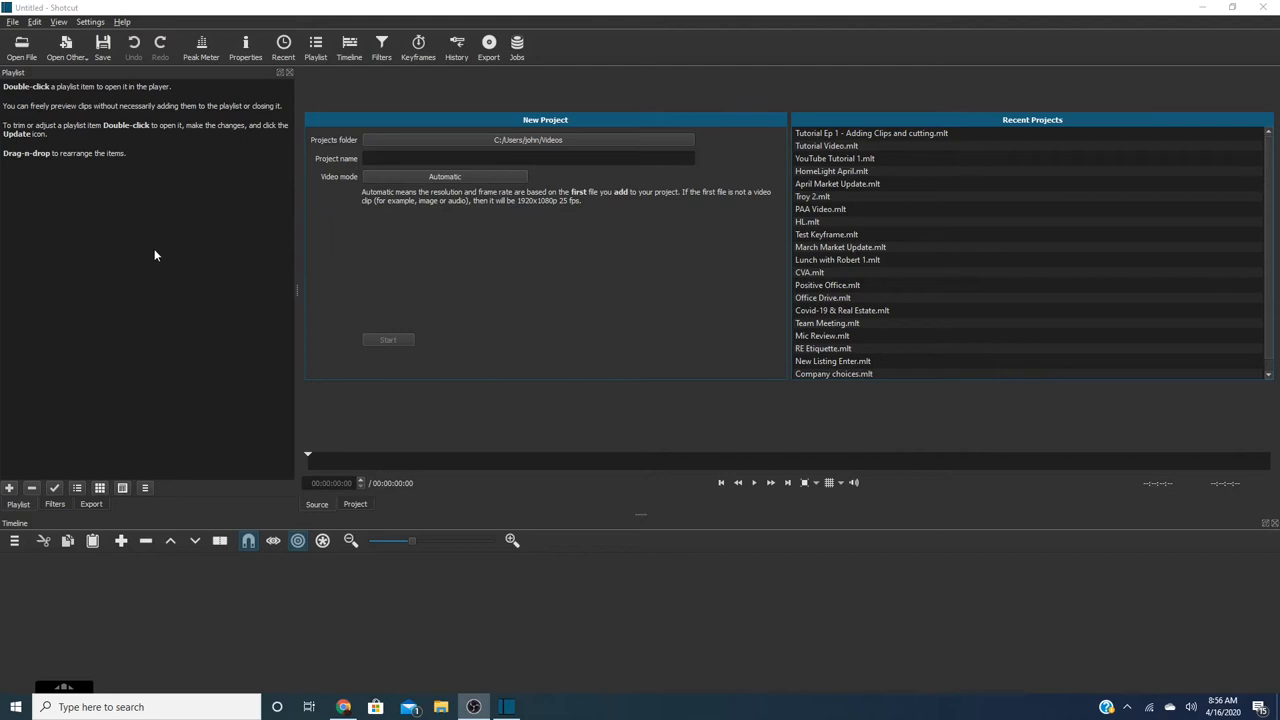
mouse_move(567, 256)
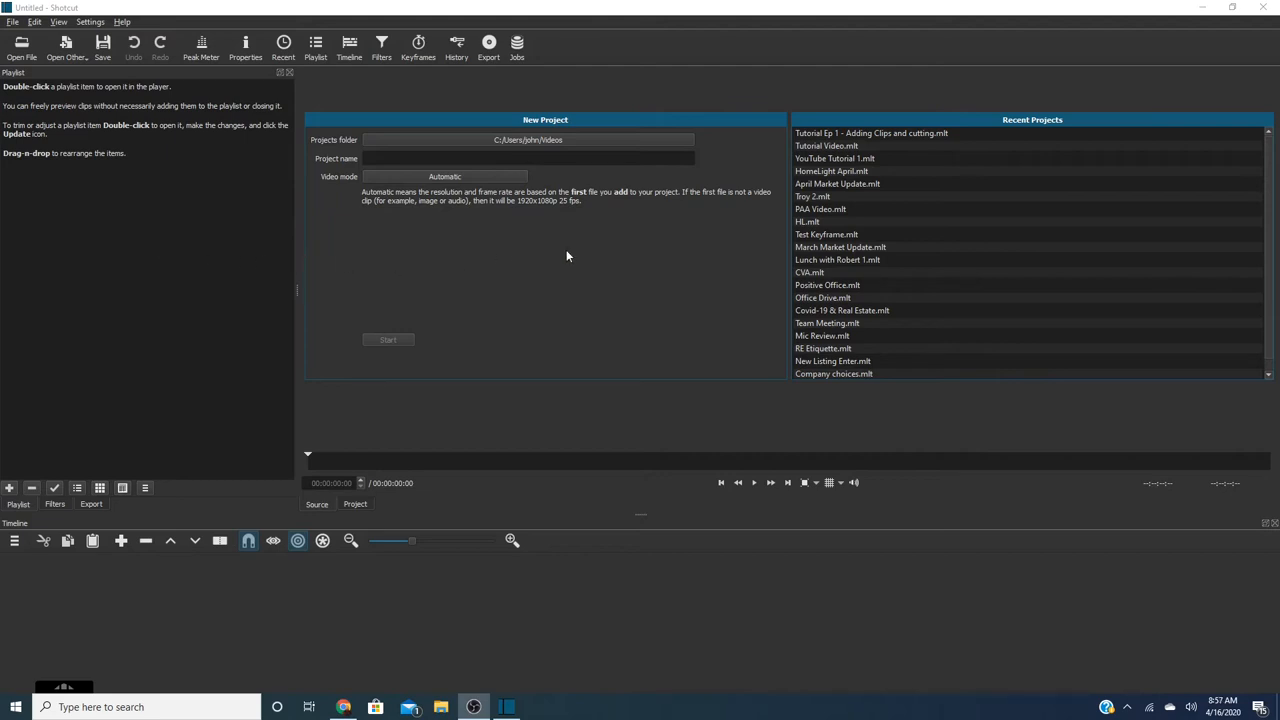
mouse_move(845, 132)
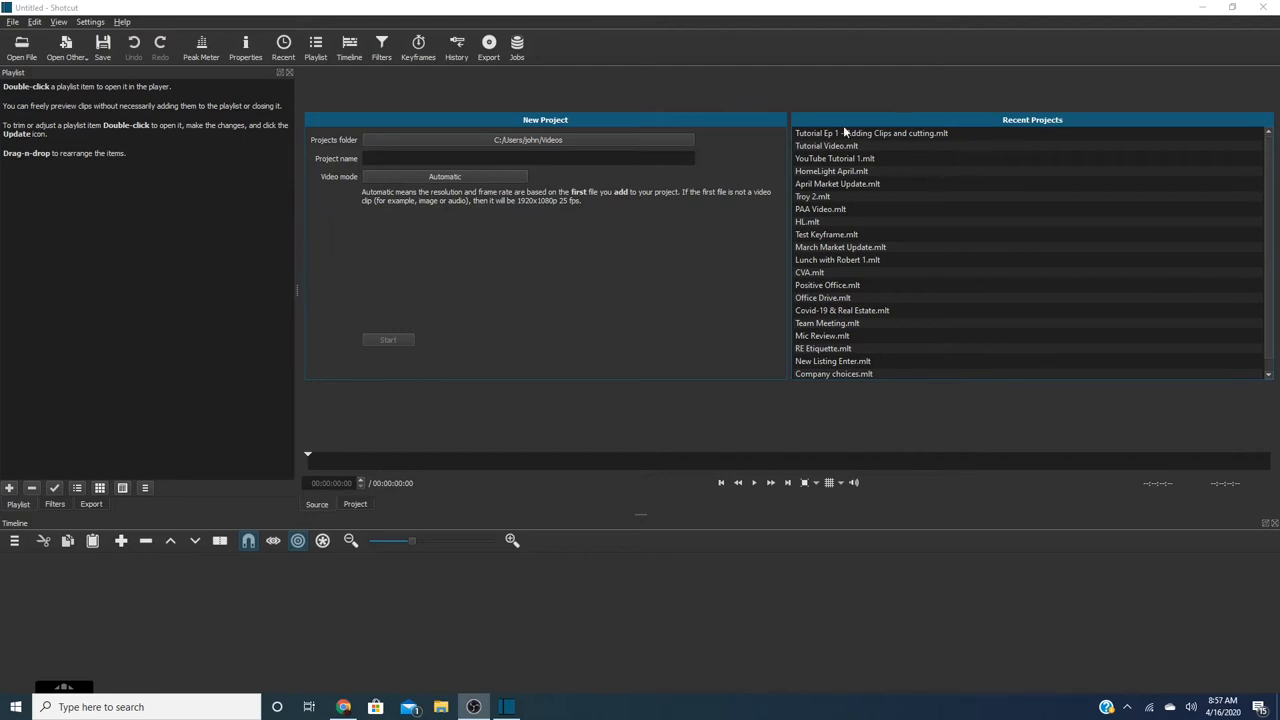
mouse_move(890, 140)
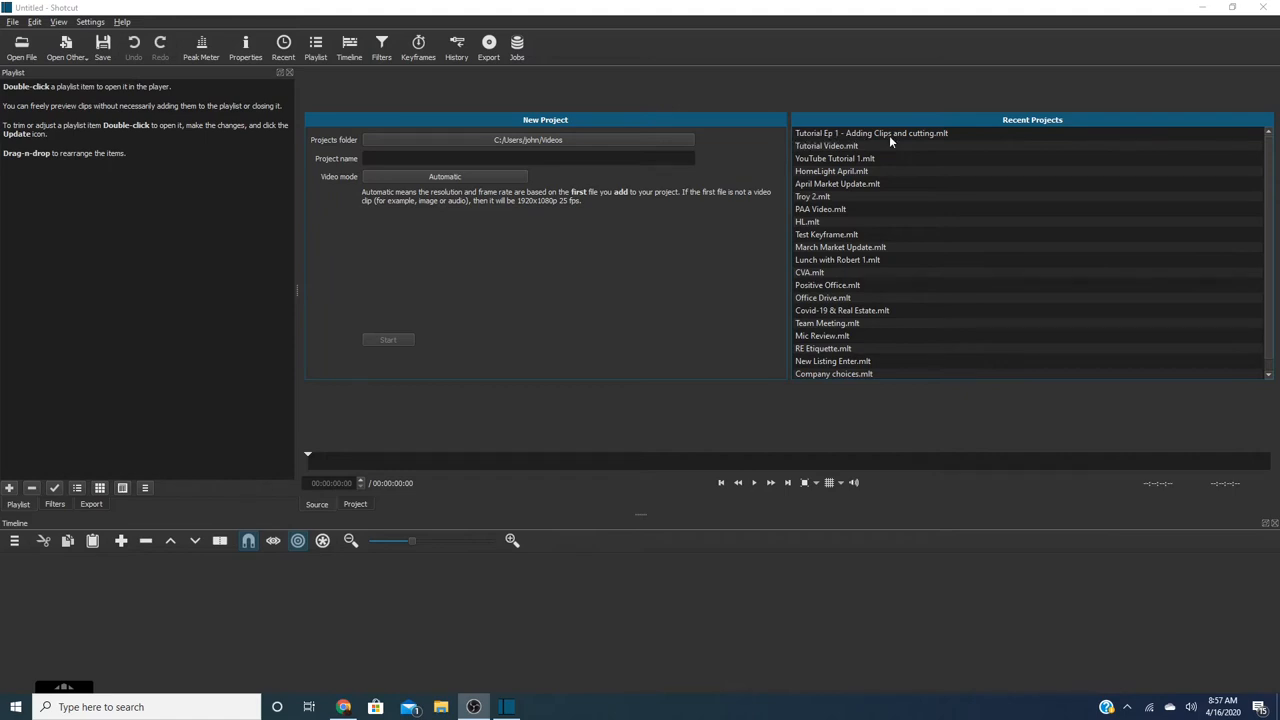
Open the 'Tutorial Ep 1 - Adding Clips and cutting' project and bring up the Open File dialog.
double_click(871, 132)
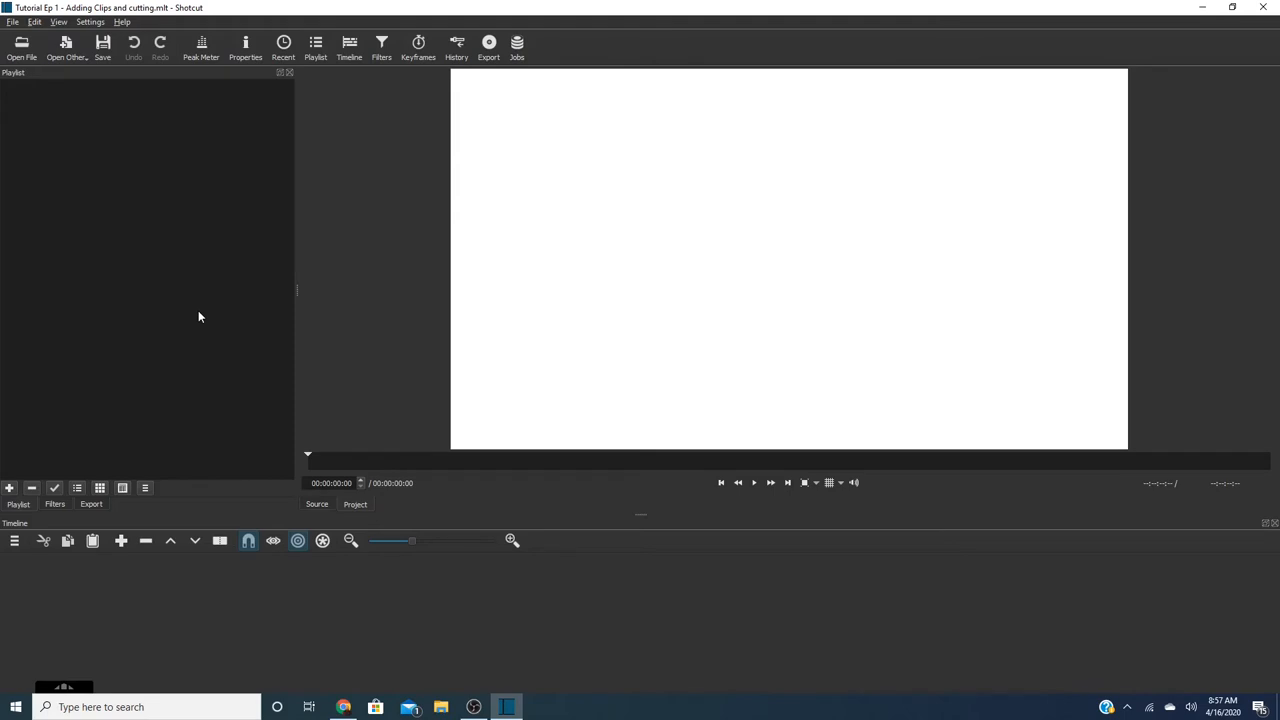
mouse_move(28, 532)
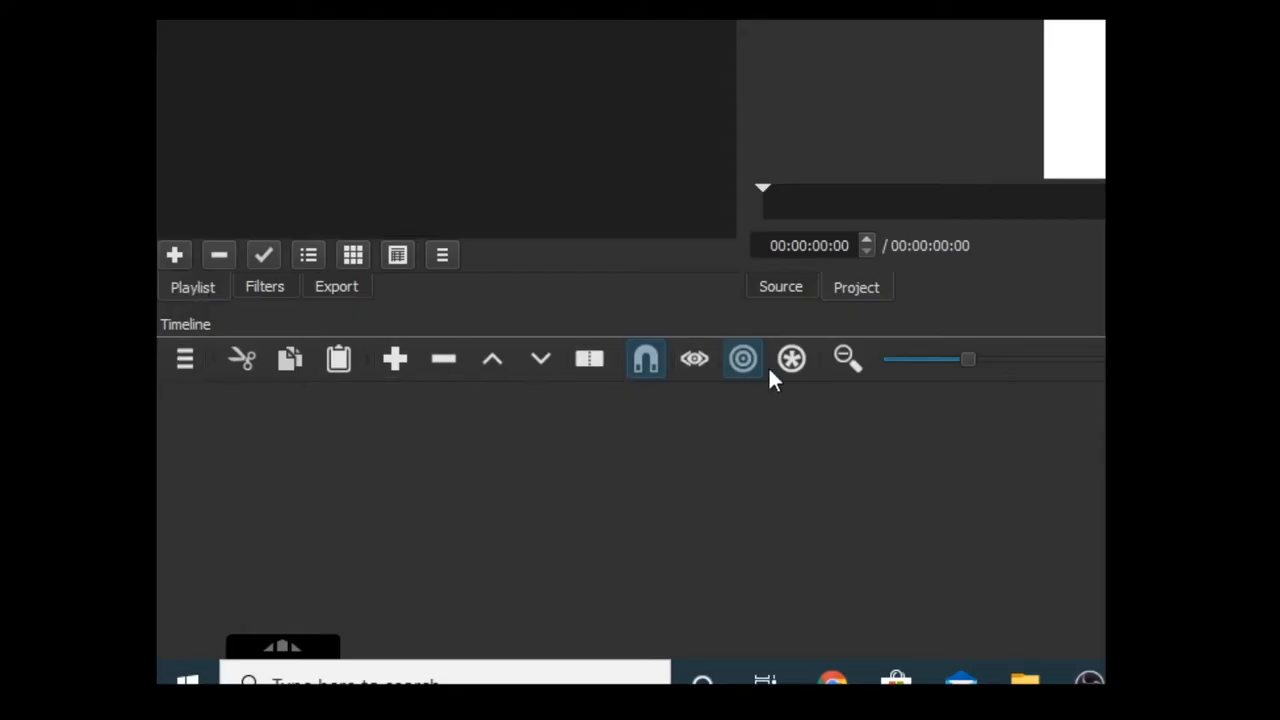
mouse_move(180, 363)
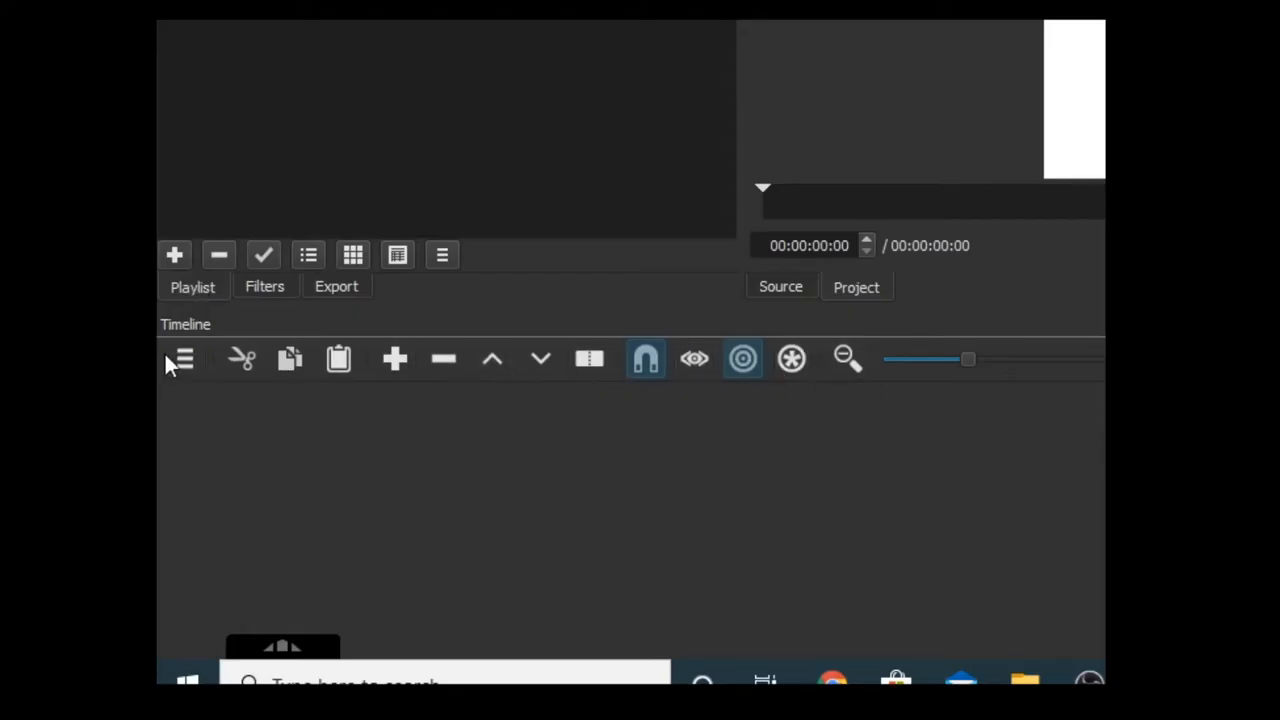
mouse_move(205, 378)
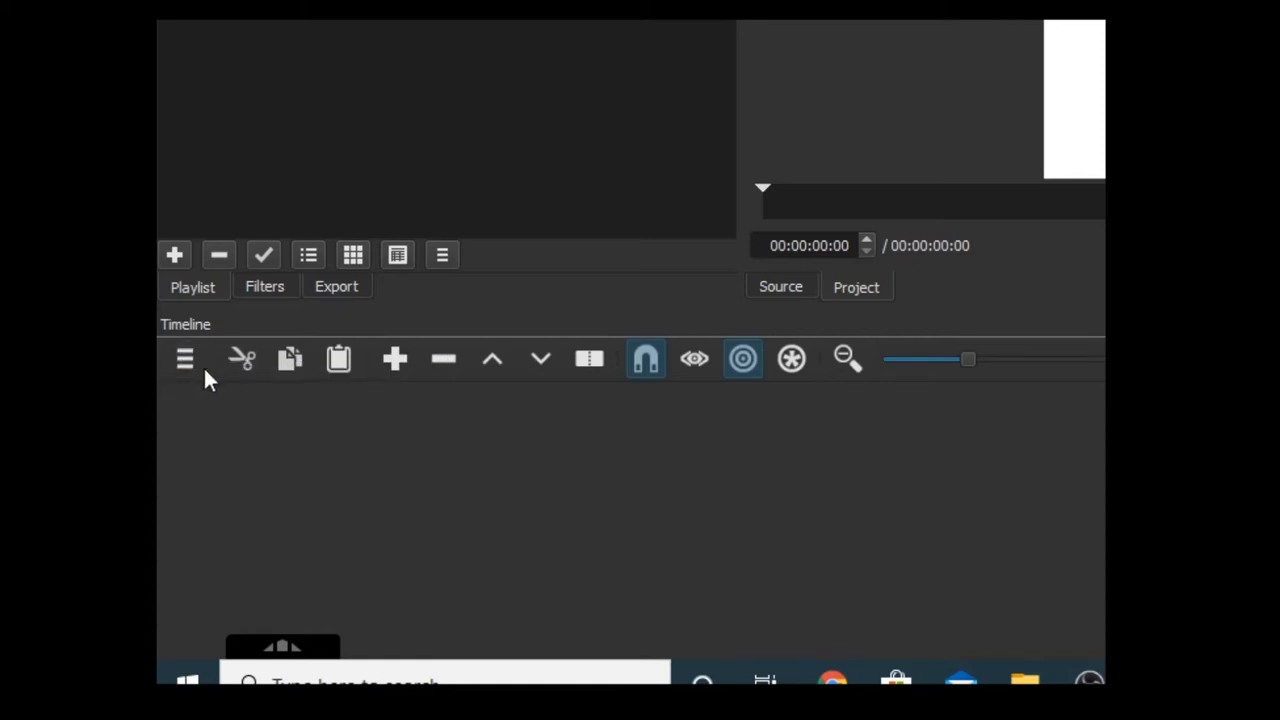
mouse_move(290, 370)
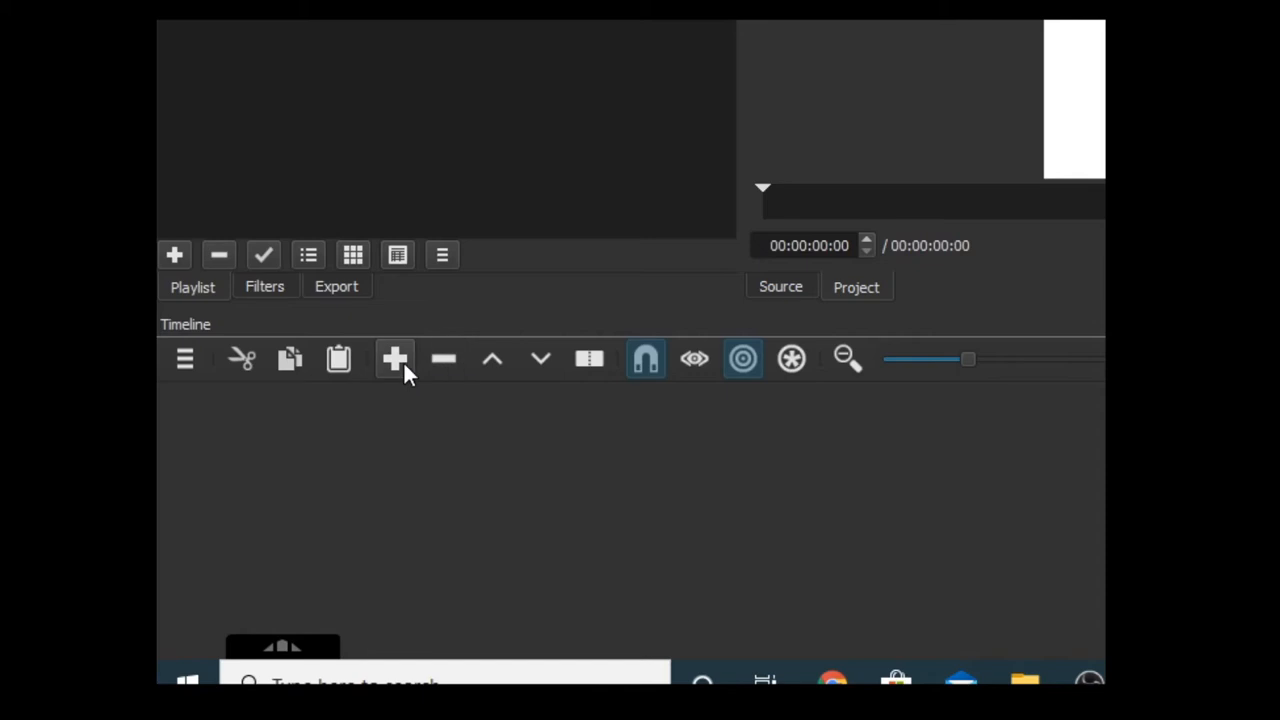
mouse_move(420, 375)
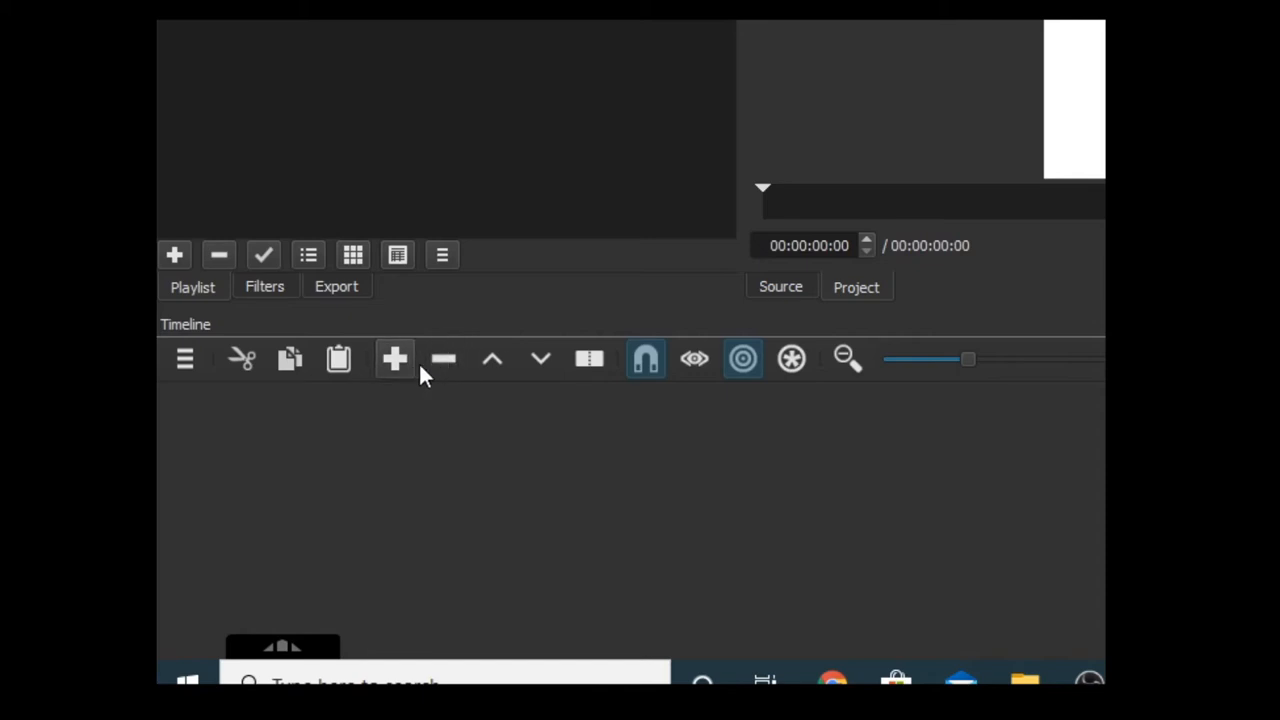
mouse_move(443, 359)
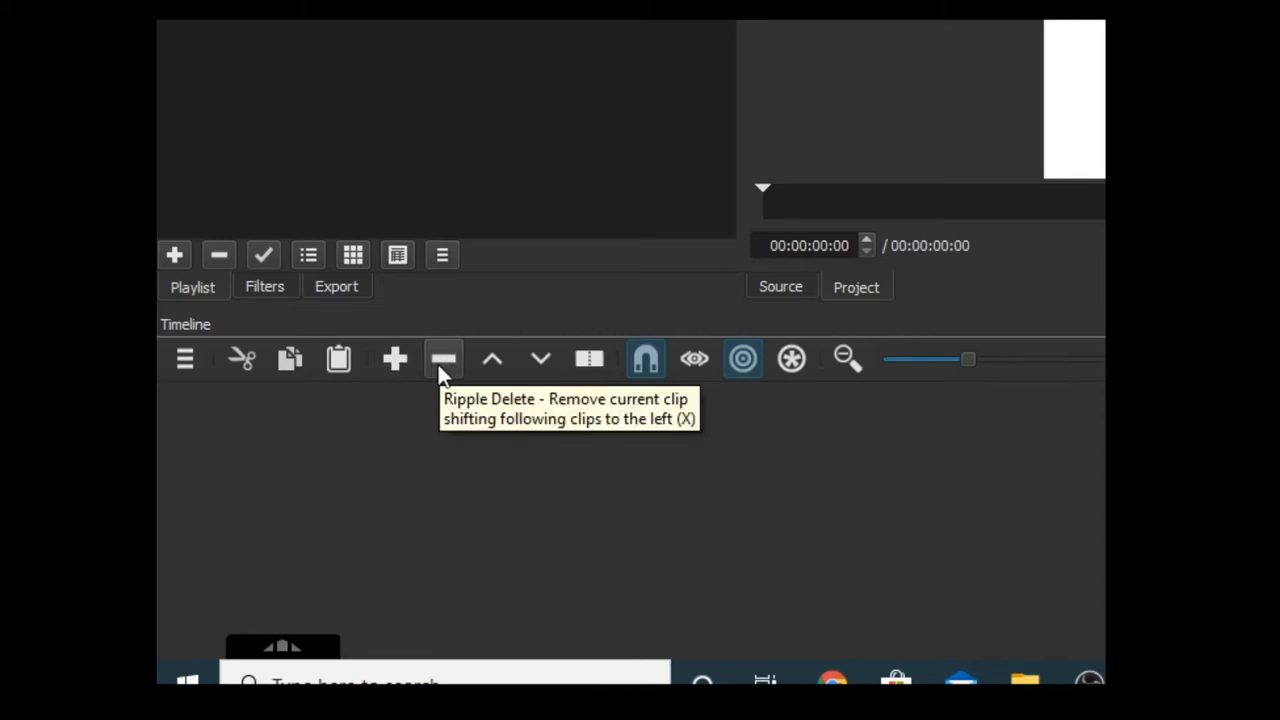
mouse_move(589, 357)
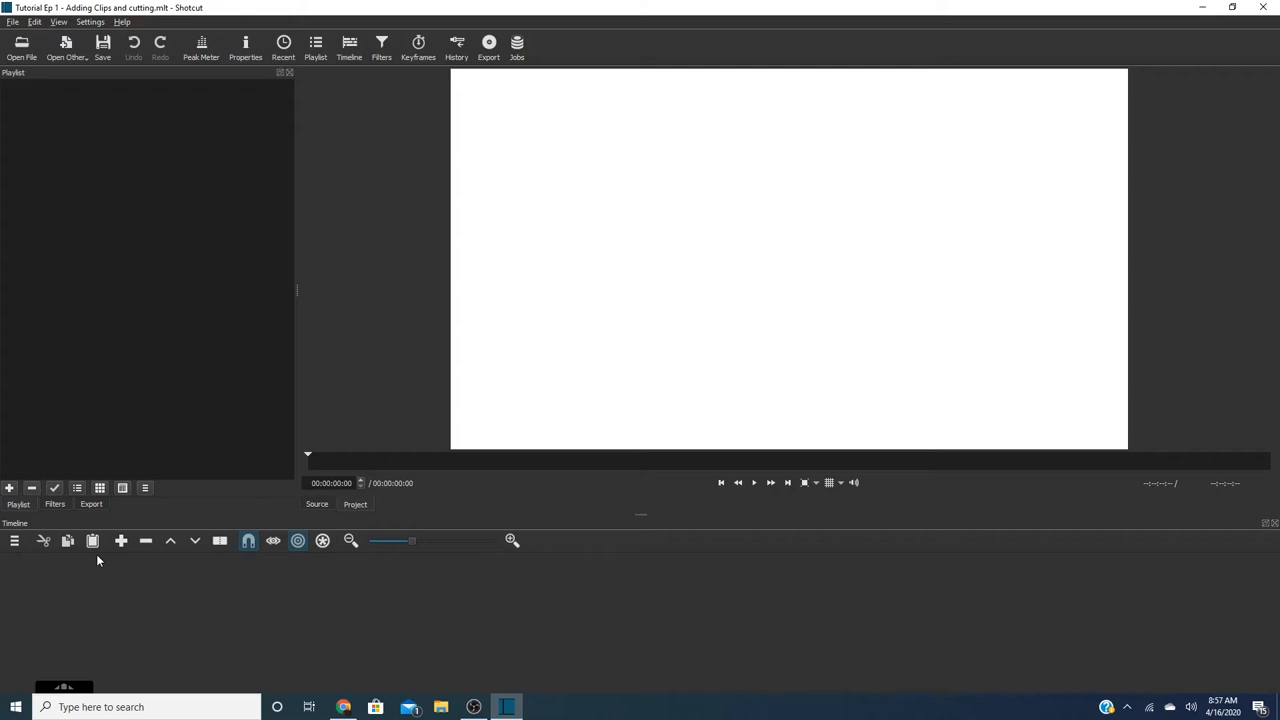
mouse_move(35, 508)
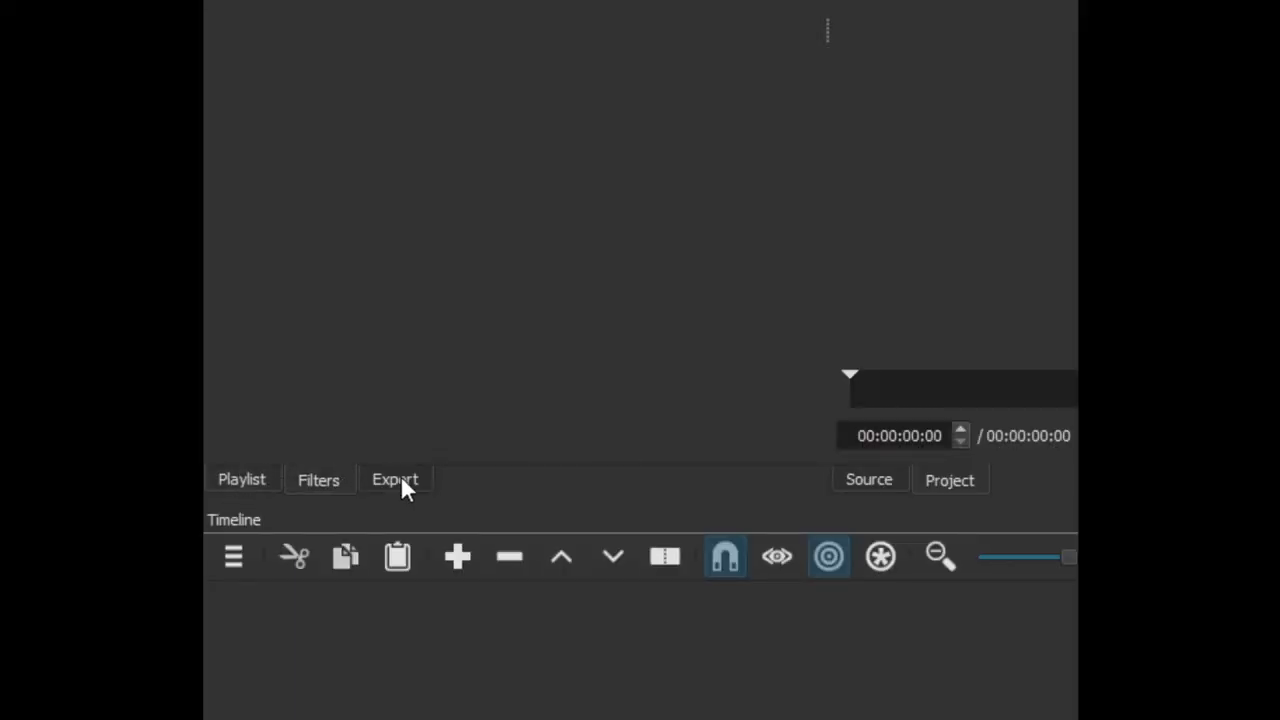
left_click(395, 479)
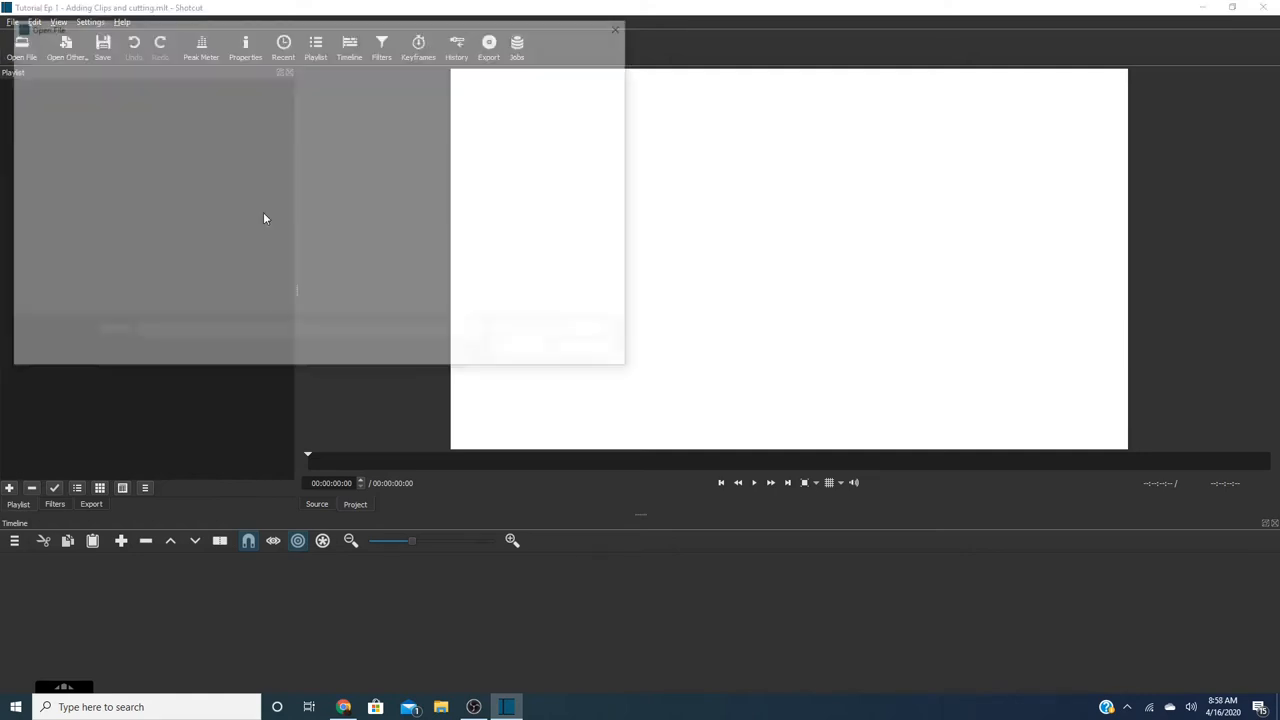
Load the 3:37 screen recording of the Shotcut download page into the source player.
left_click(21, 45)
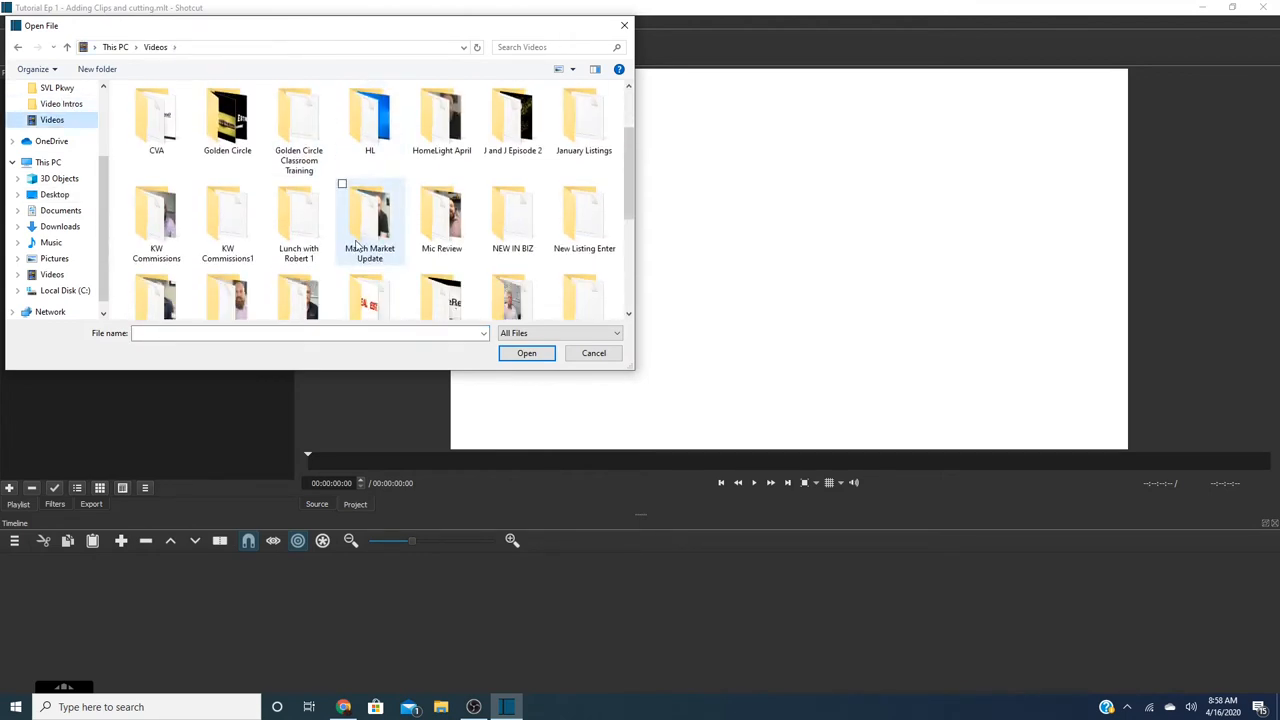
scroll("down", 3)
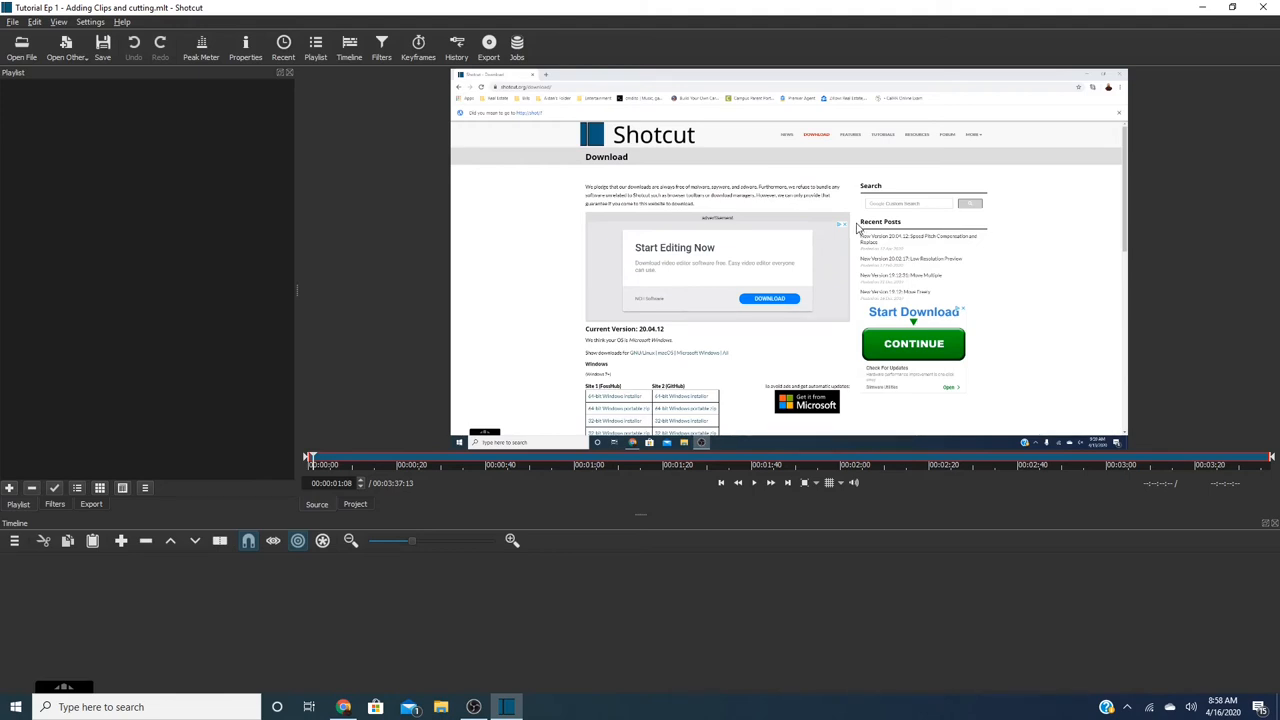
mouse_move(760, 240)
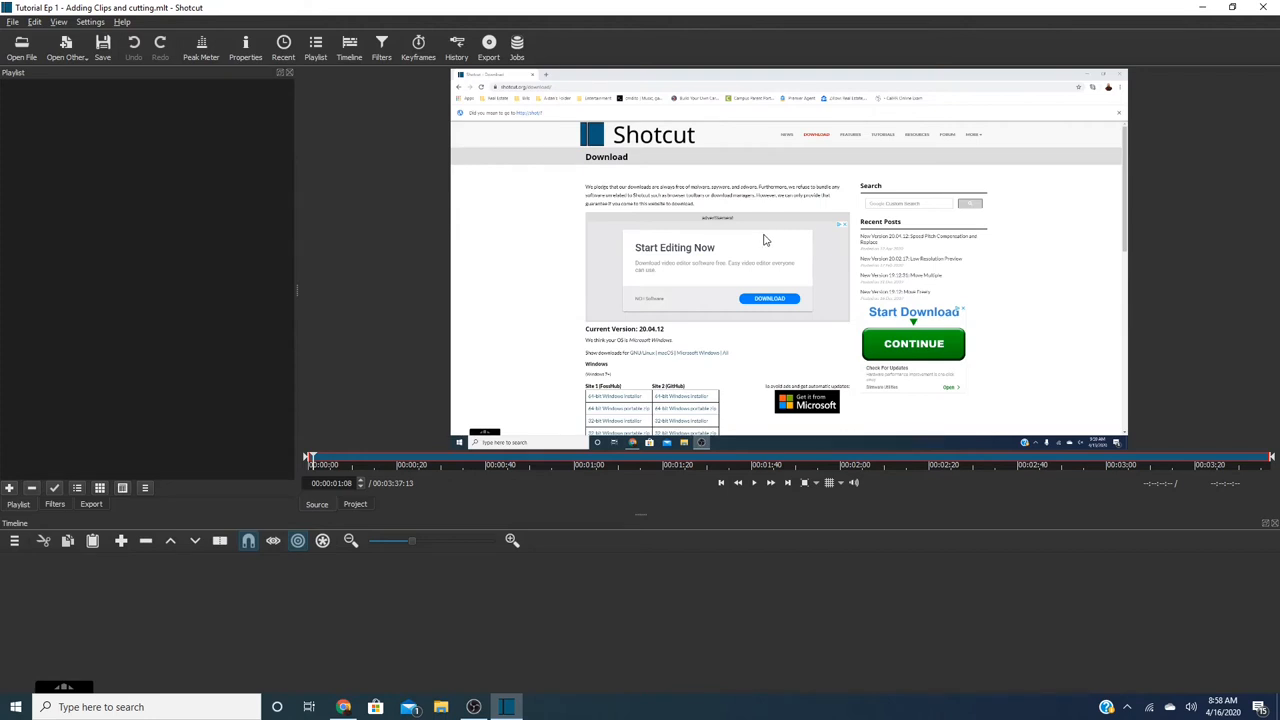
mouse_move(745, 185)
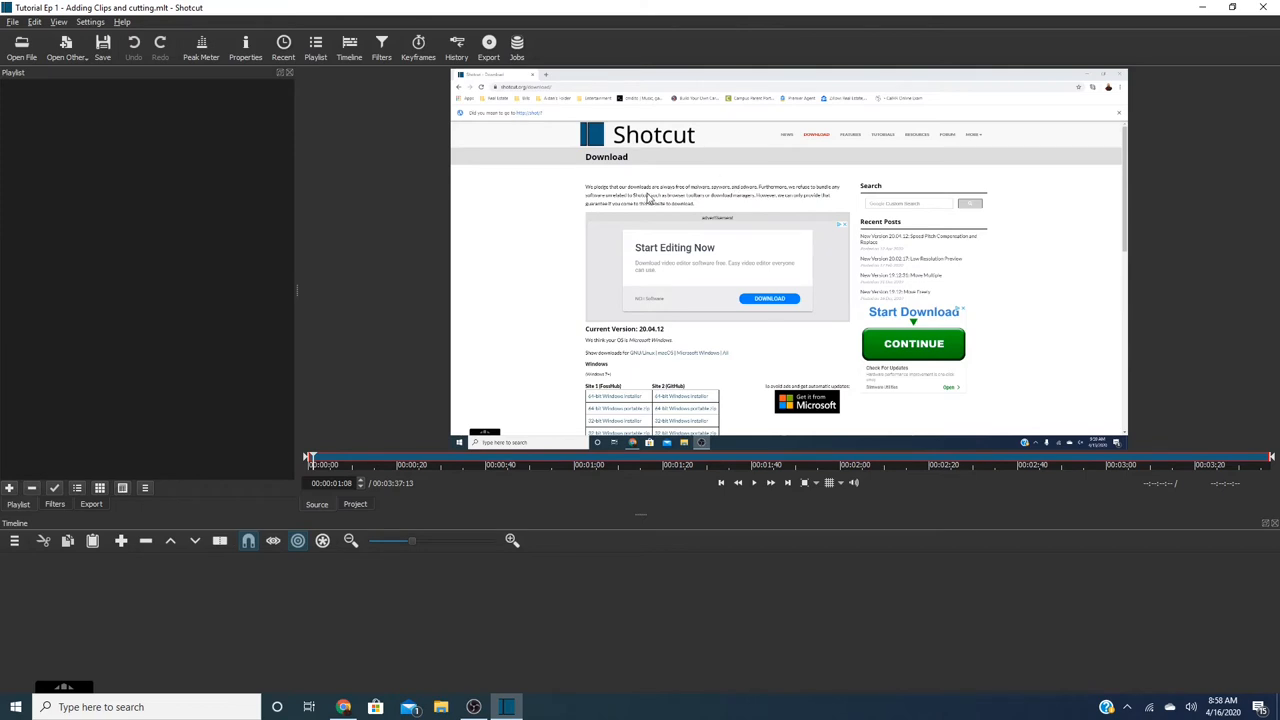
mouse_move(605, 260)
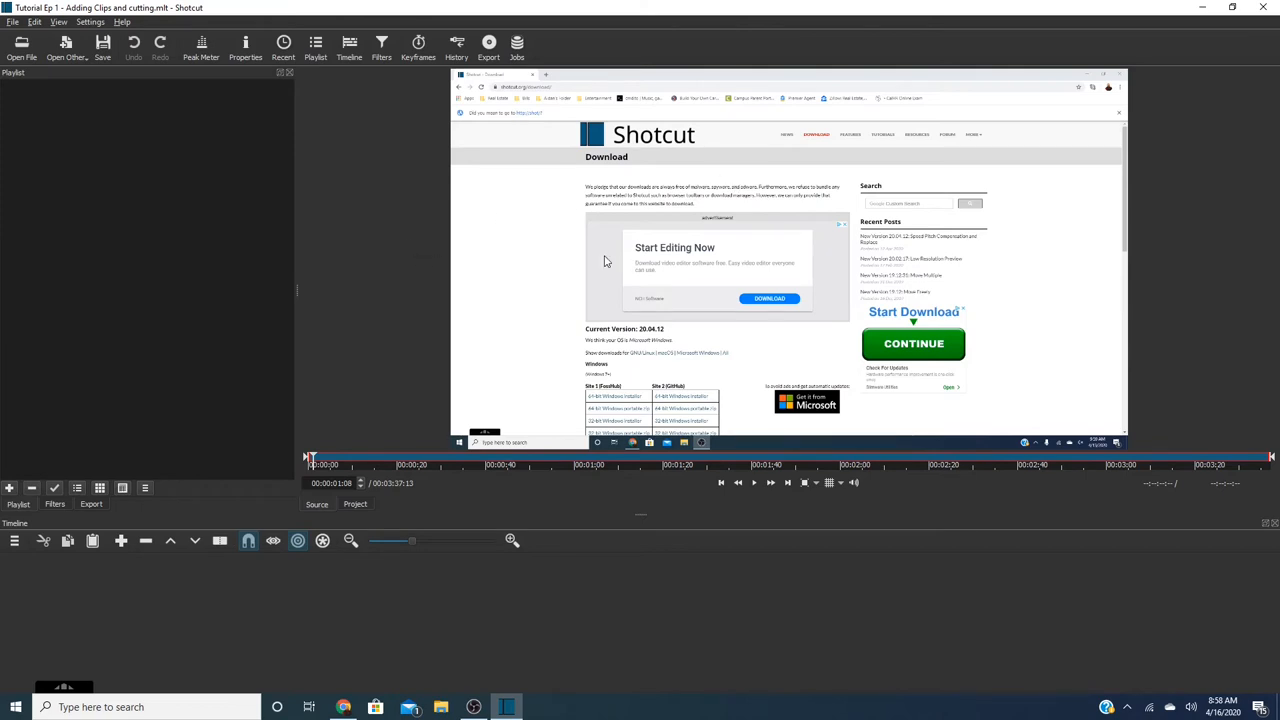
mouse_move(241, 437)
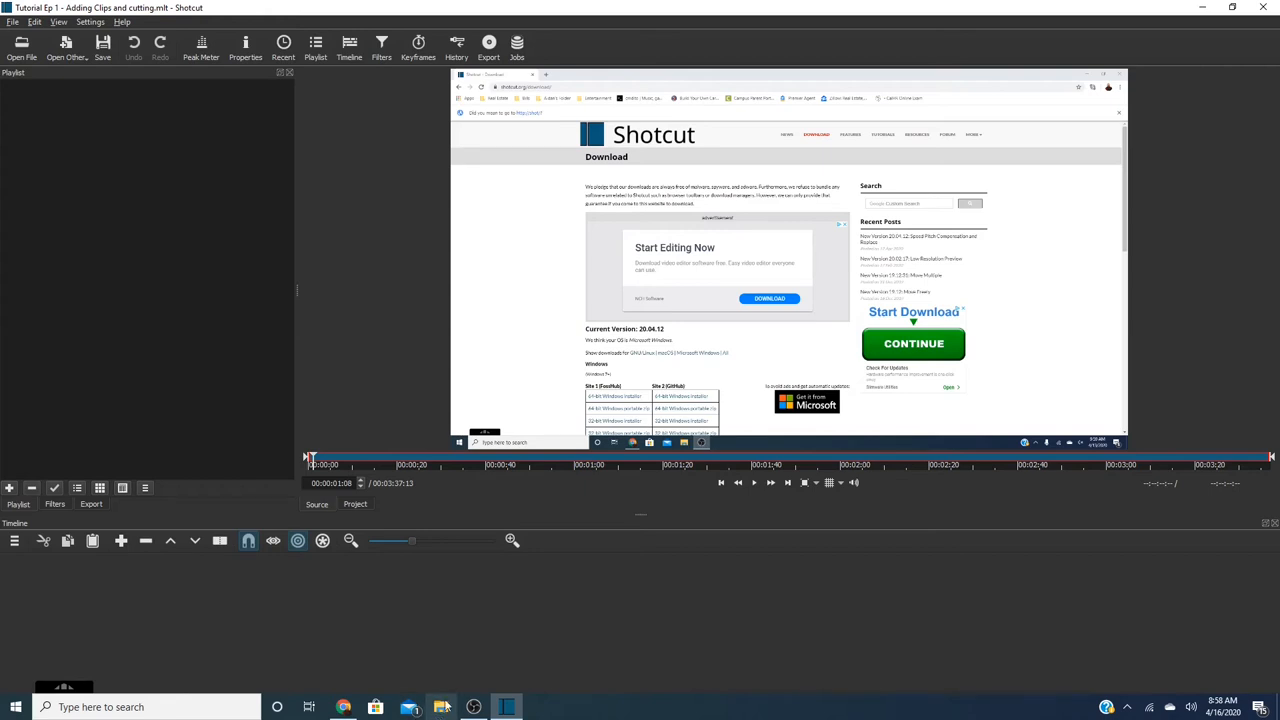
mouse_move(213, 150)
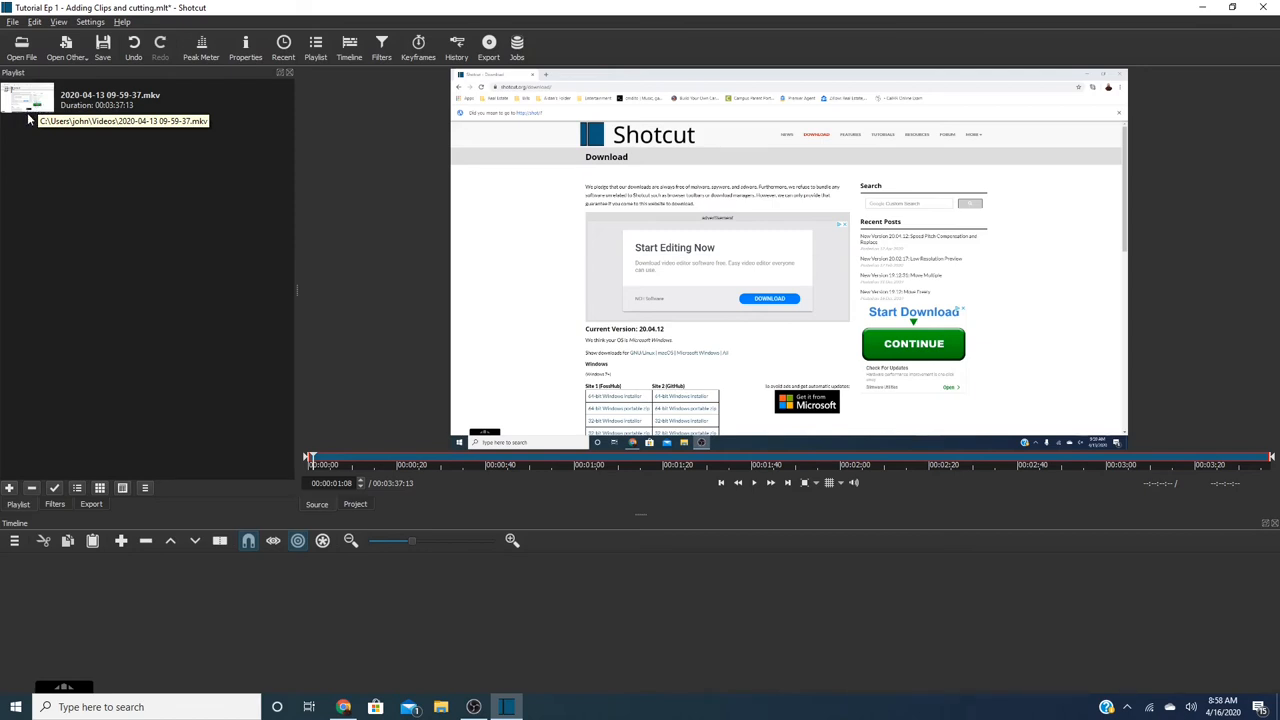
mouse_move(21, 42)
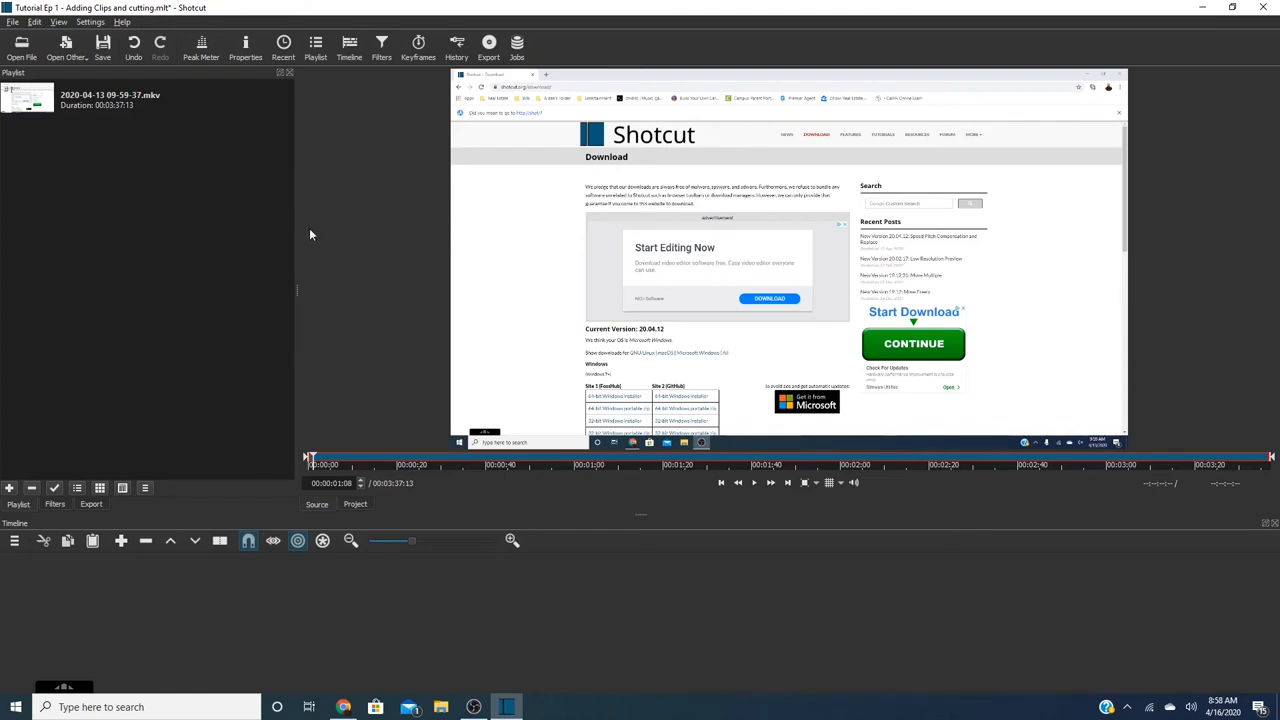
mouse_move(853, 292)
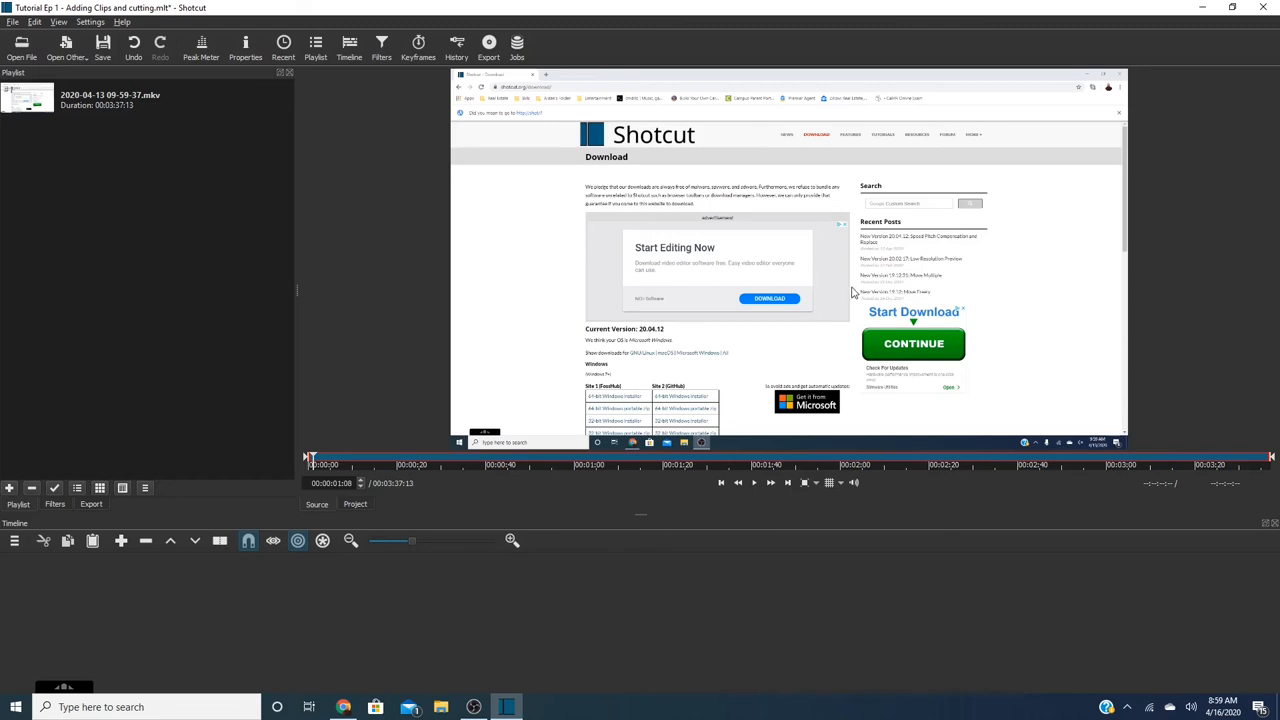
mouse_move(752, 261)
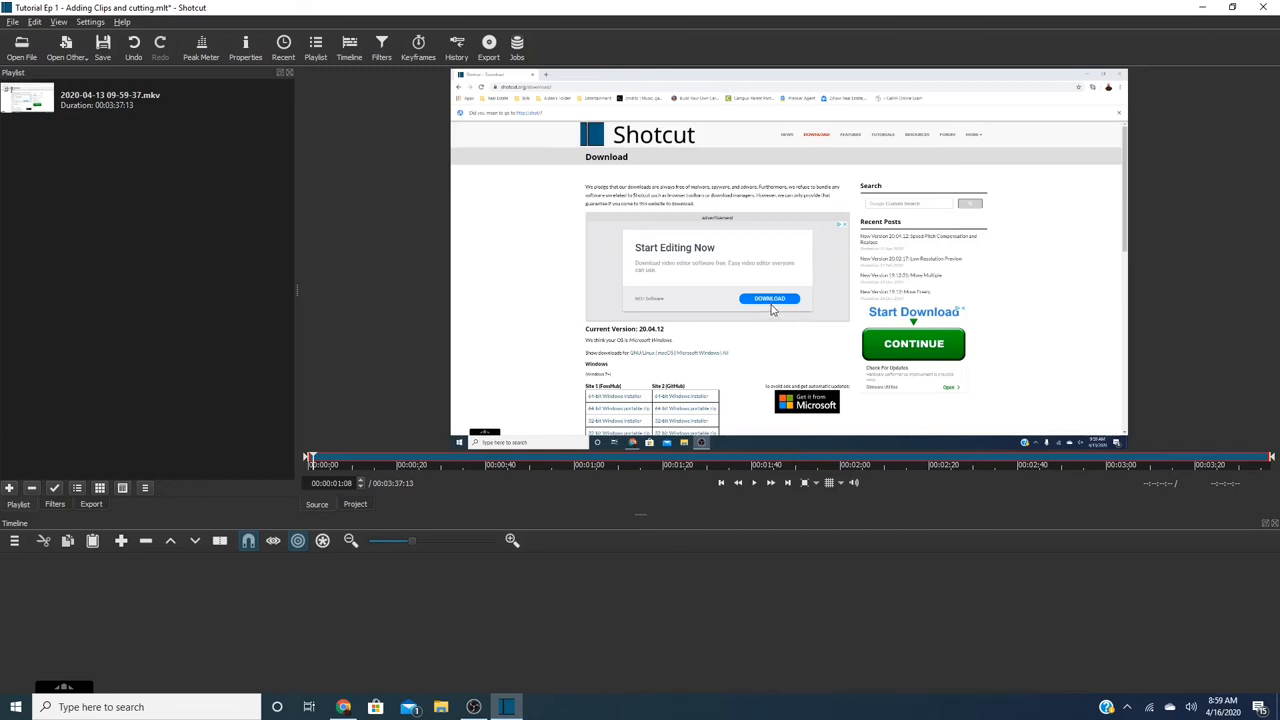
mouse_move(758, 270)
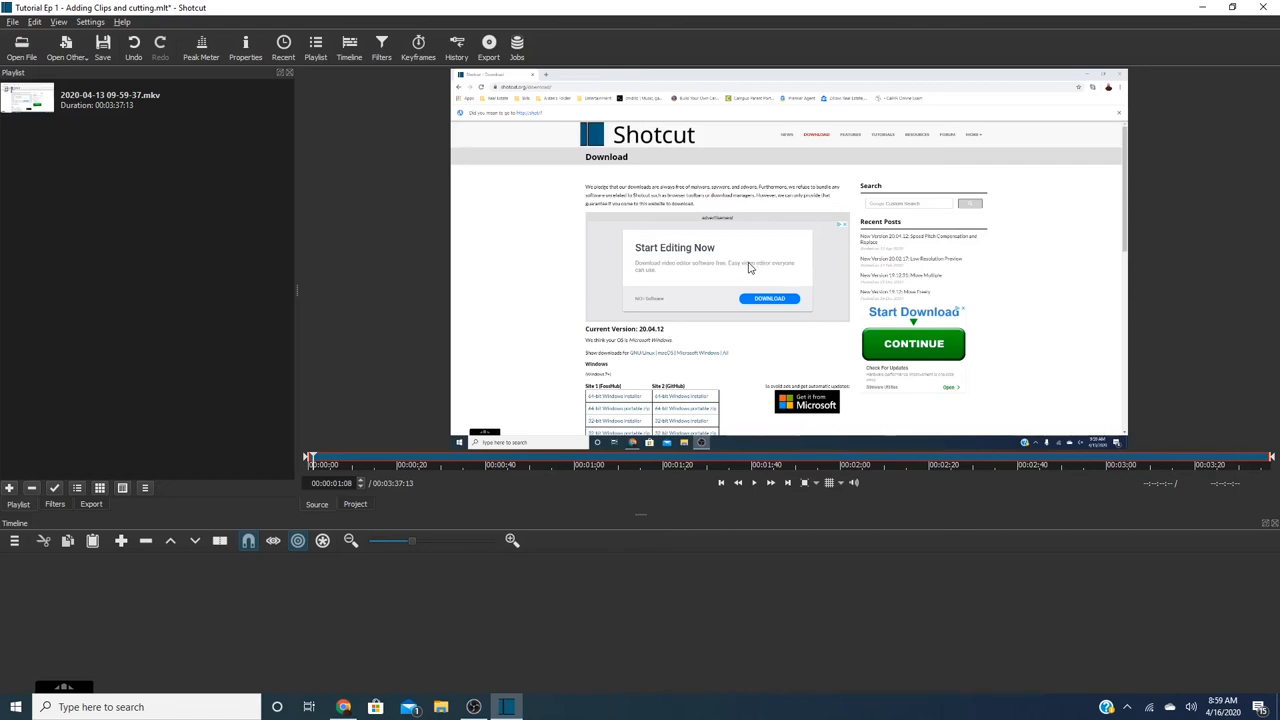
mouse_move(700, 294)
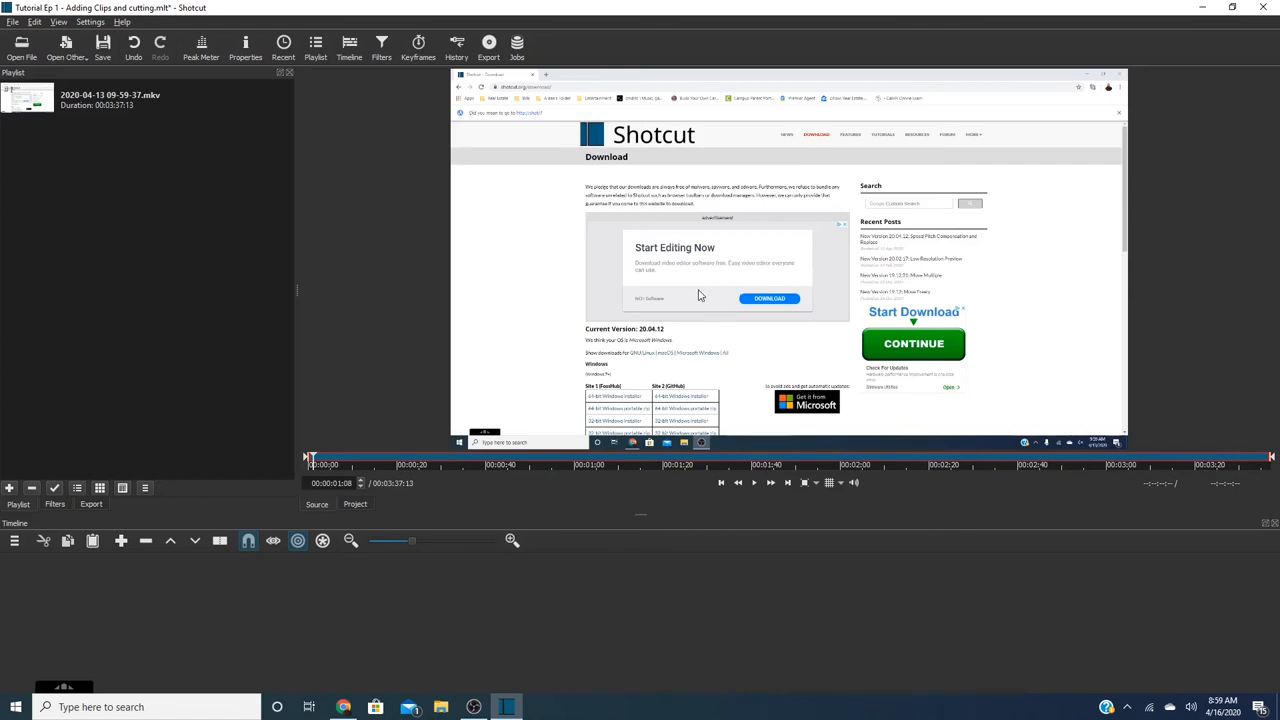
mouse_move(724, 294)
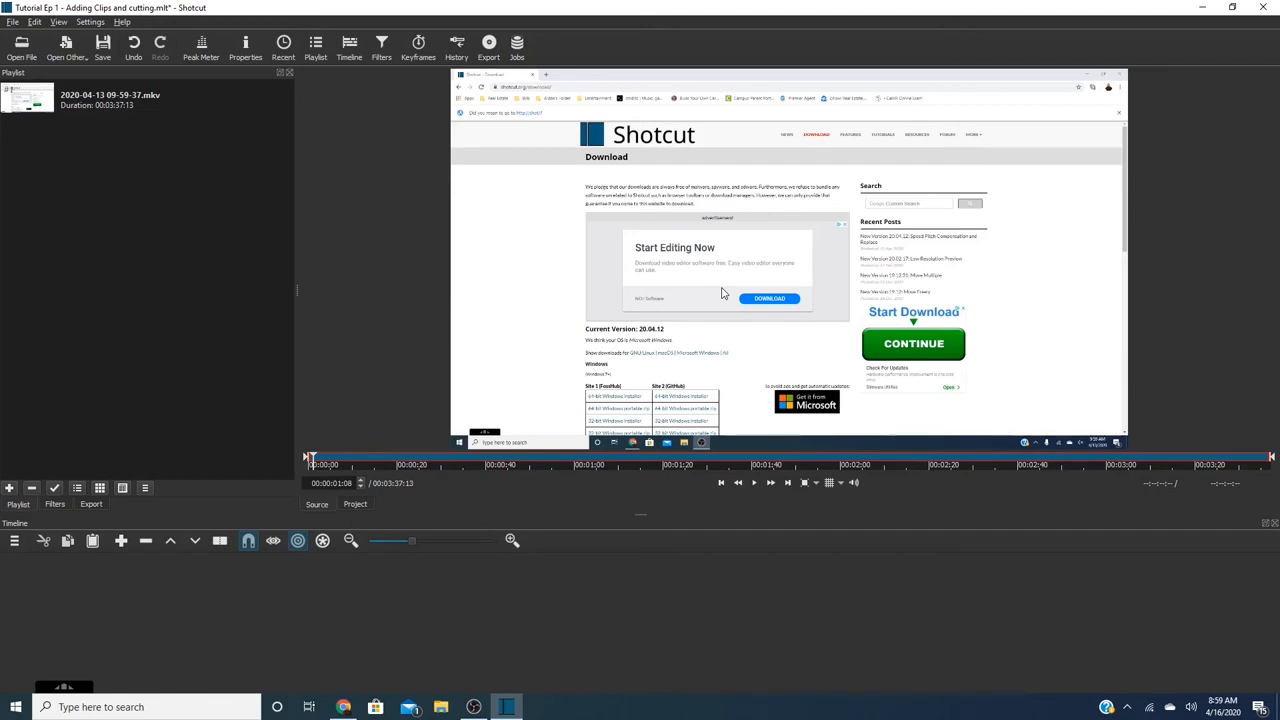
mouse_move(543, 168)
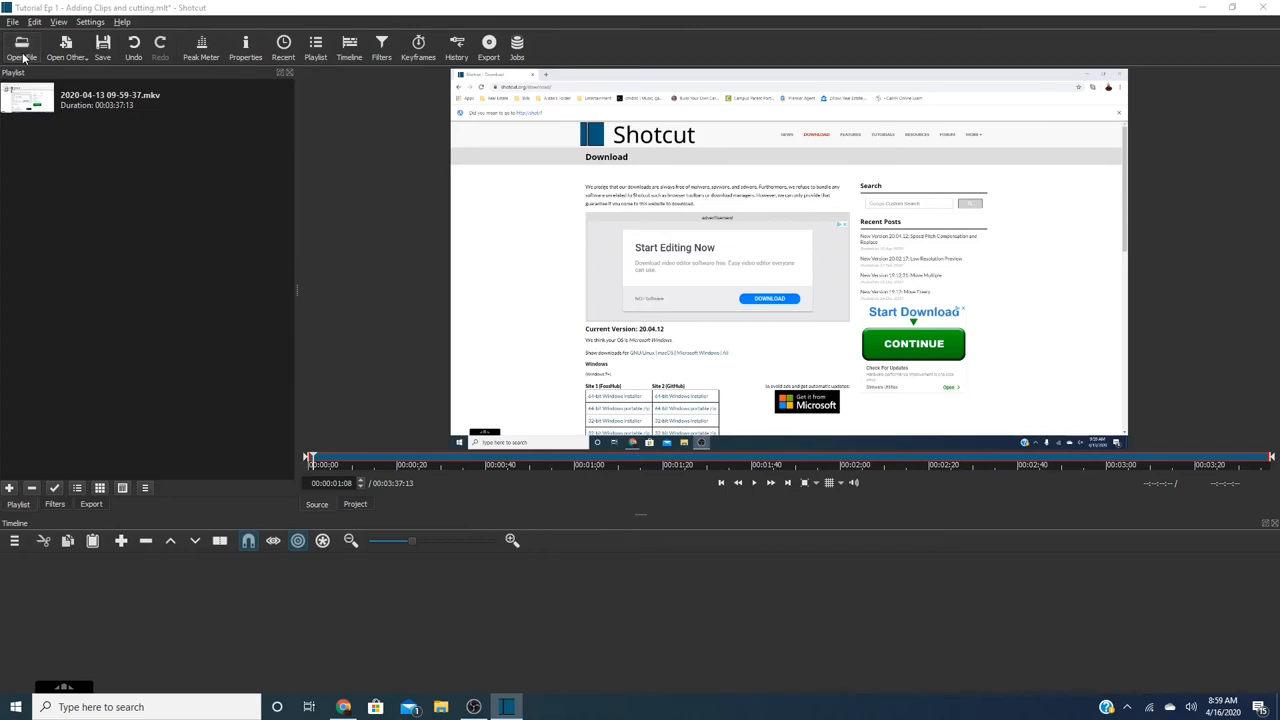
Reopen the file browser to import the phone video IMG_0010.MOV.
left_click(22, 45)
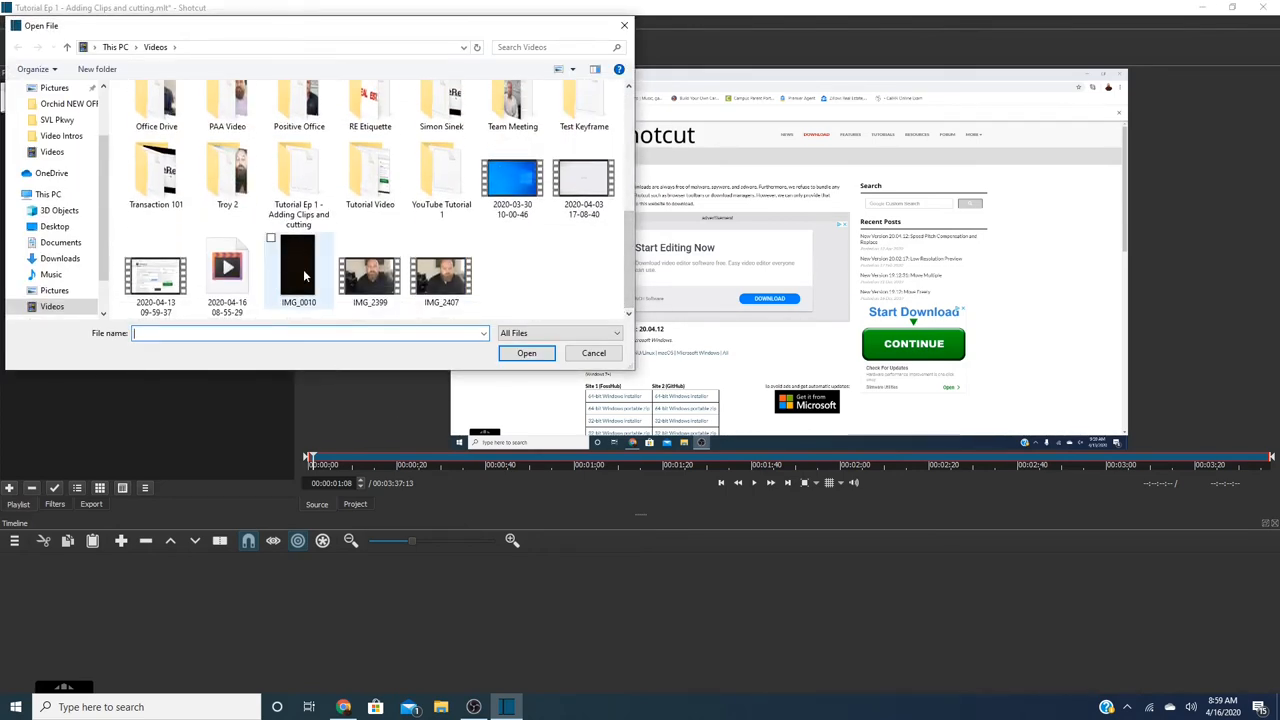
mouse_move(304, 267)
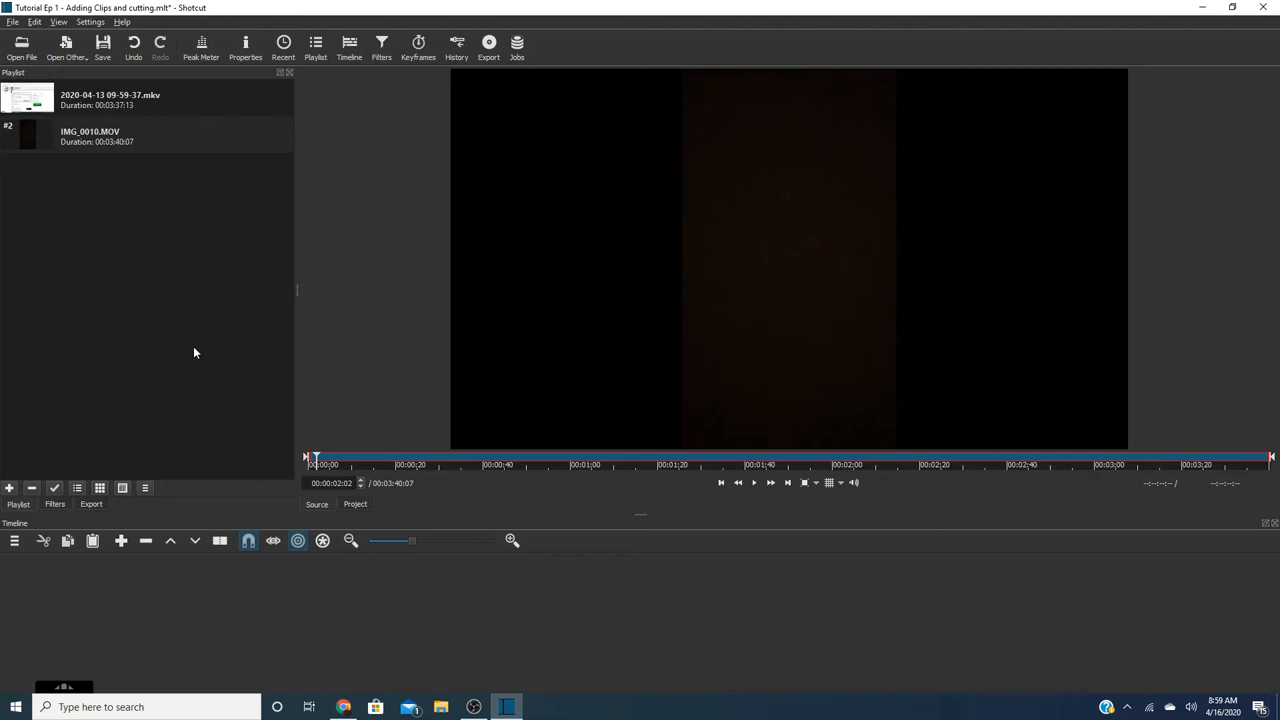
mouse_move(417, 368)
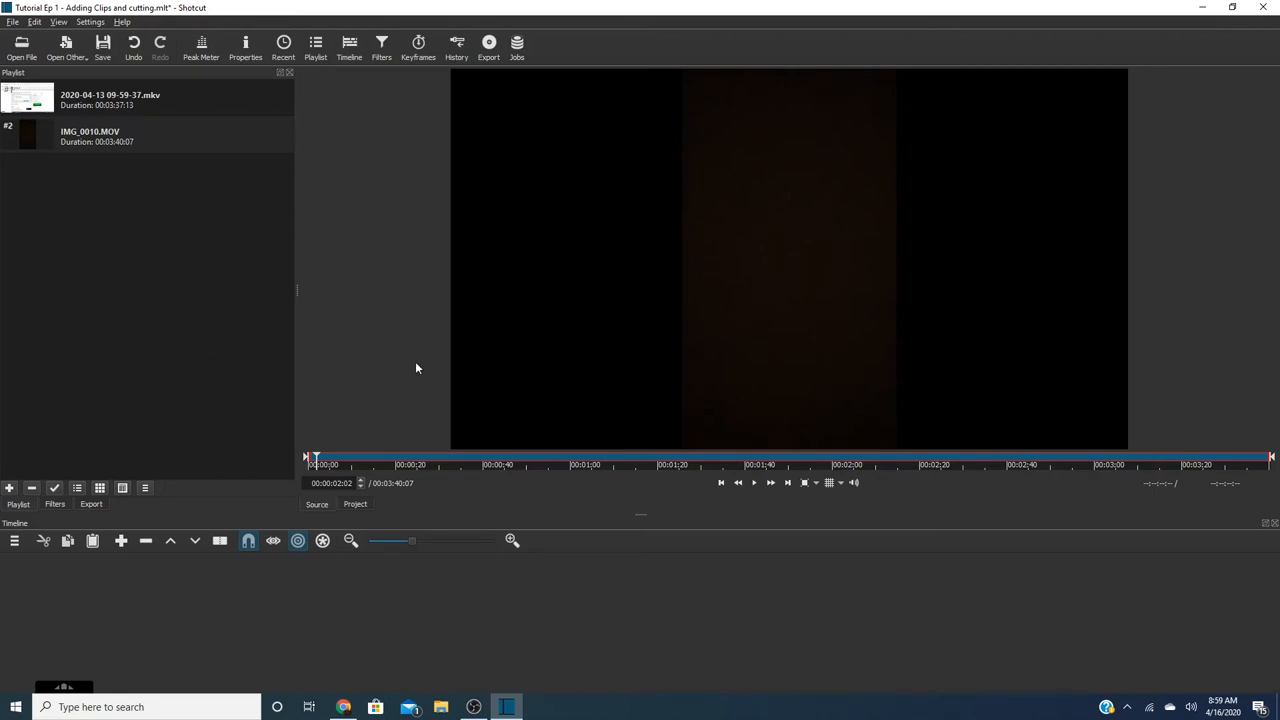
mouse_move(98, 117)
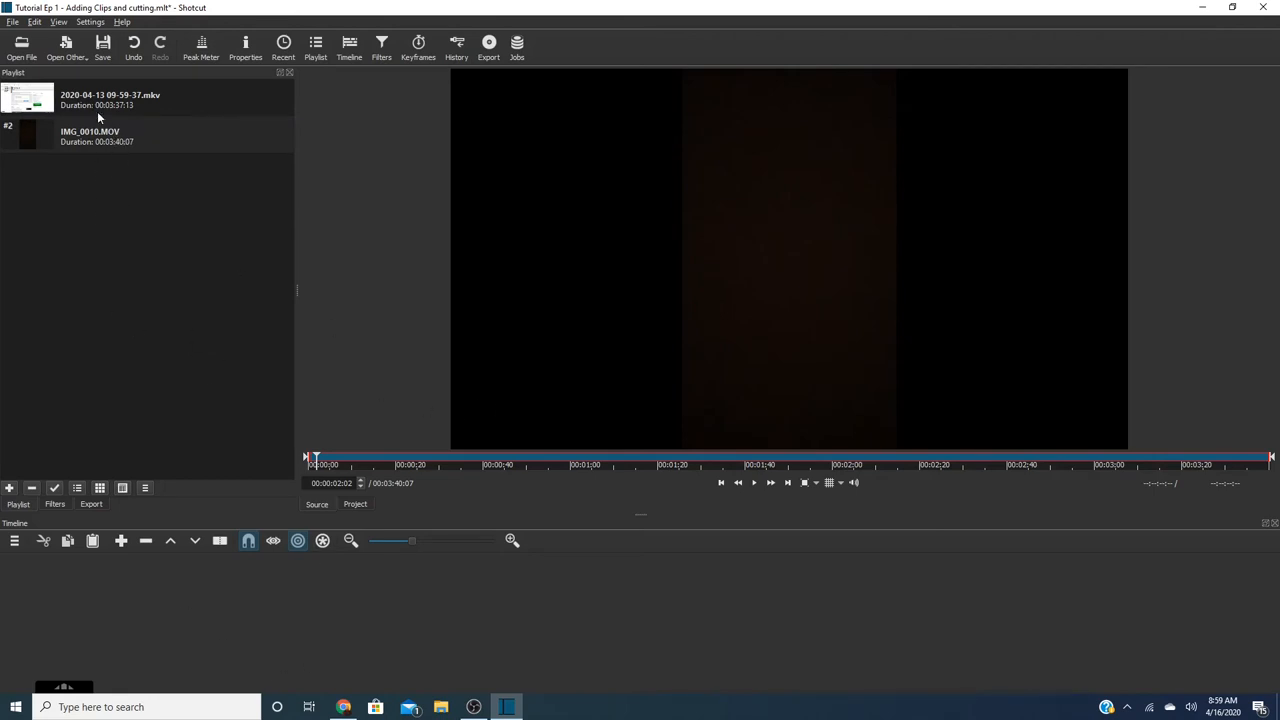
mouse_move(183, 155)
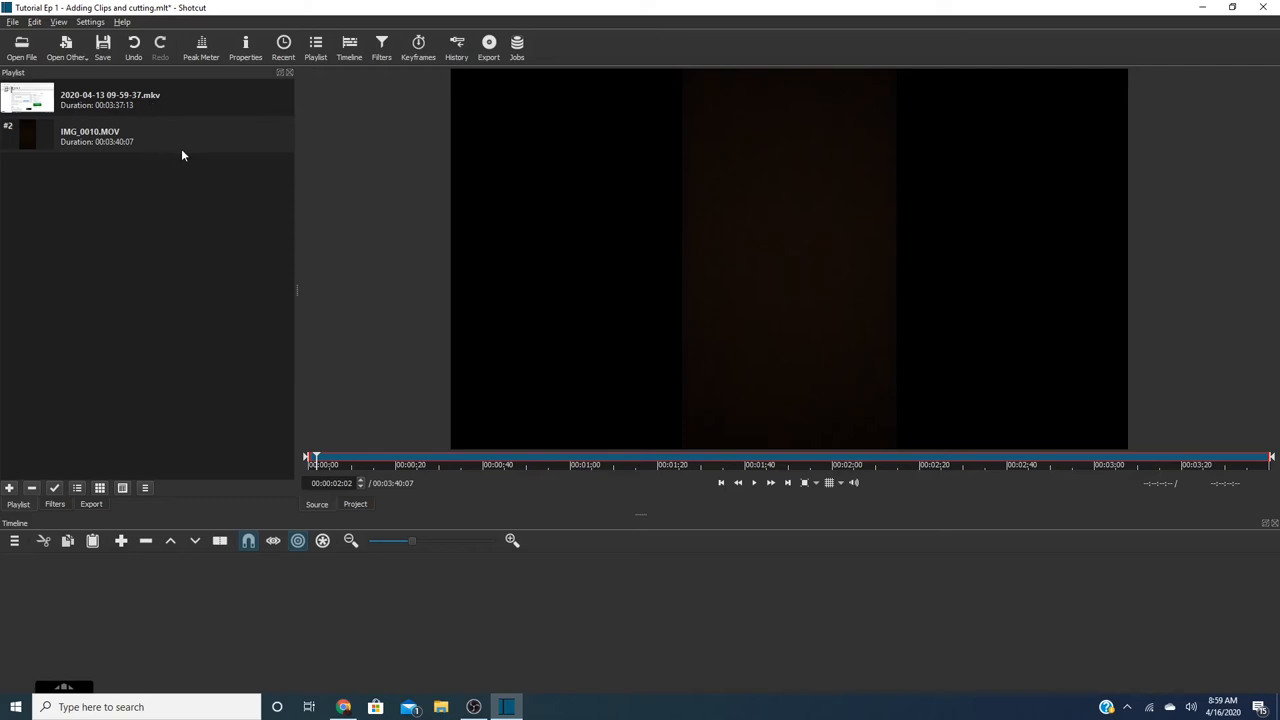
mouse_move(196, 159)
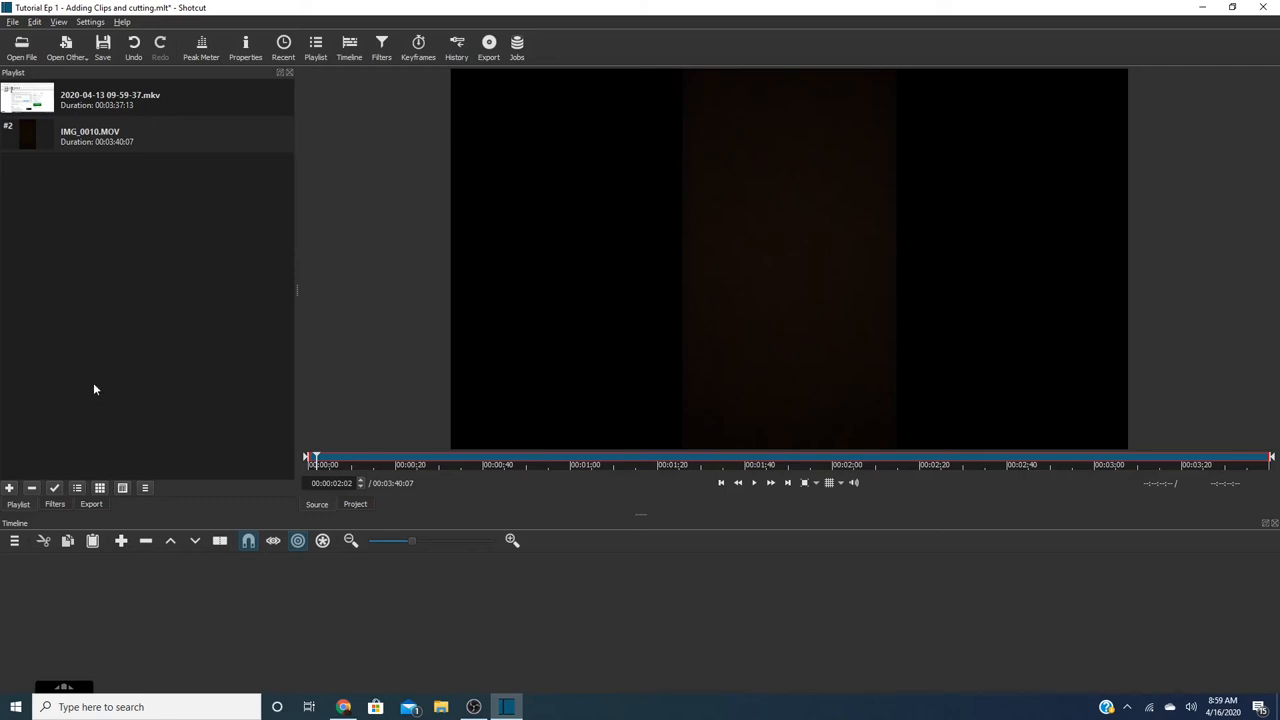
mouse_move(109, 398)
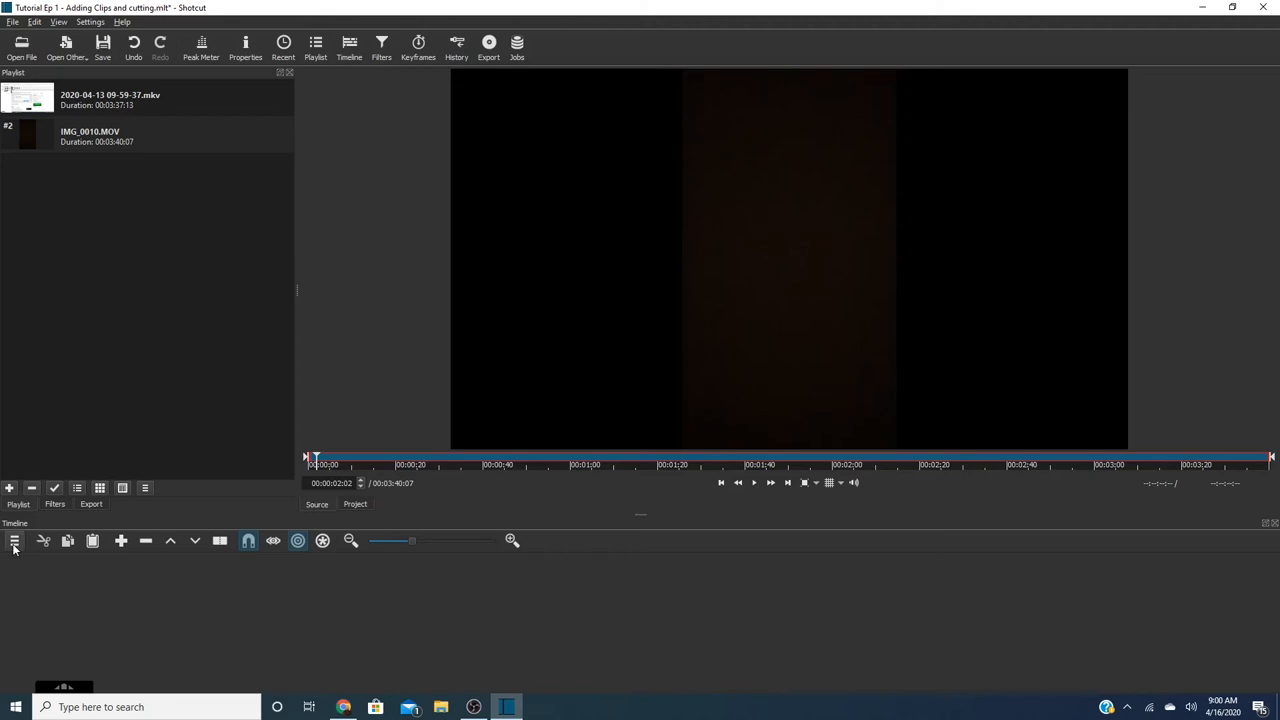
Add video track V1 to the timeline from the Timeline menu.
left_click(15, 541)
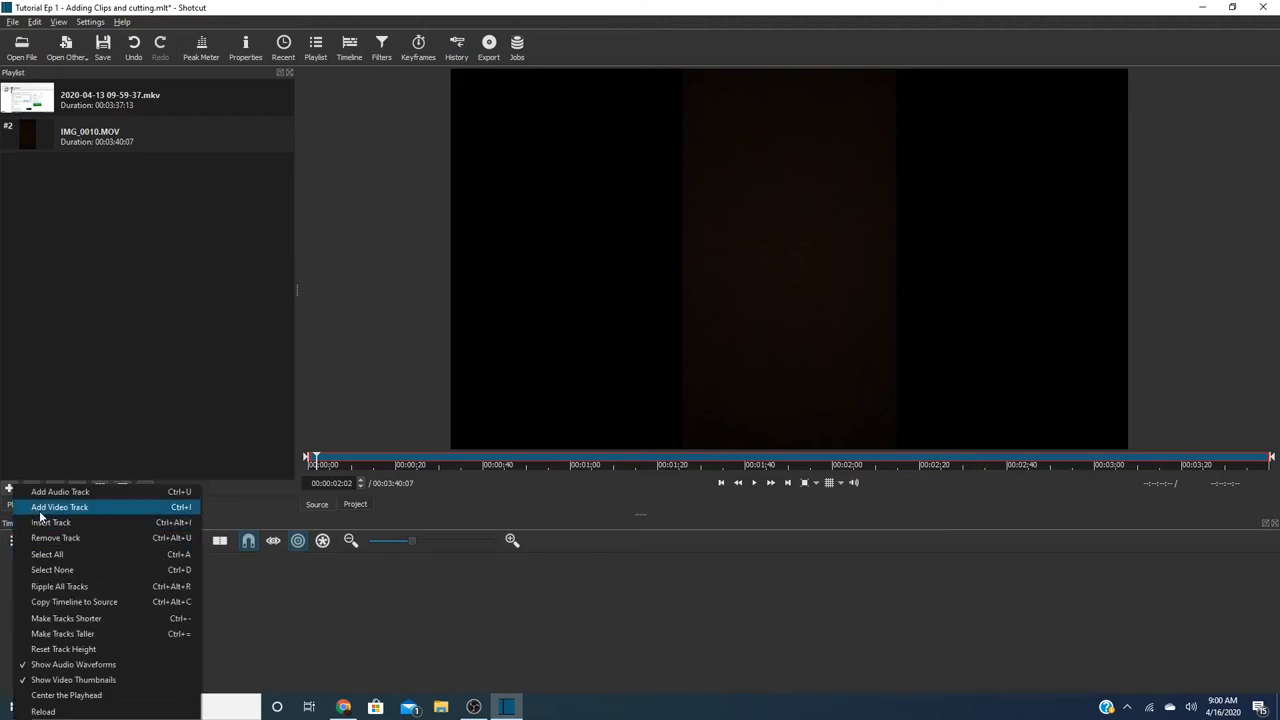
left_click(59, 507)
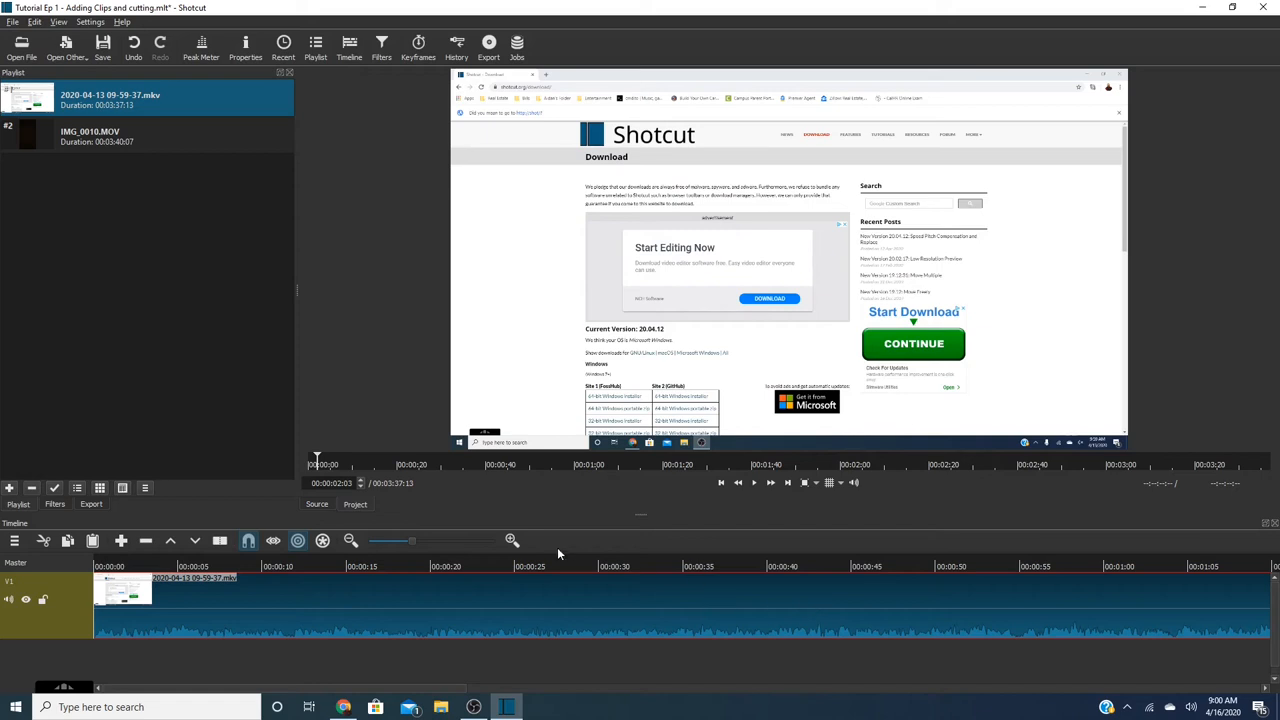
mouse_move(219, 633)
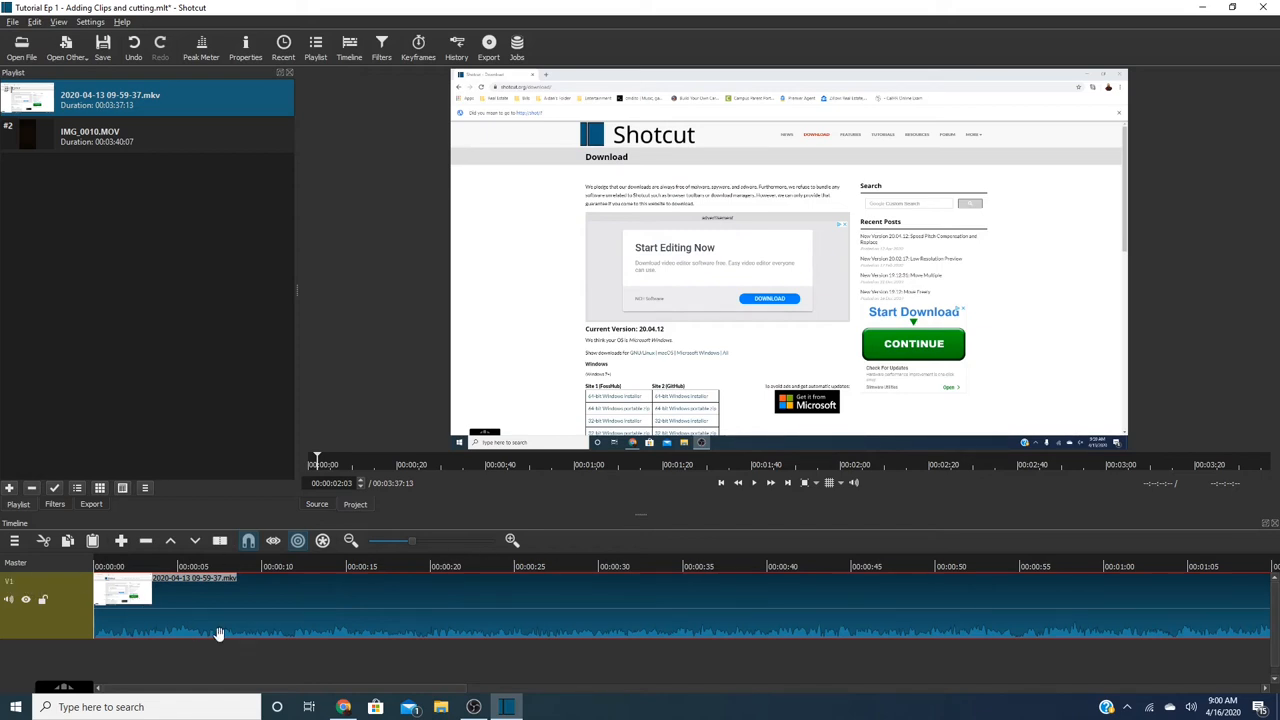
mouse_move(209, 598)
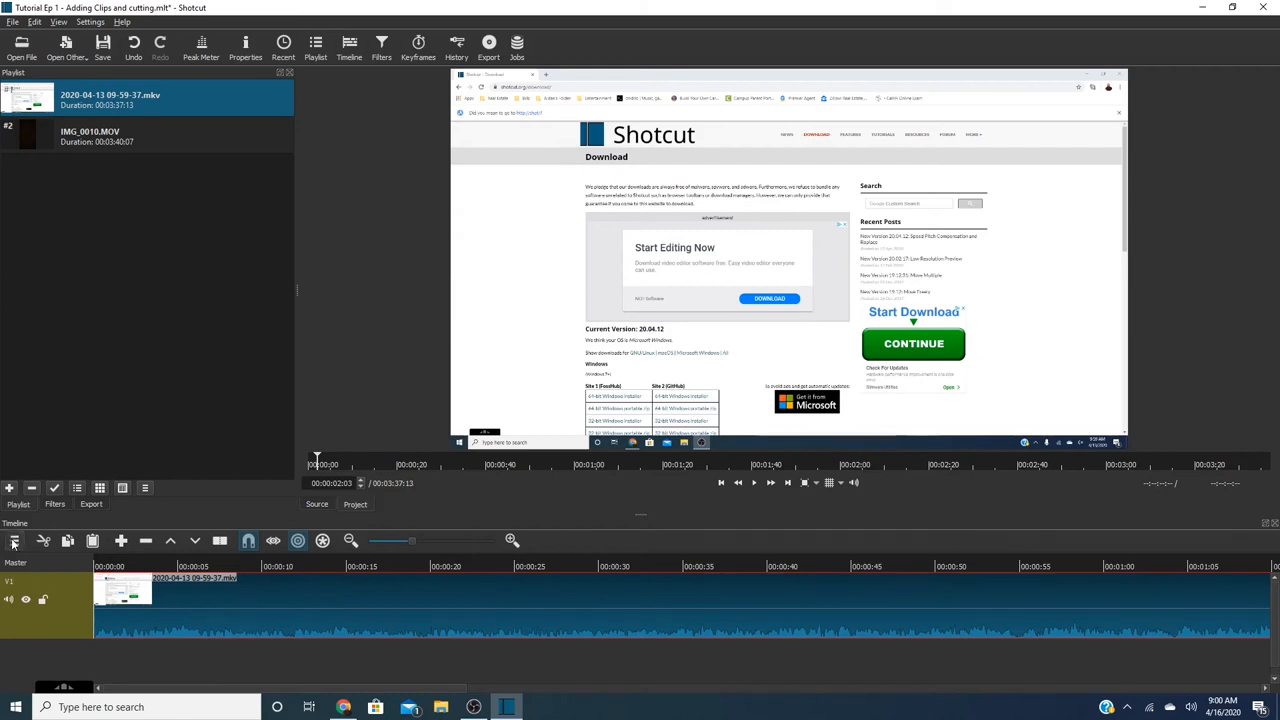
left_click(15, 541)
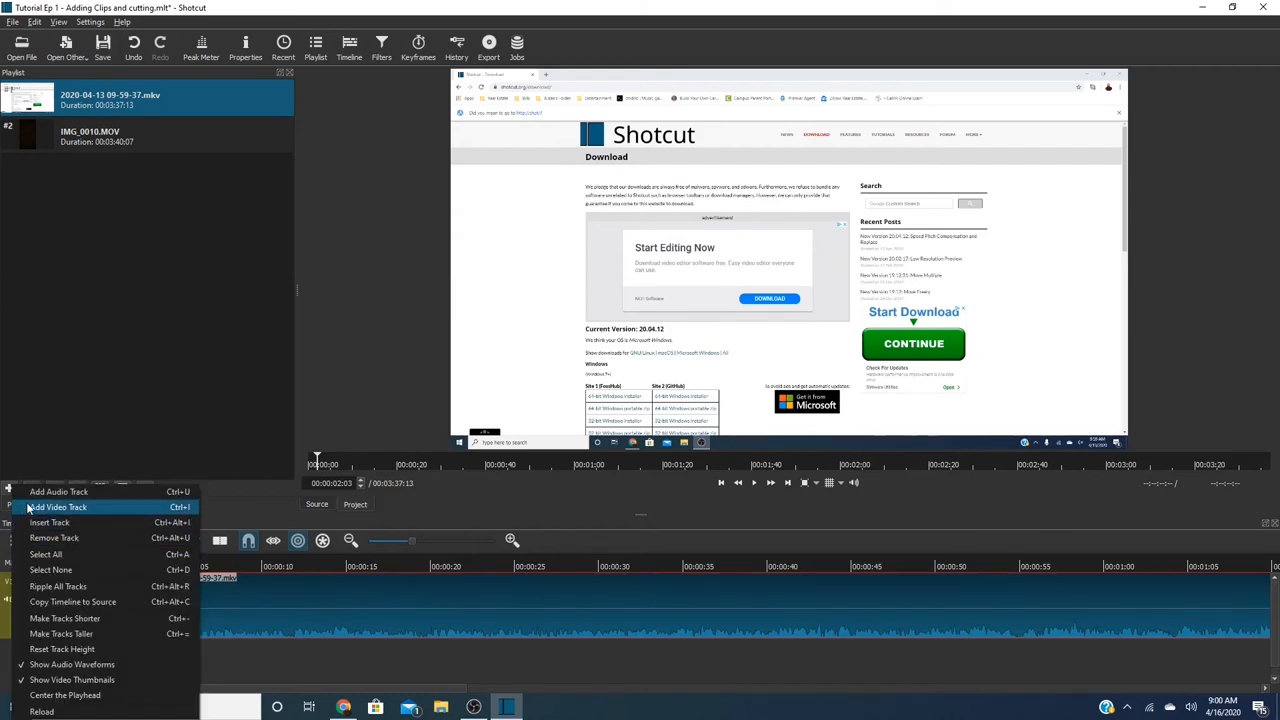
left_click(57, 507)
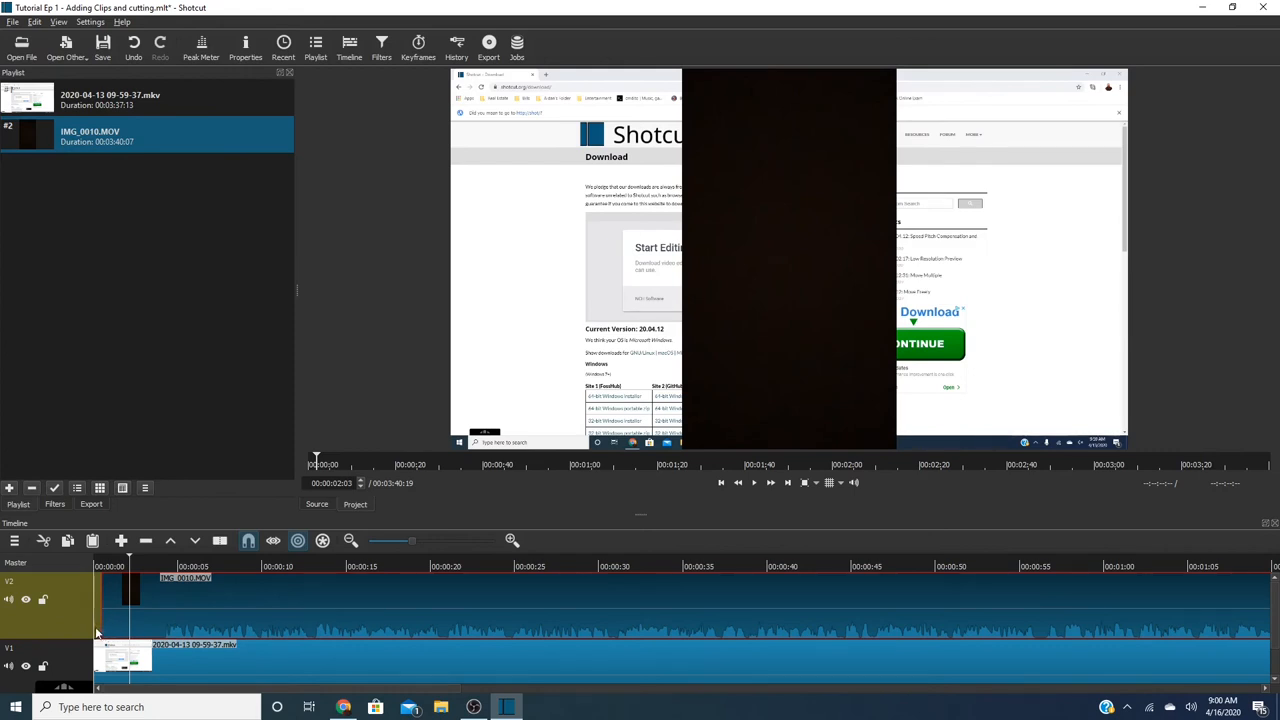
mouse_move(400, 648)
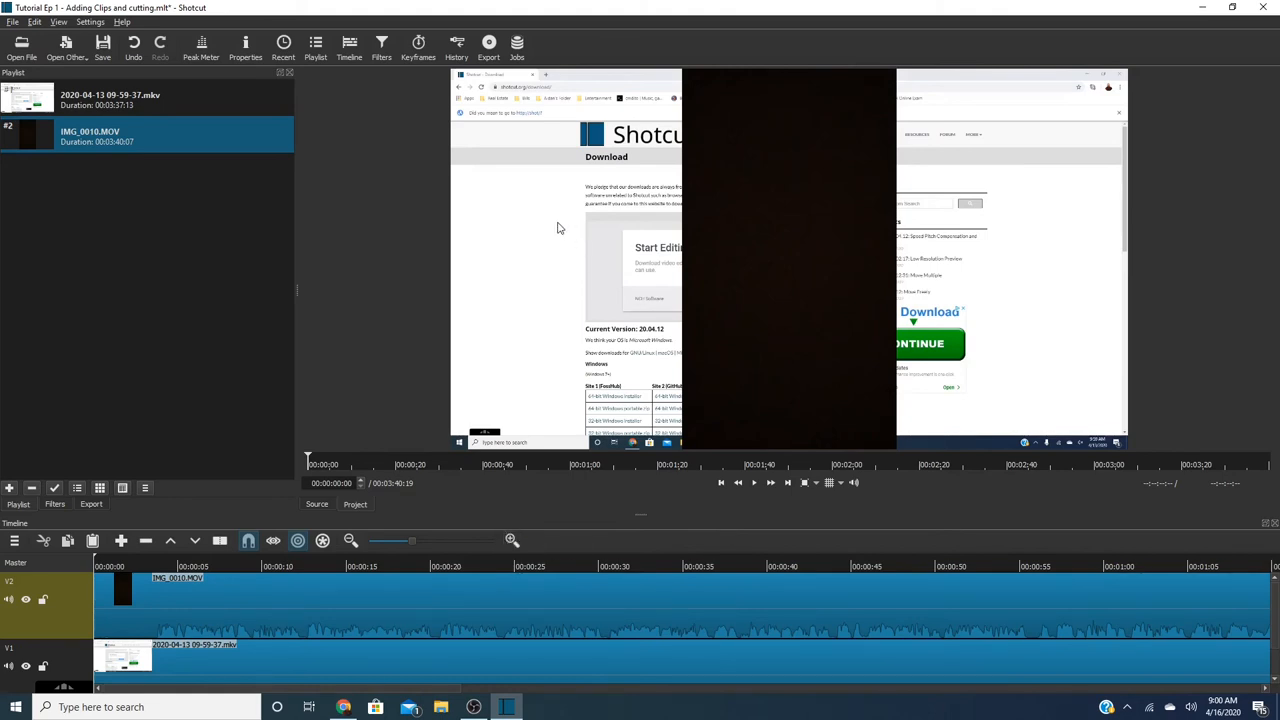
mouse_move(547, 116)
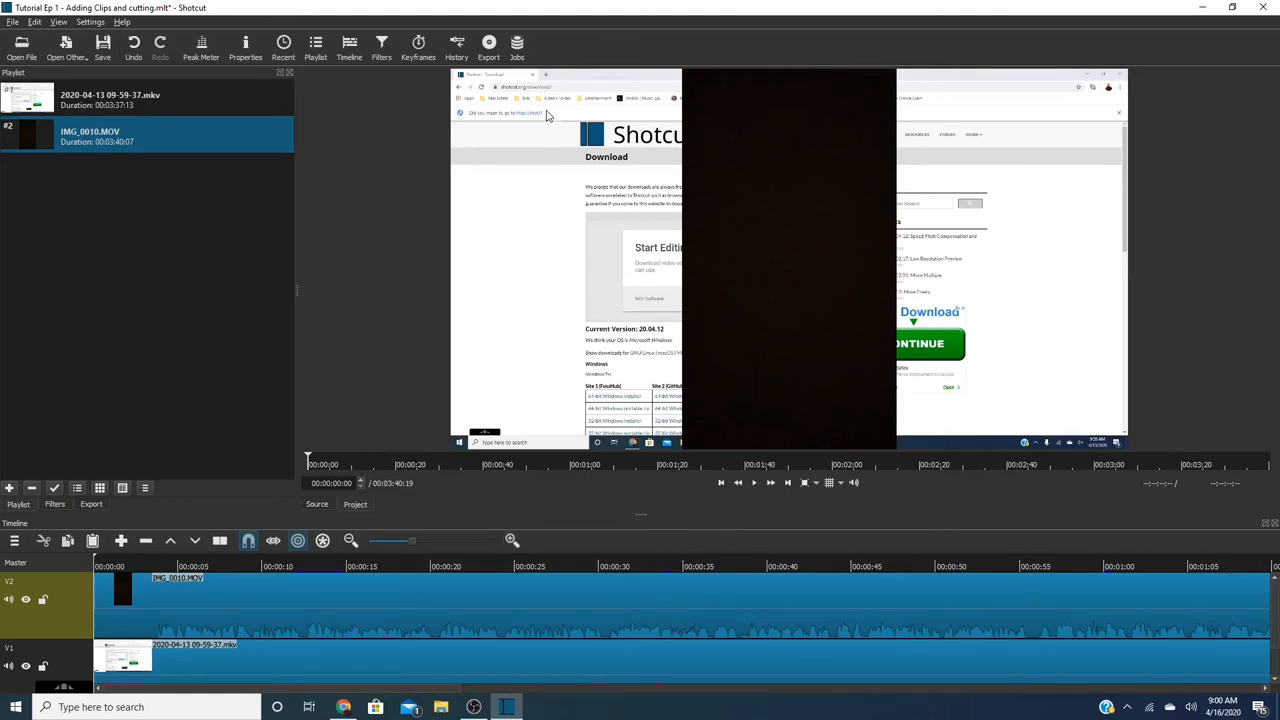
mouse_move(653, 312)
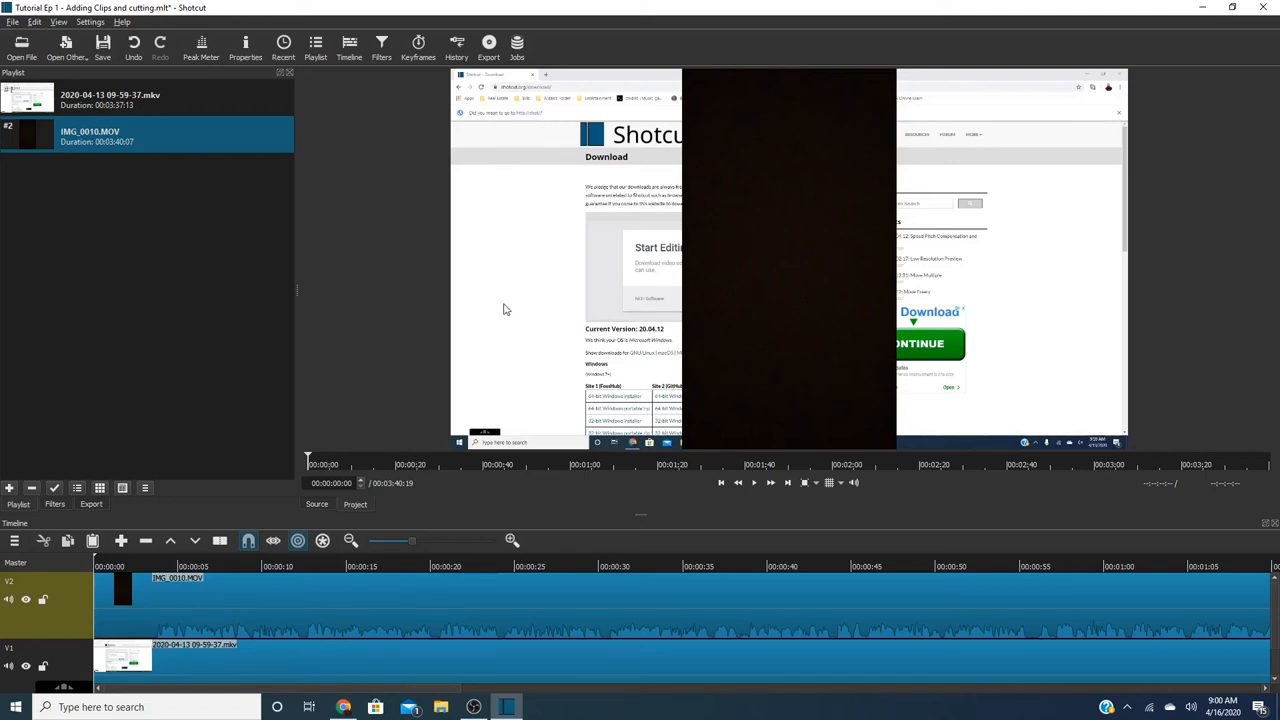
mouse_move(770, 298)
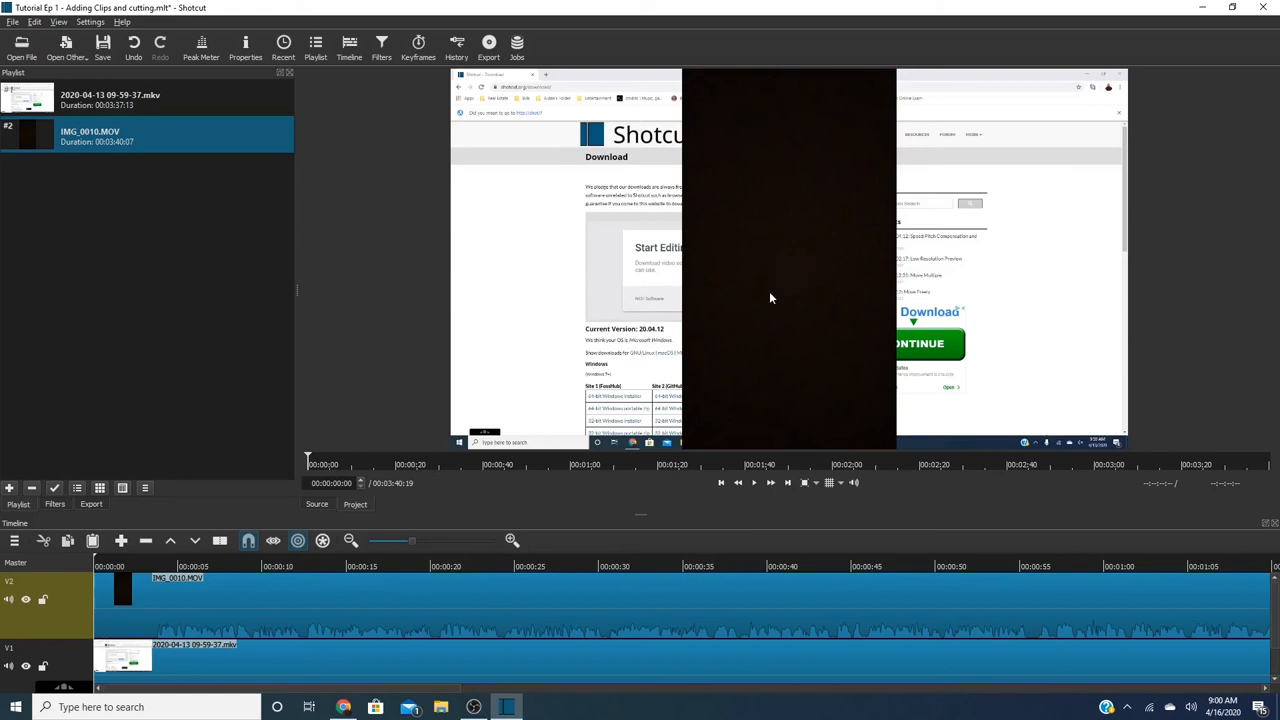
mouse_move(775, 420)
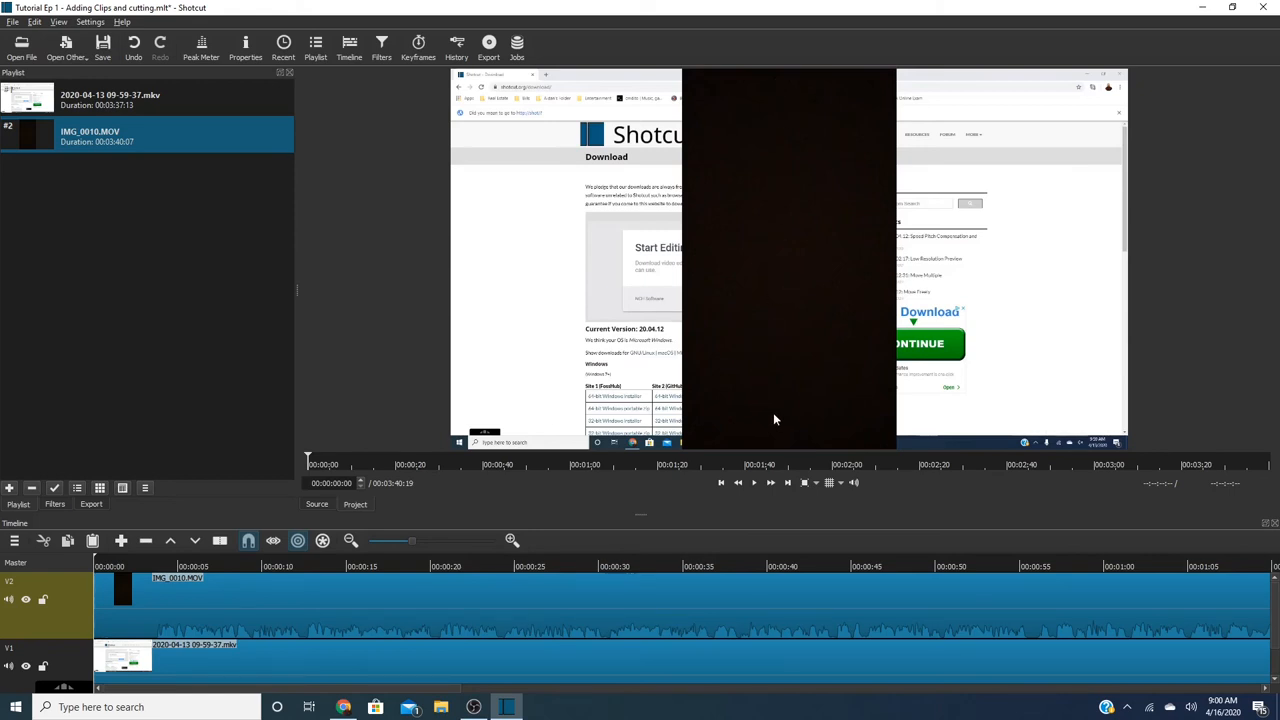
mouse_move(770, 314)
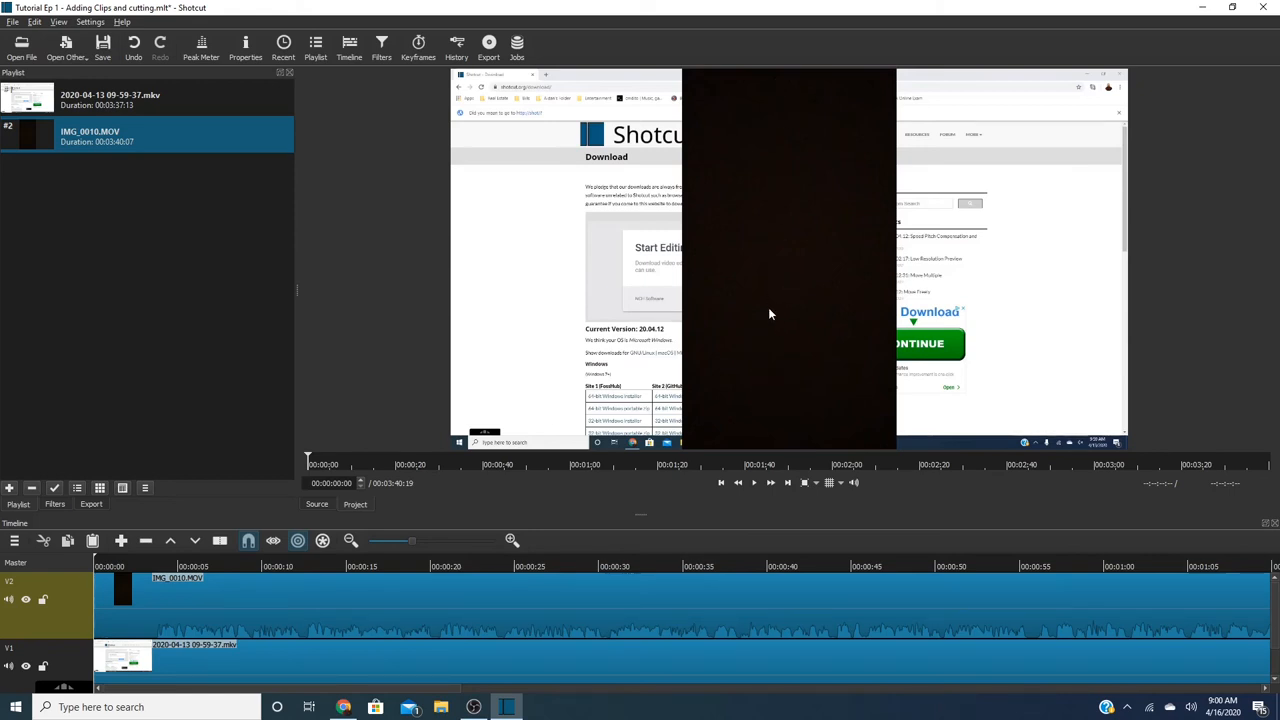
mouse_move(781, 381)
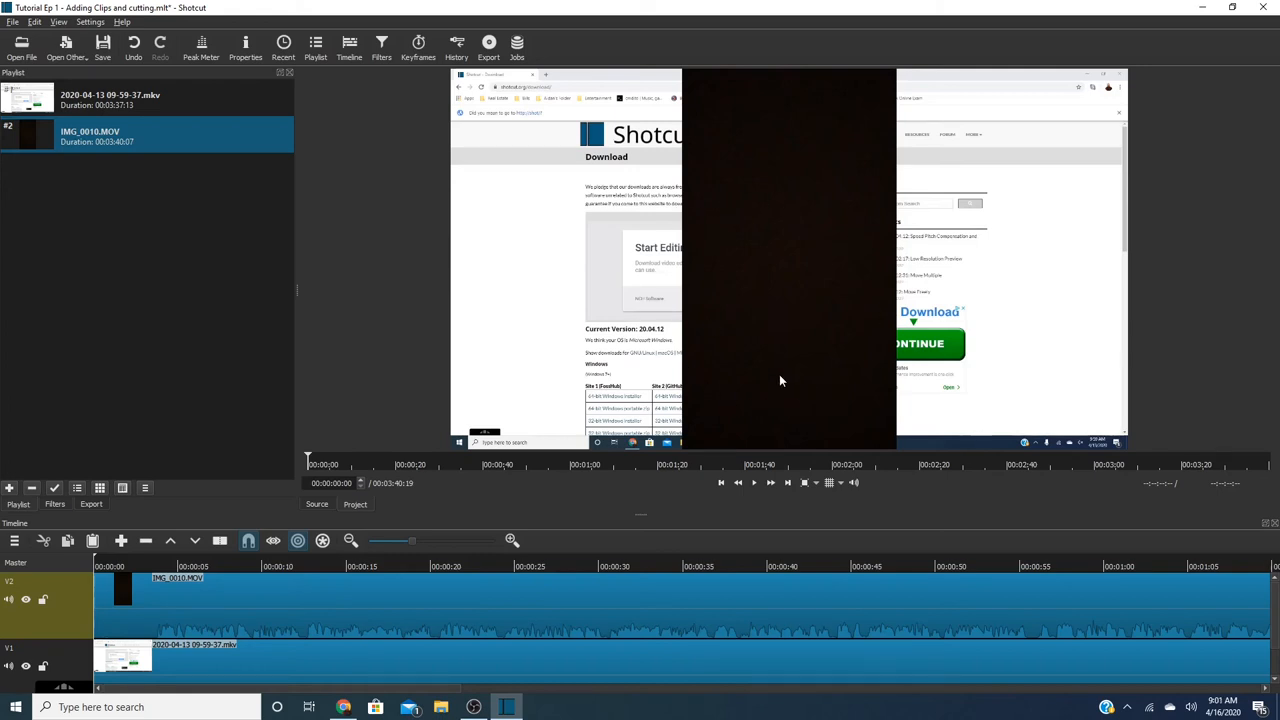
mouse_move(842, 347)
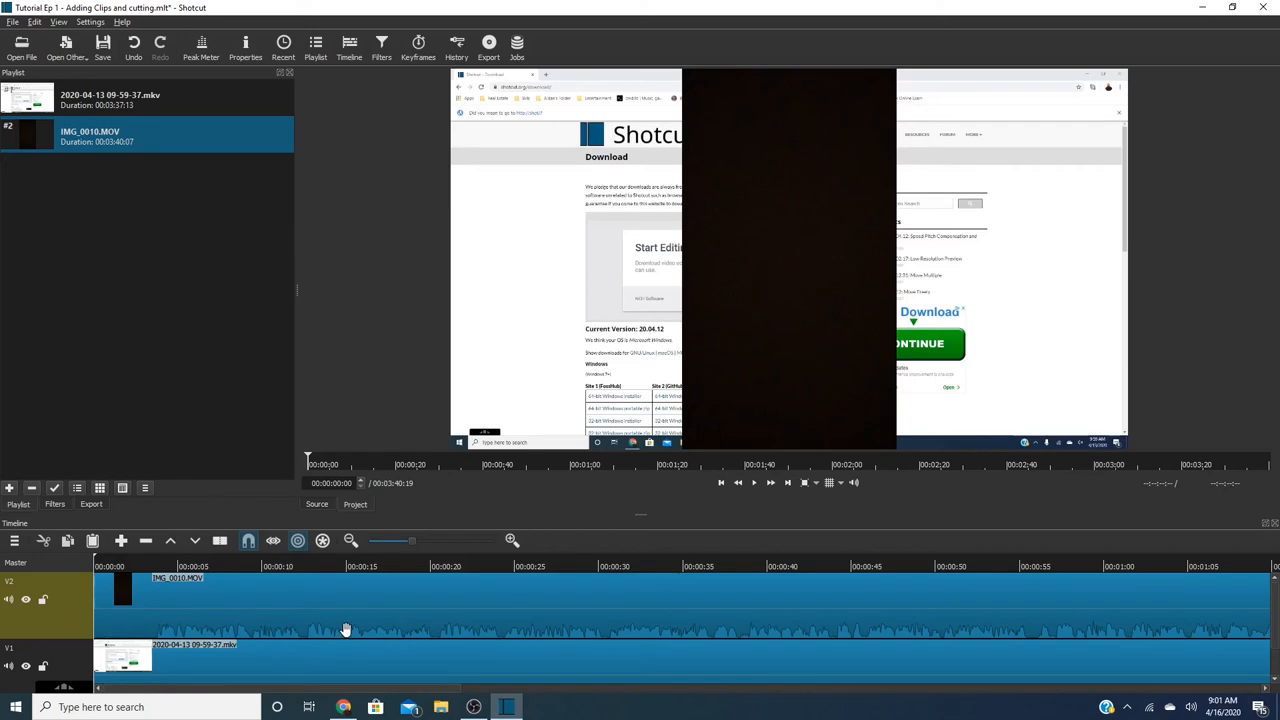
mouse_move(85, 640)
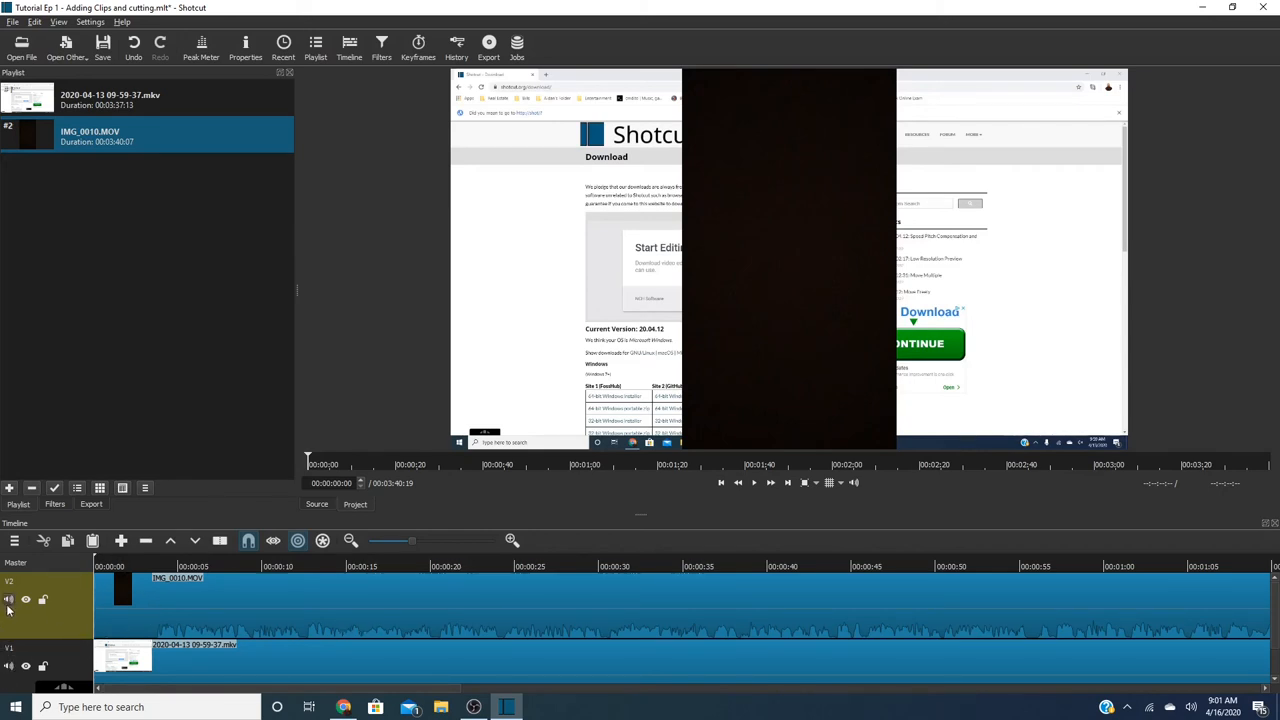
Toggle the eye icon on the V2 track header to hide the phone clip.
left_click(26, 600)
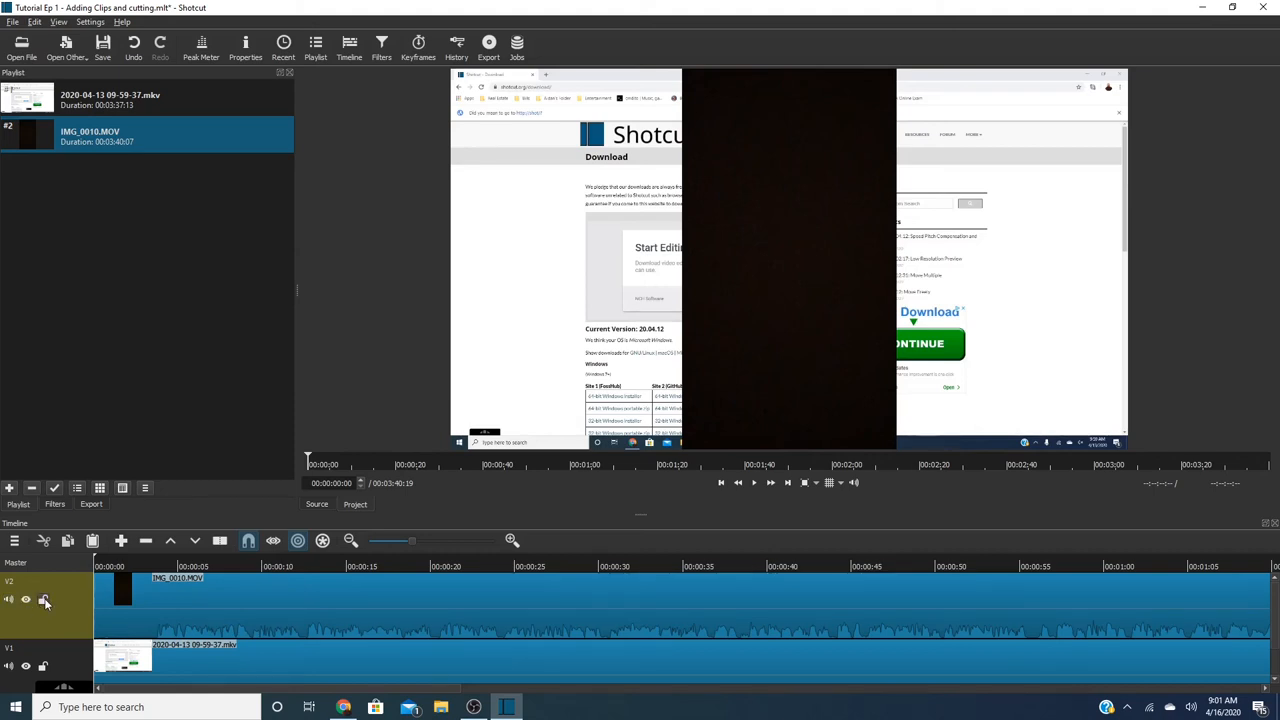
mouse_move(44, 600)
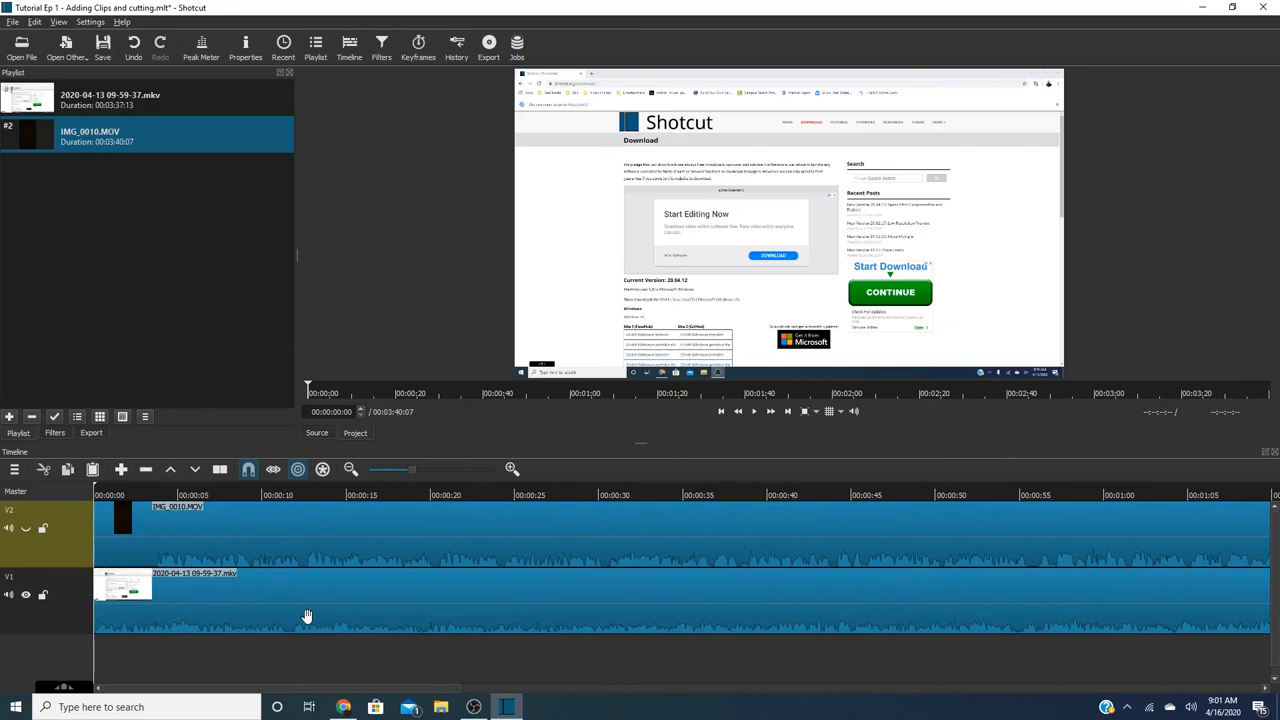
mouse_move(349, 645)
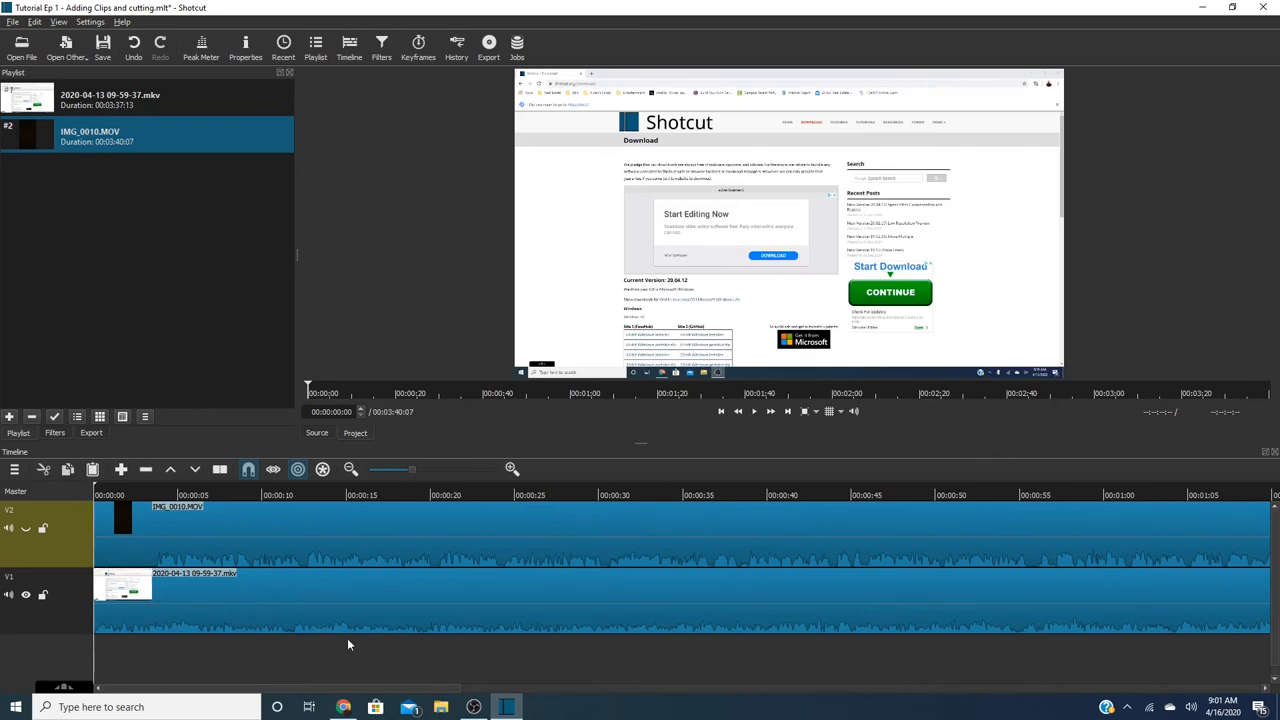
mouse_move(73, 565)
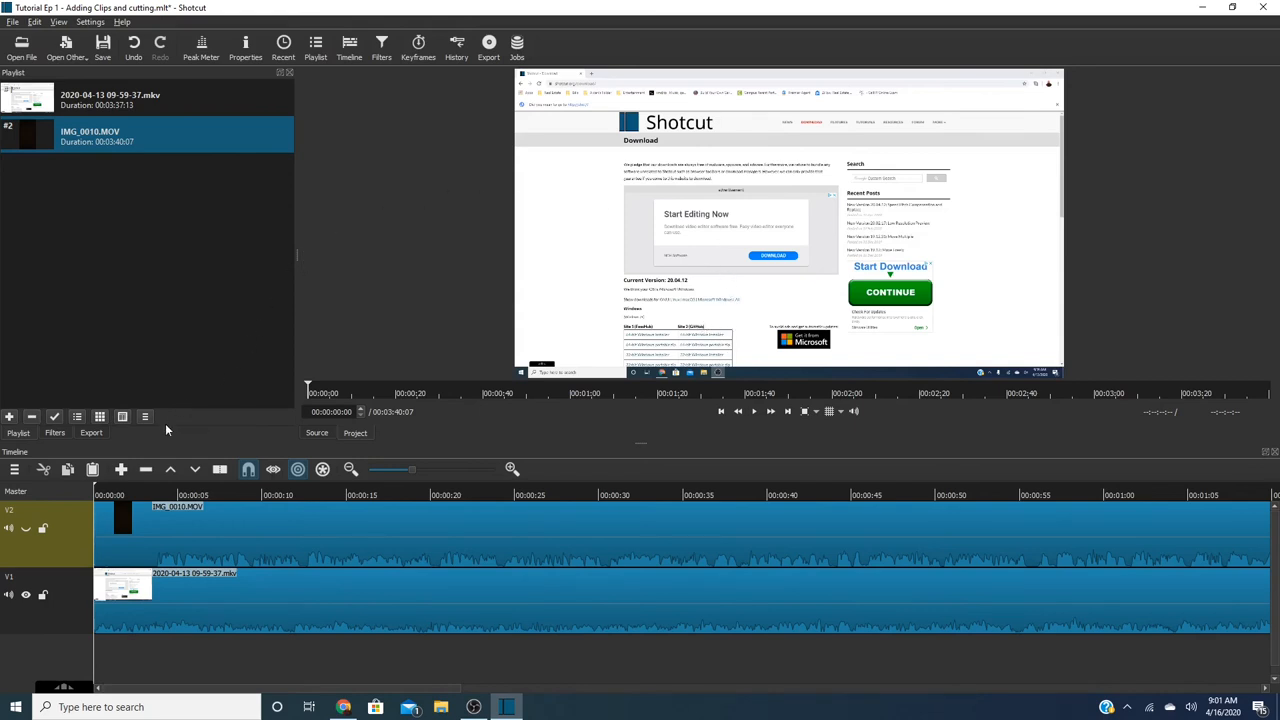
mouse_move(386, 605)
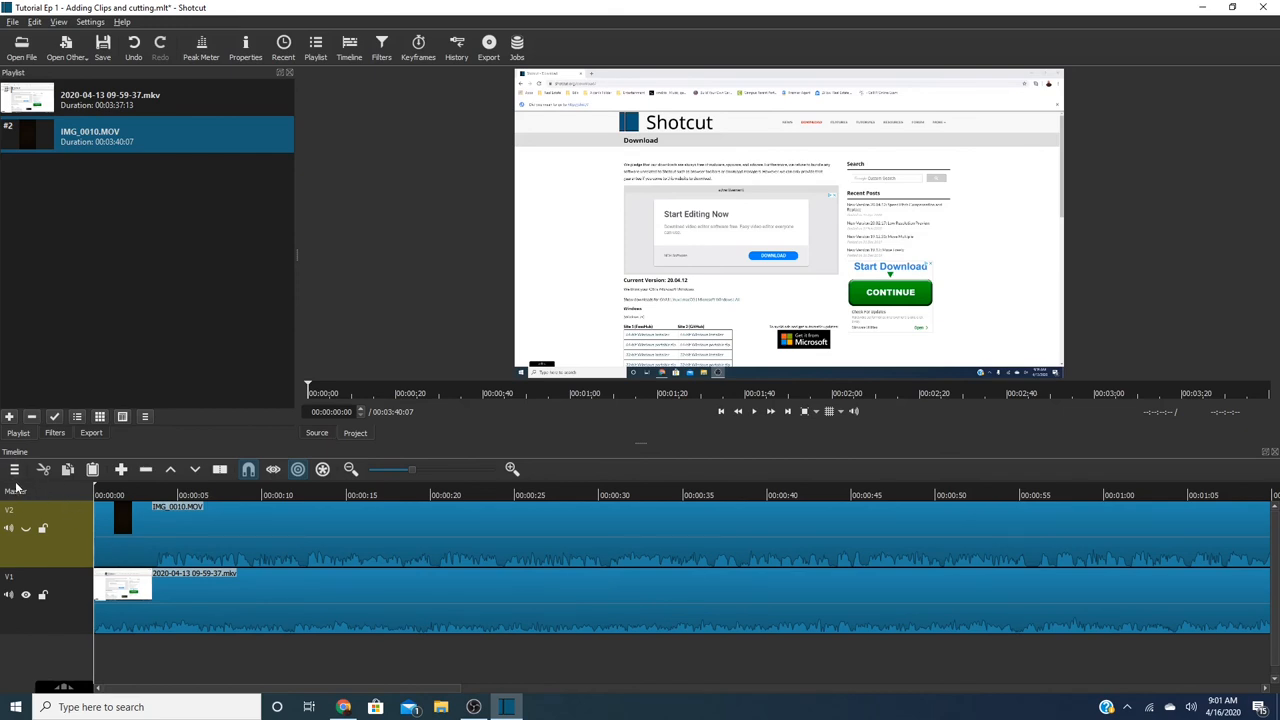
mouse_move(14, 469)
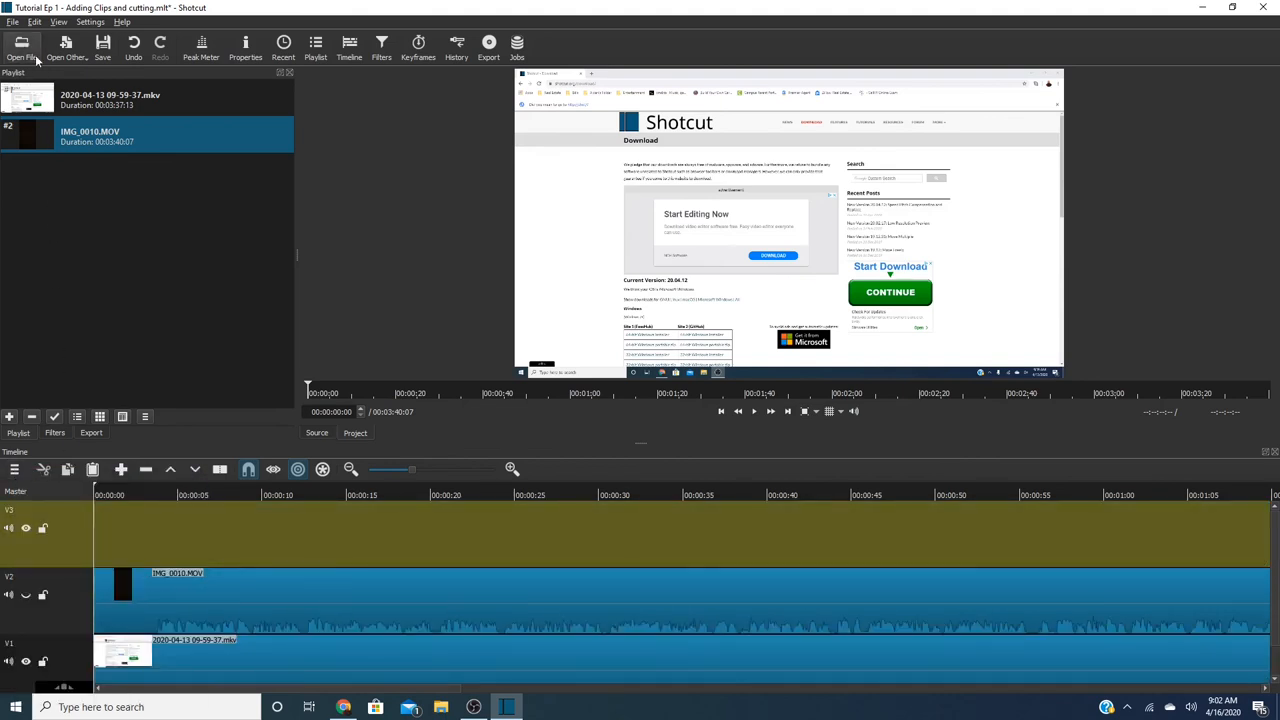
Load Subscribe graphic.mp4 and add the 6-second green-screen clip to the playlist.
left_click(22, 48)
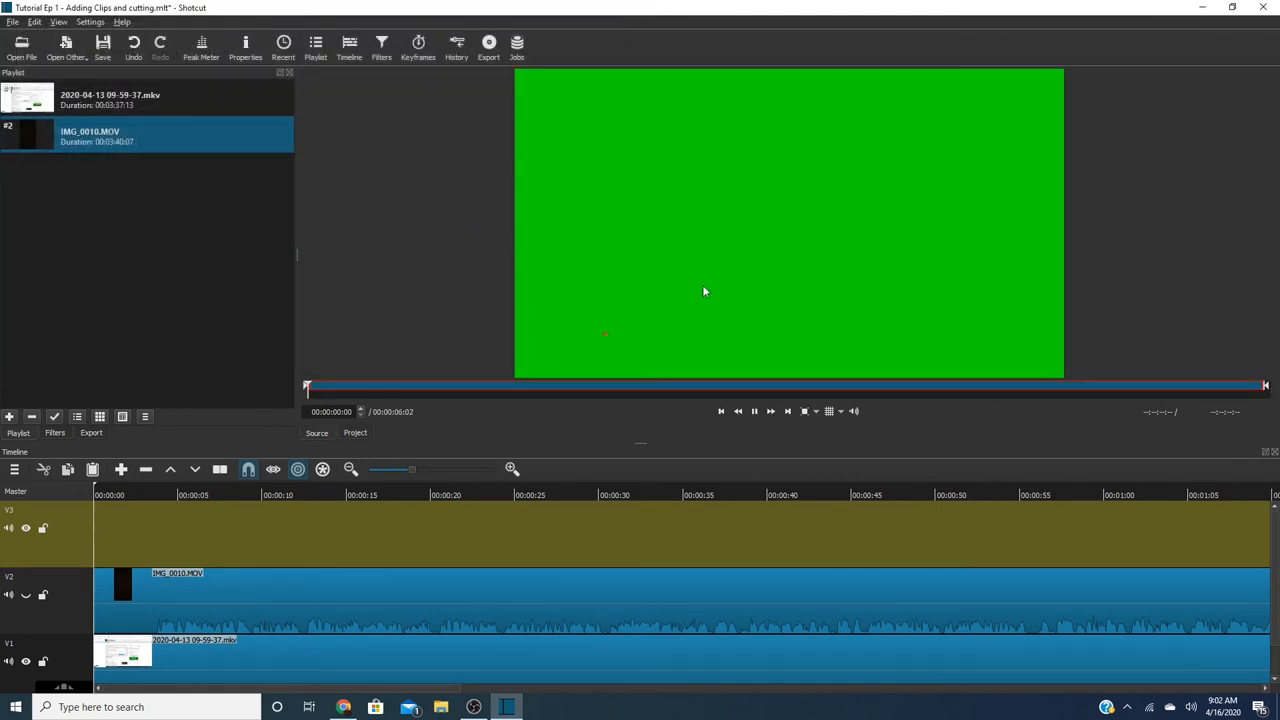
left_click(754, 411)
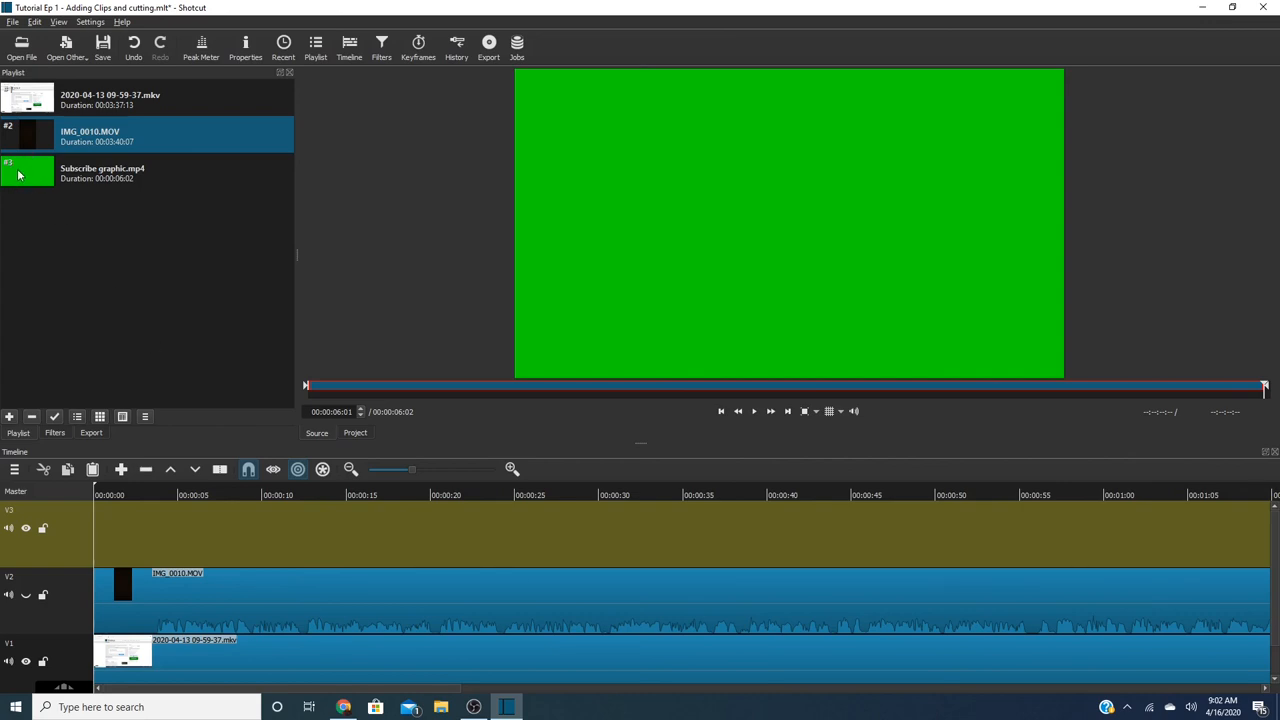
Place Subscribe graphic.mp4 on V3 and slide it to about five seconds in.
left_click_drag(27, 172, 660, 560)
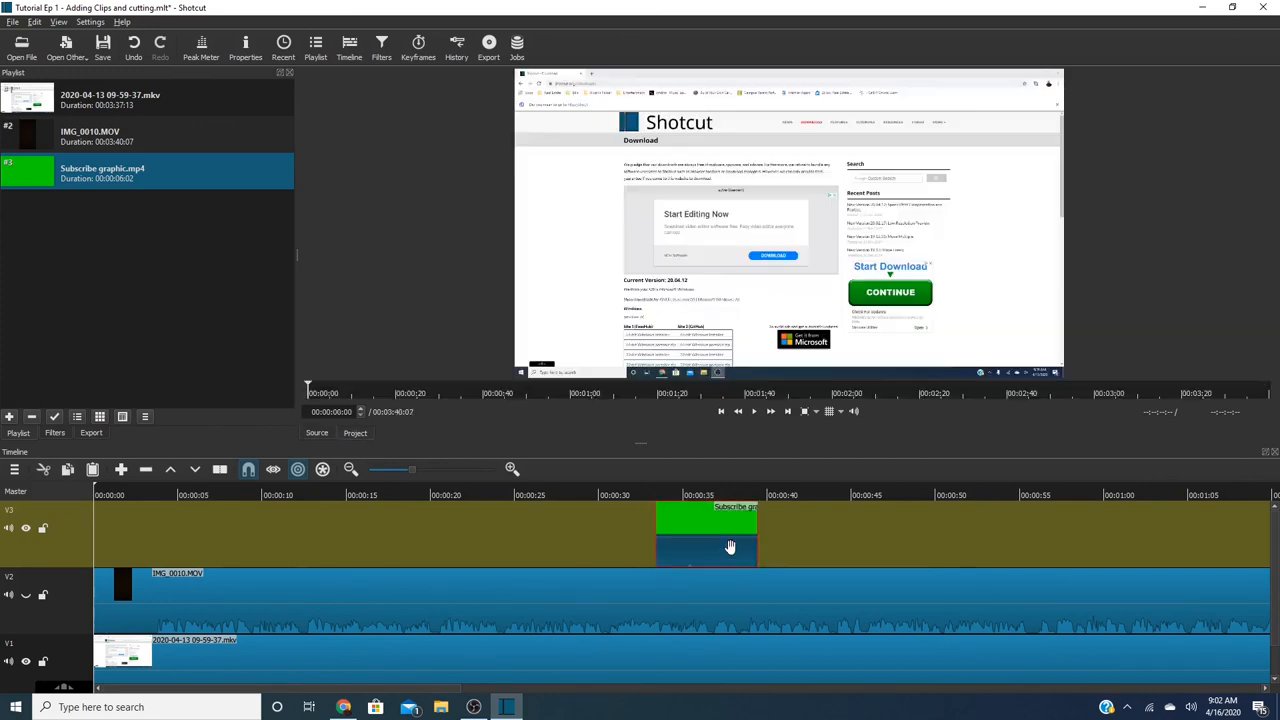
left_click_drag(707, 535, 460, 525)
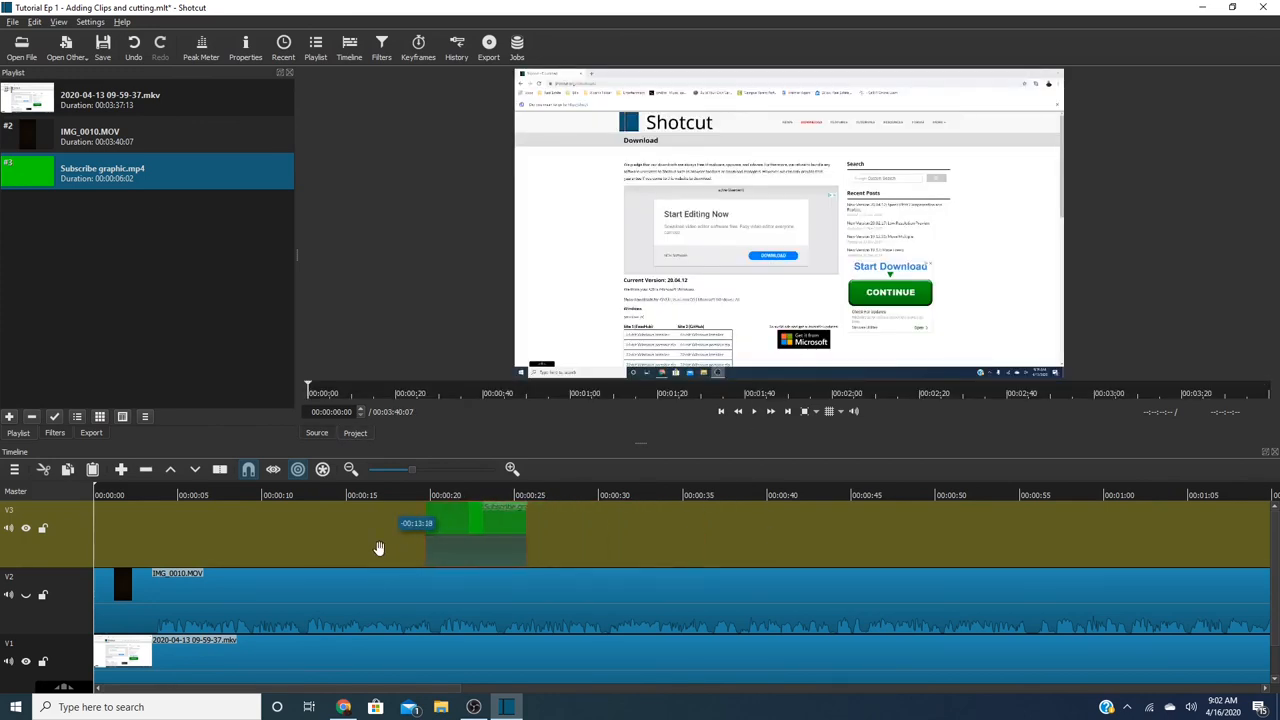
left_click_drag(460, 535, 120, 535)
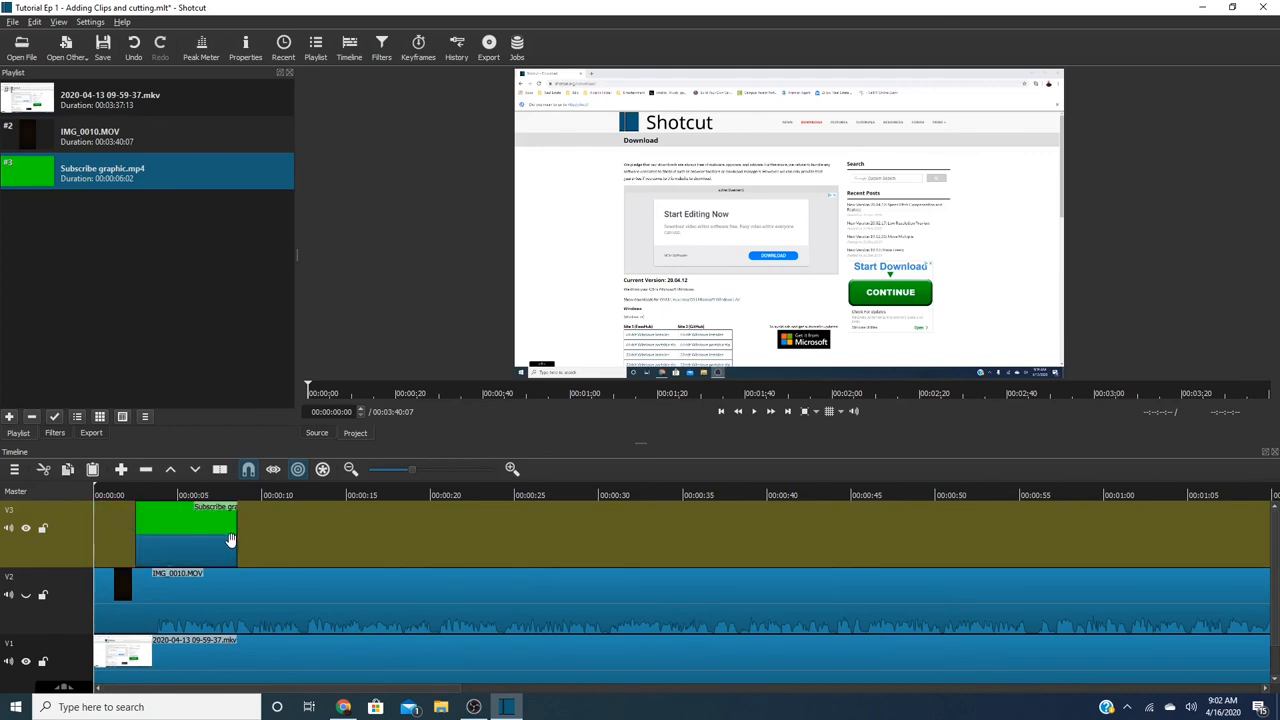
mouse_move(753, 411)
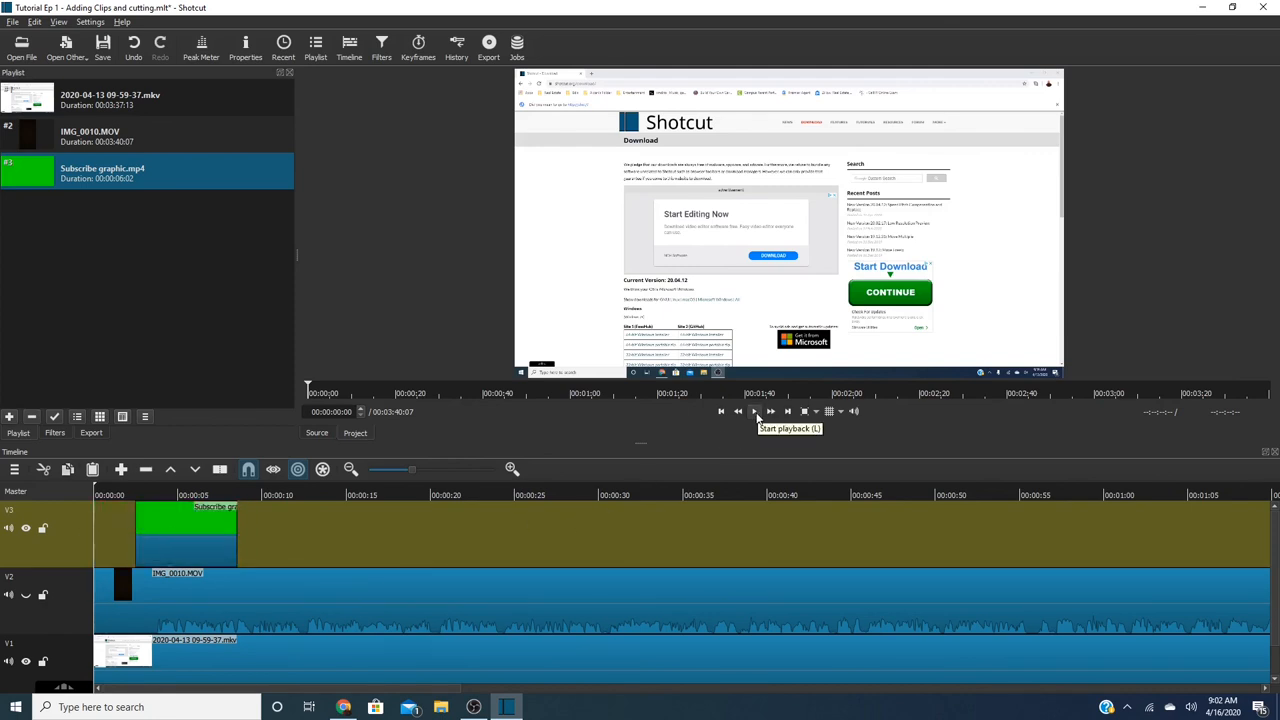
Play the timeline to preview the subscribe graphic, then stop playback.
left_click(755, 411)
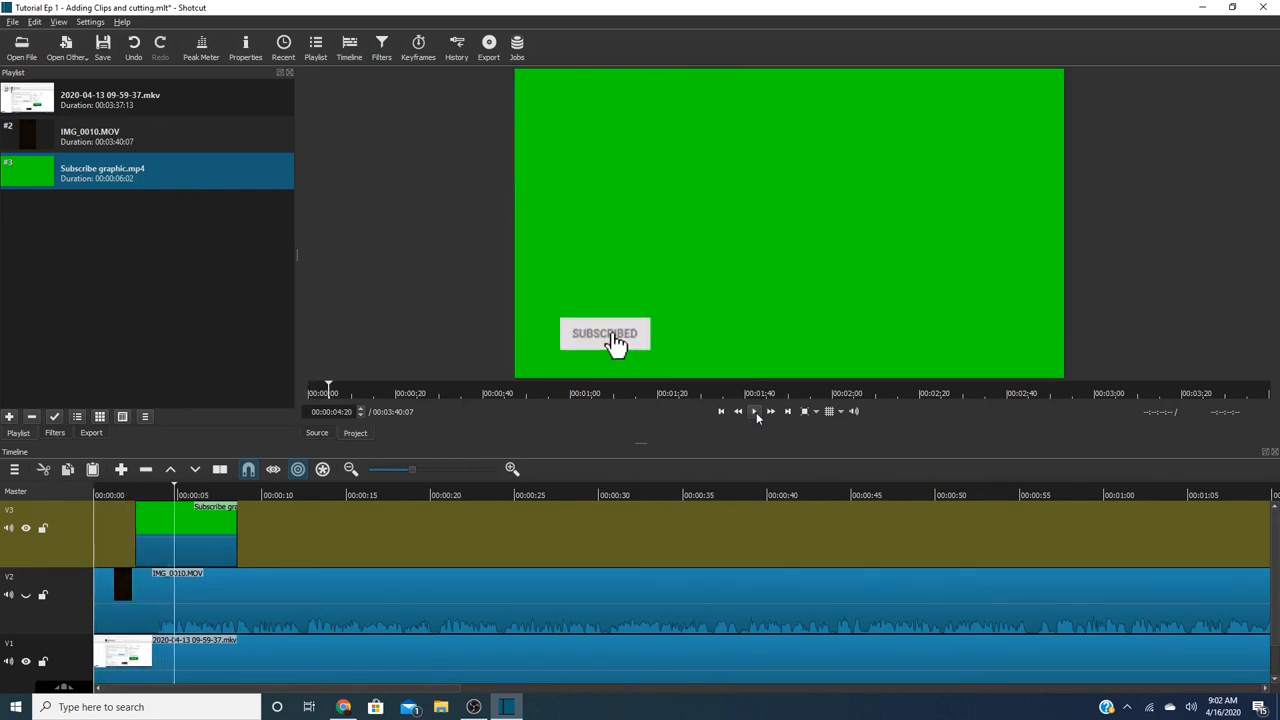
left_click(754, 411)
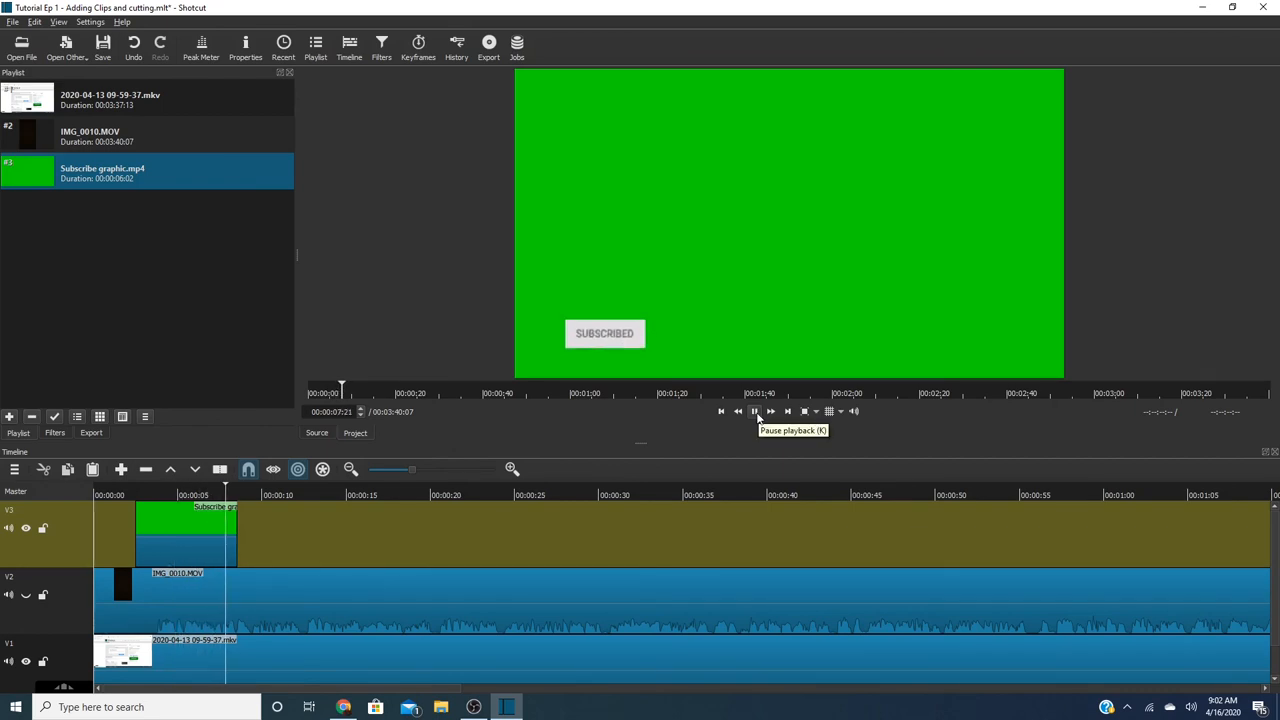
left_click(754, 411)
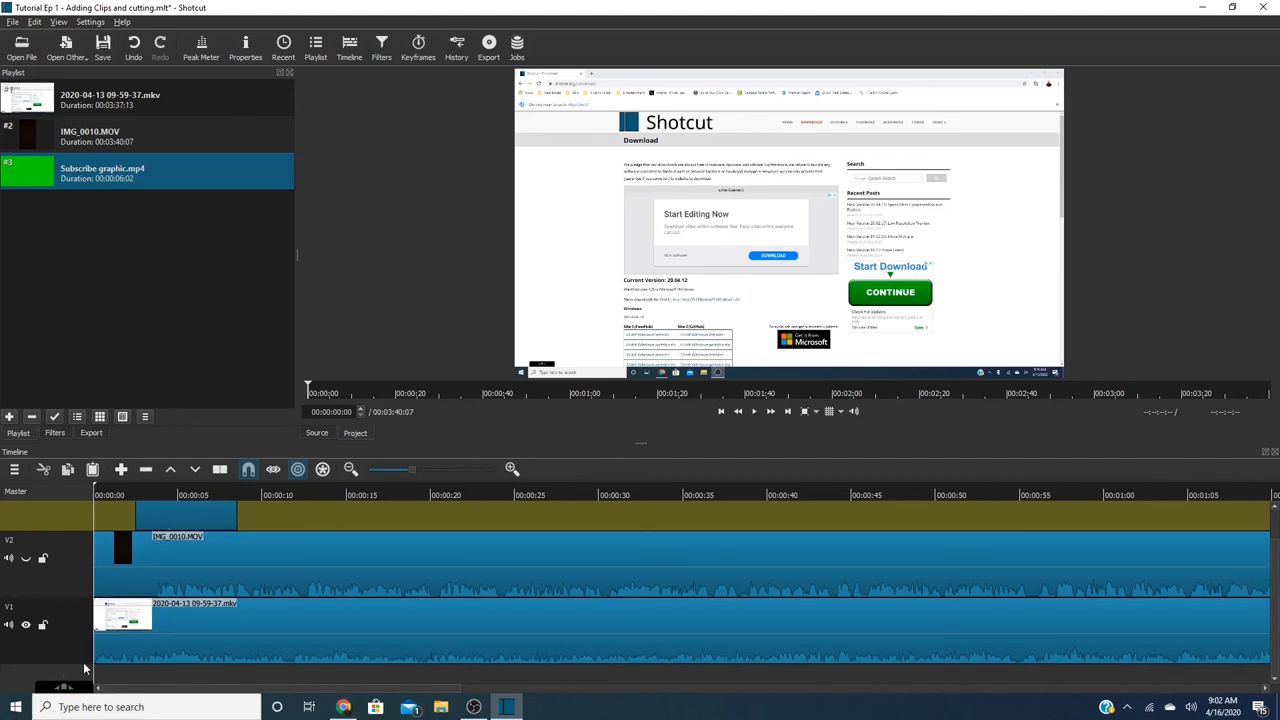
mouse_move(98, 670)
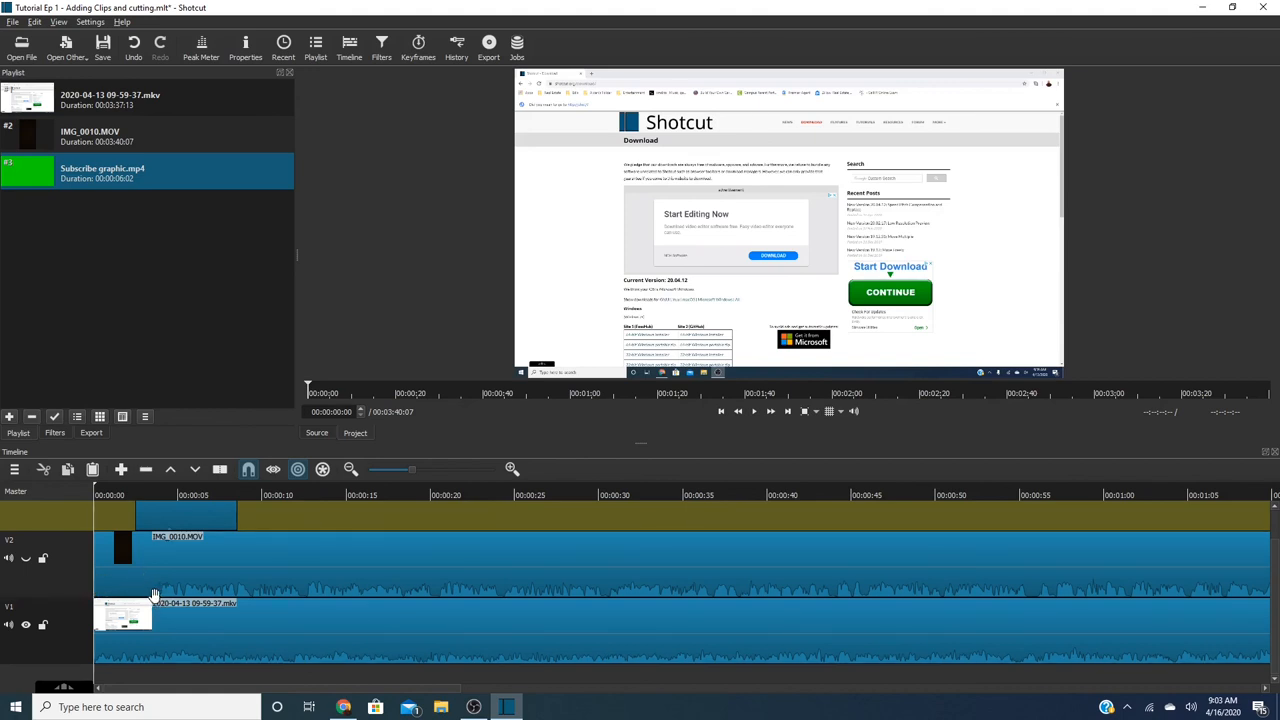
mouse_move(316, 578)
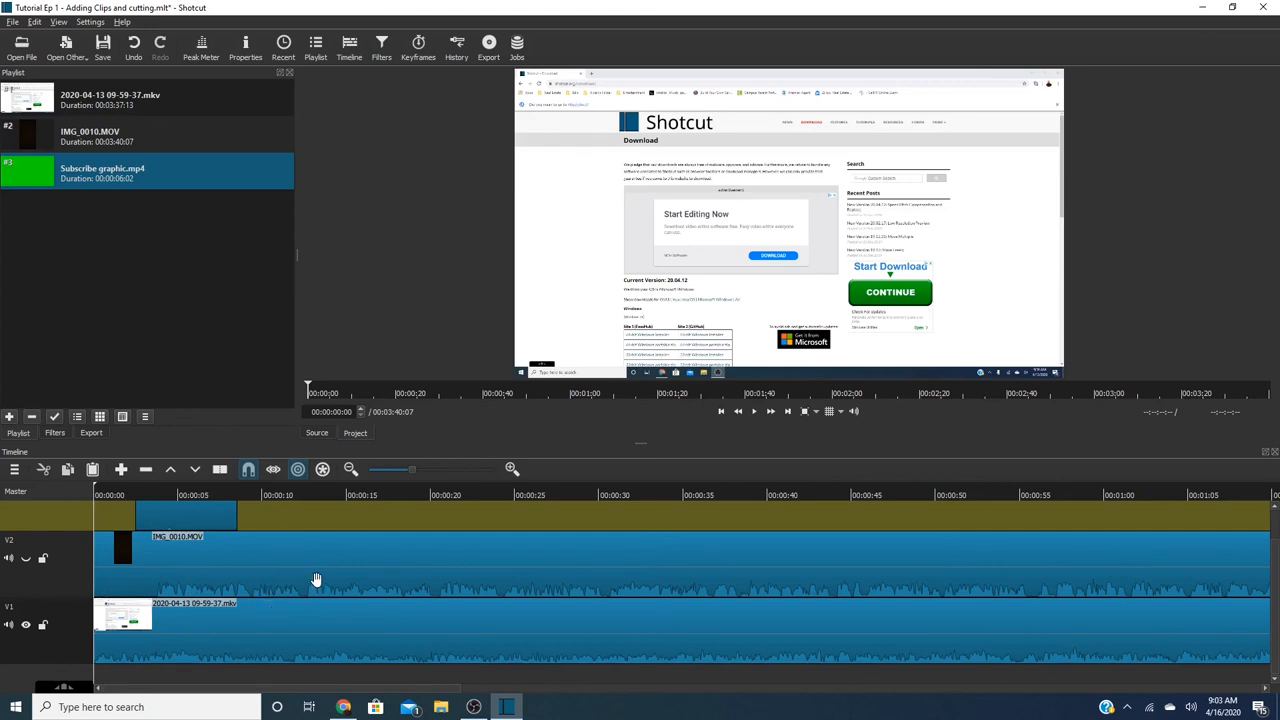
mouse_move(250, 600)
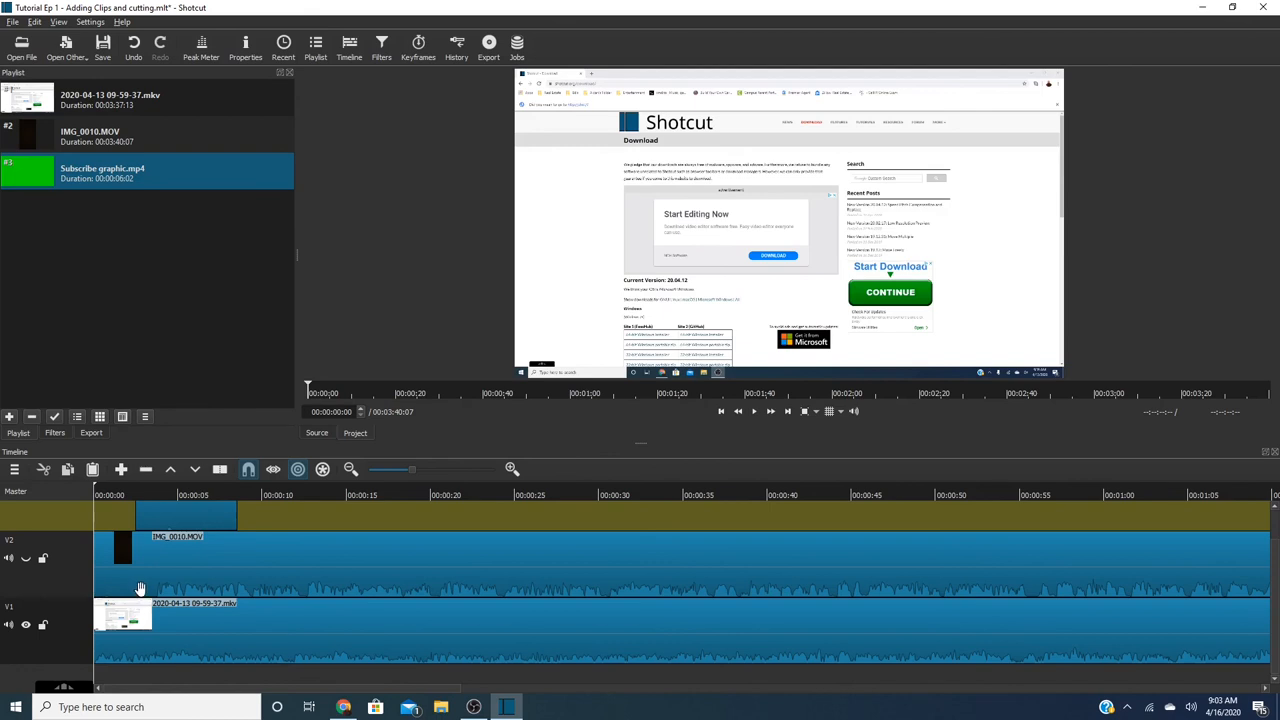
mouse_move(139, 585)
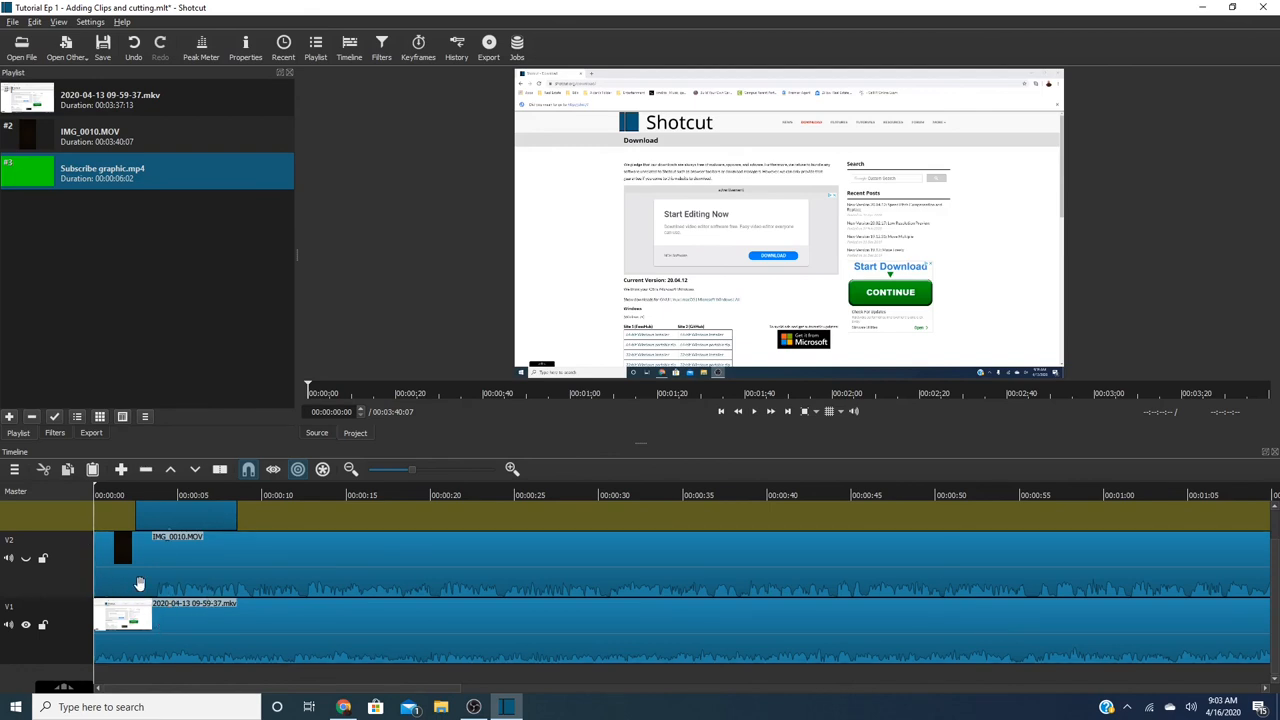
mouse_move(379, 559)
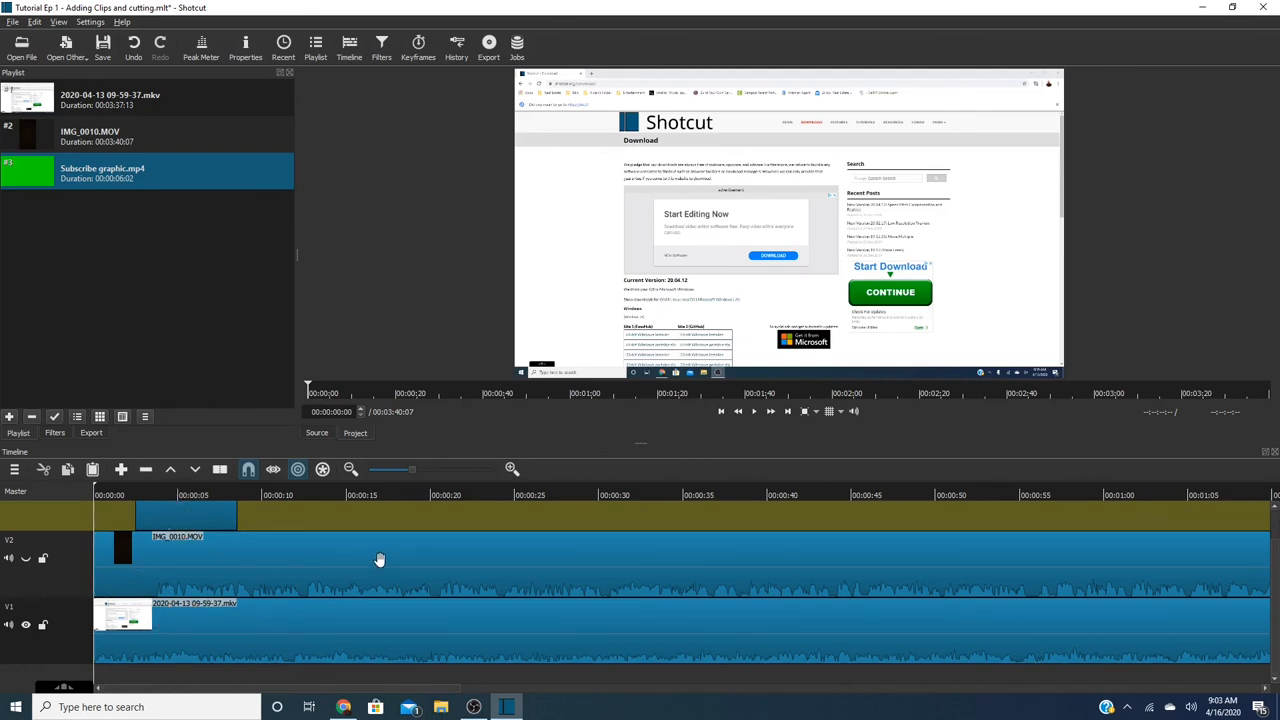
mouse_move(402, 492)
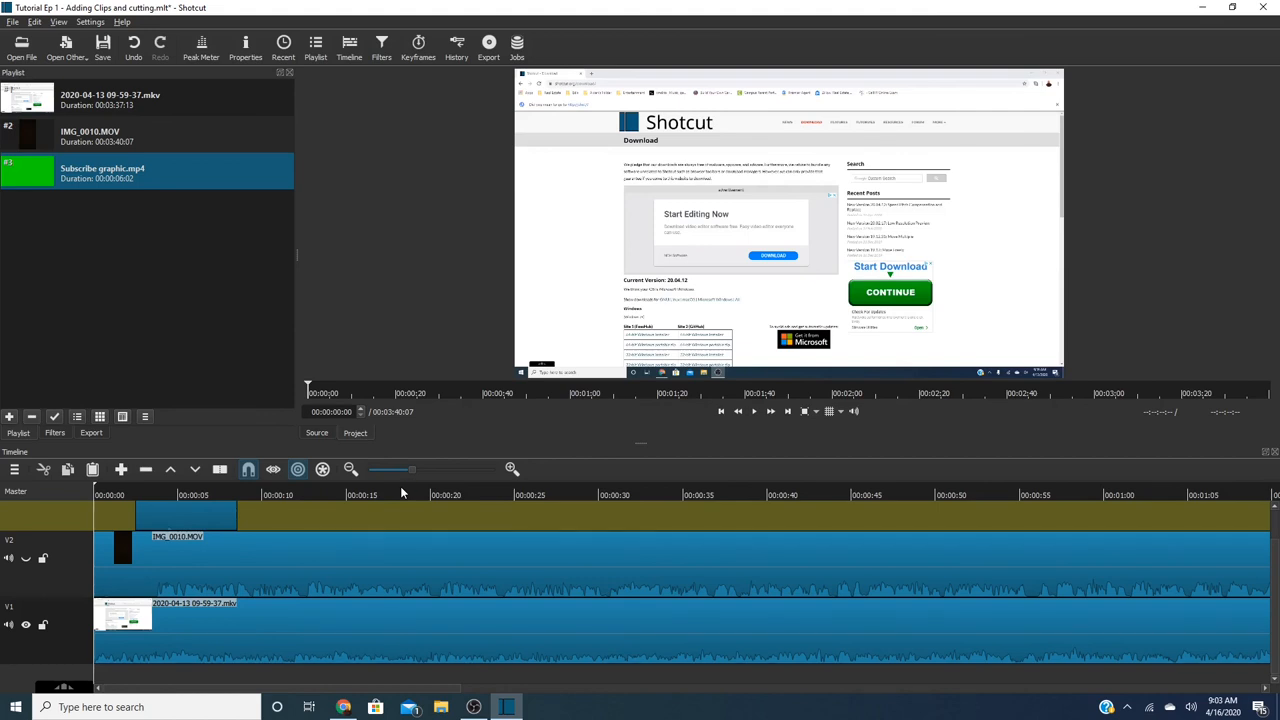
mouse_move(303, 336)
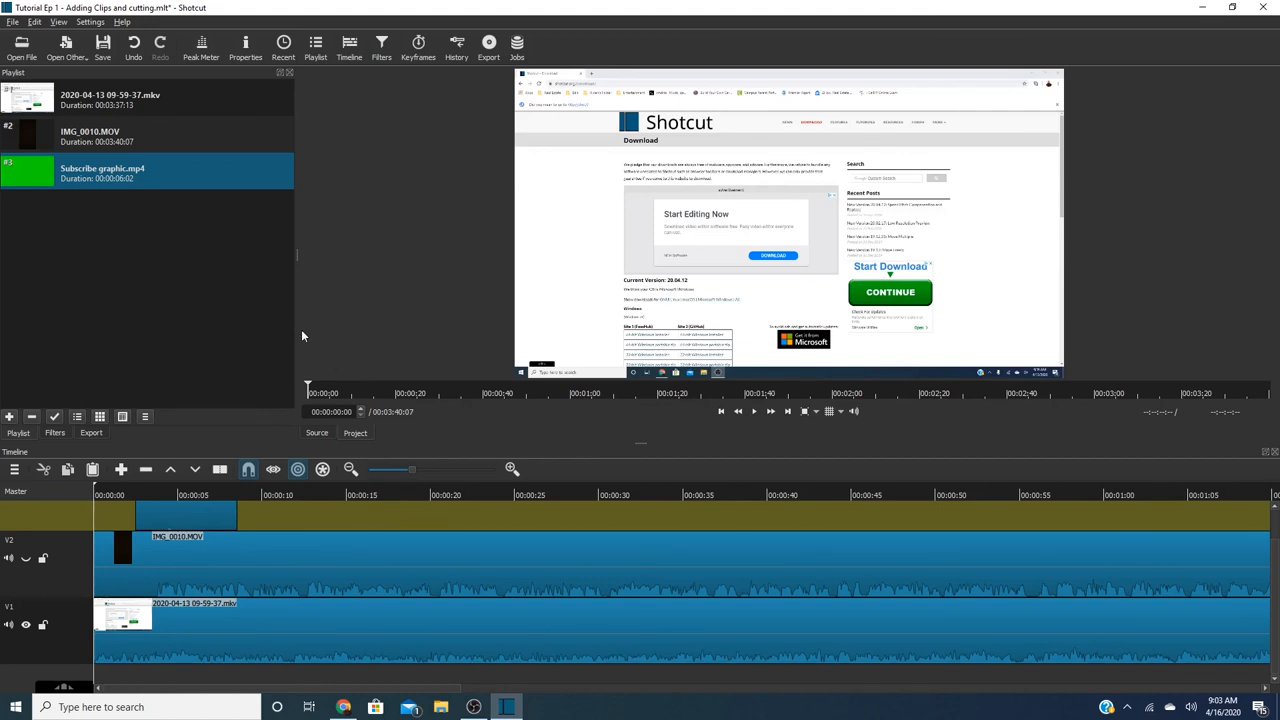